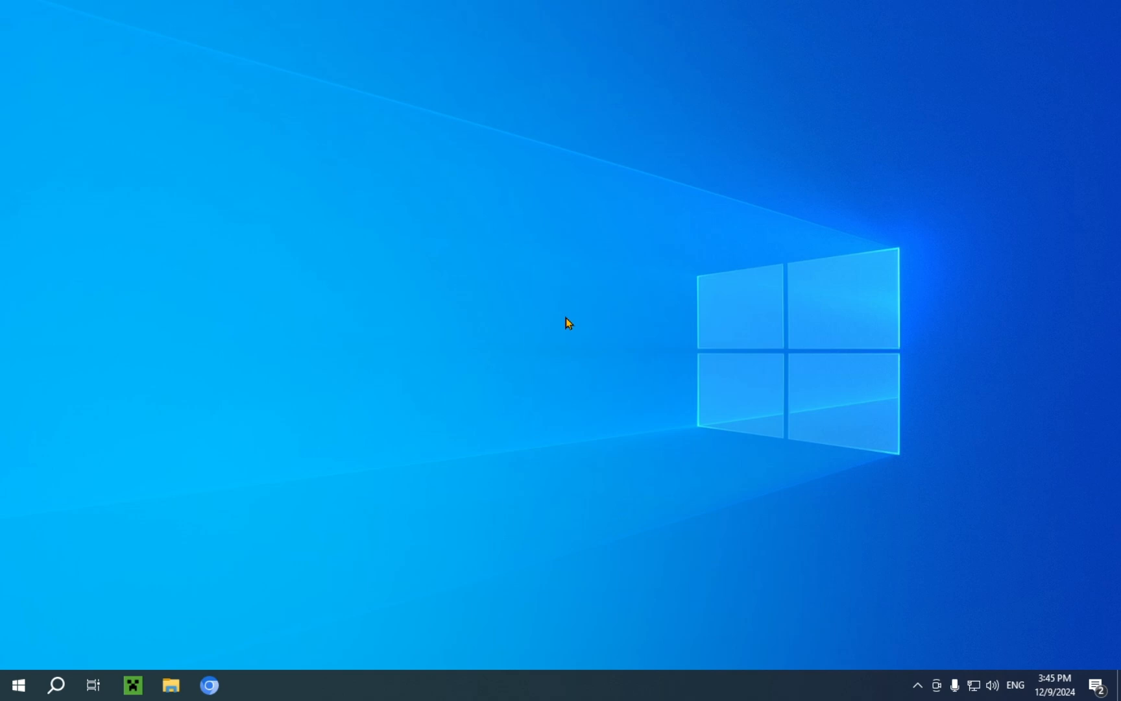
mouse_move(517, 321)
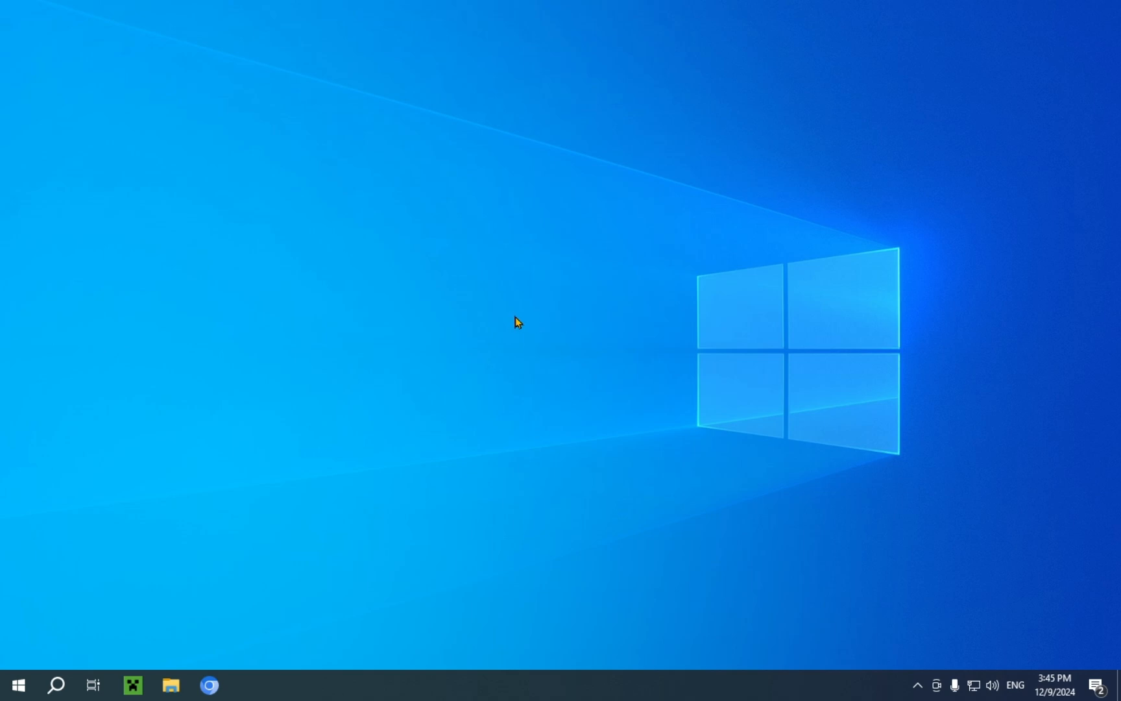
mouse_move(208, 685)
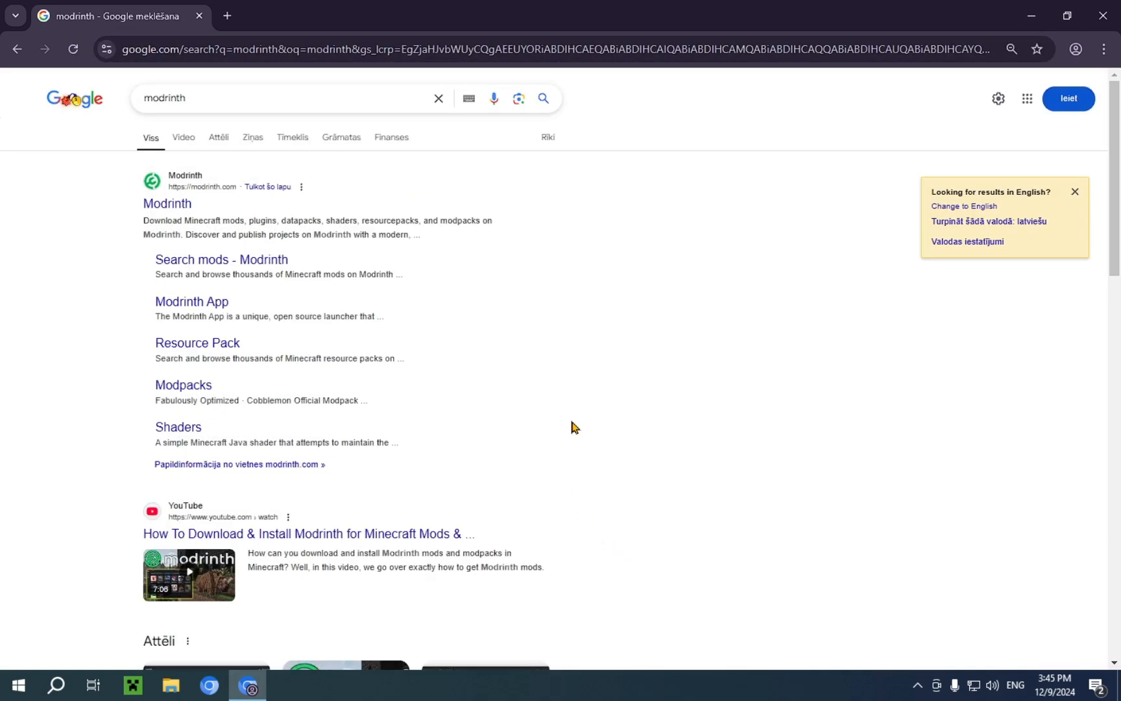
mouse_move(167, 204)
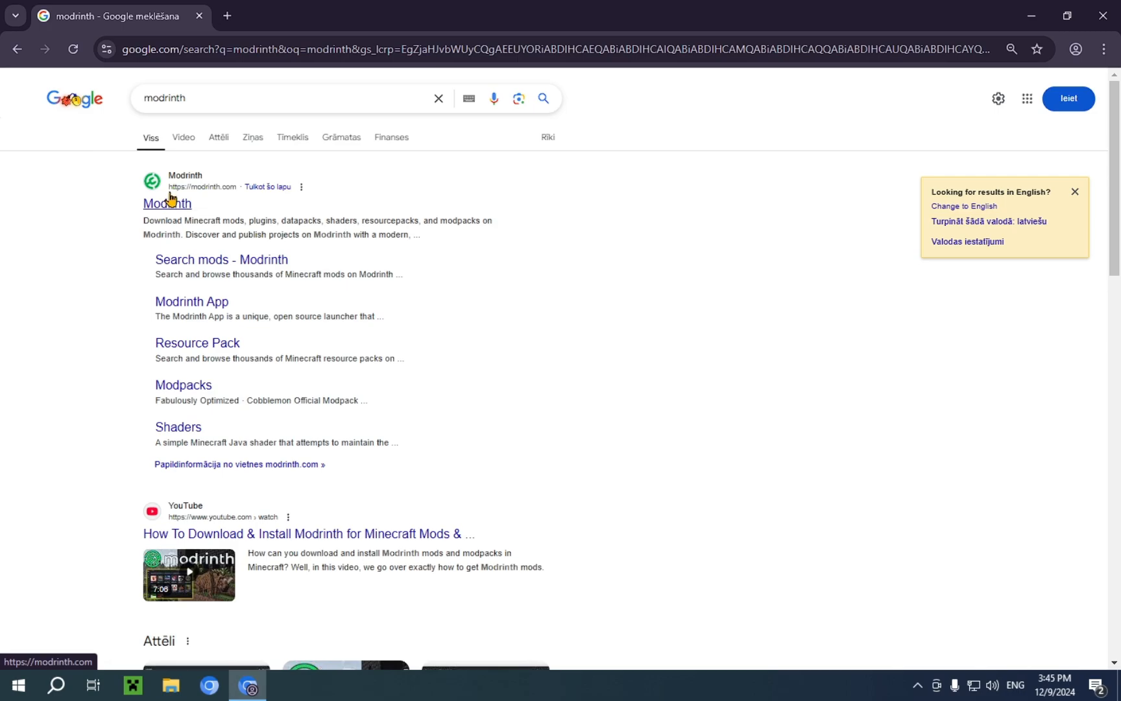
mouse_move(223, 199)
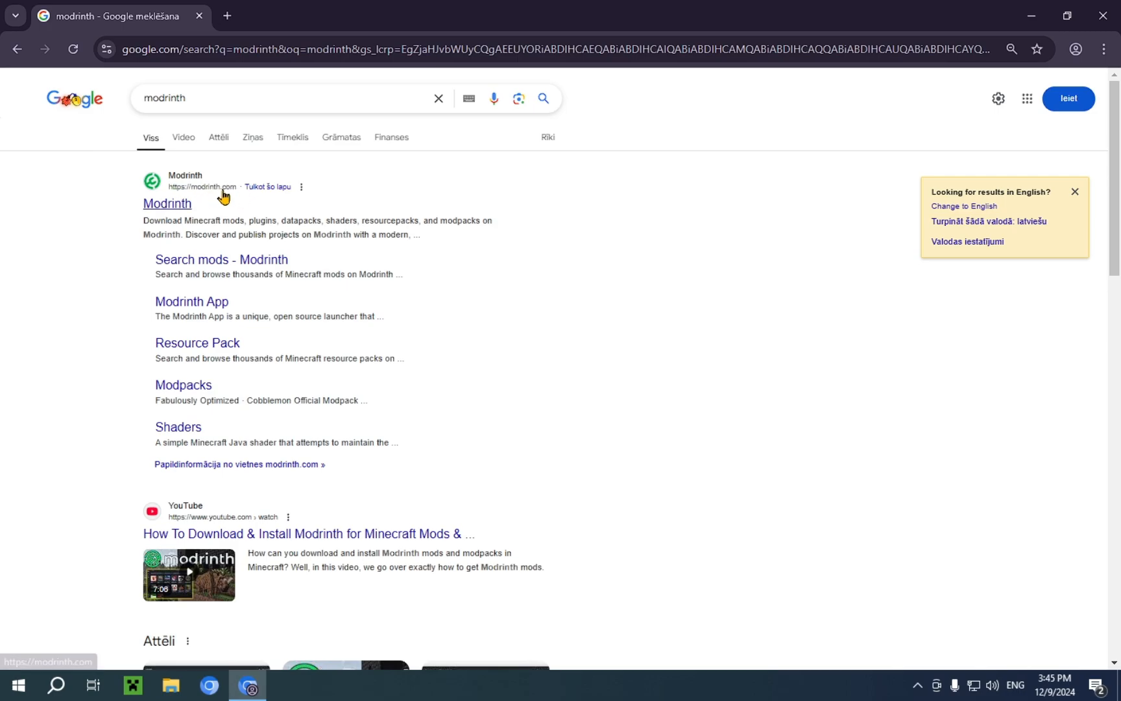
Step: Scroll the Google results for 'modrinth' to reach the Modrinth link
scroll("down", 3)
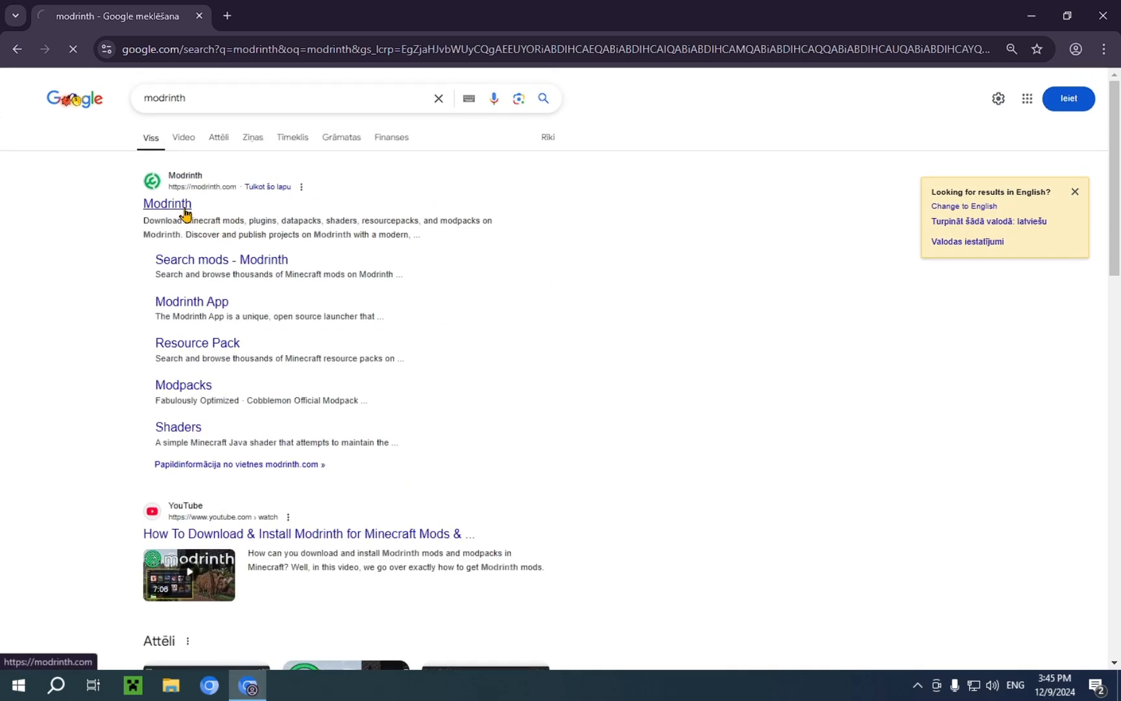
Step: Open modrinth.com from the results and expand its 'Discover content' categories list
left_click(166, 203)
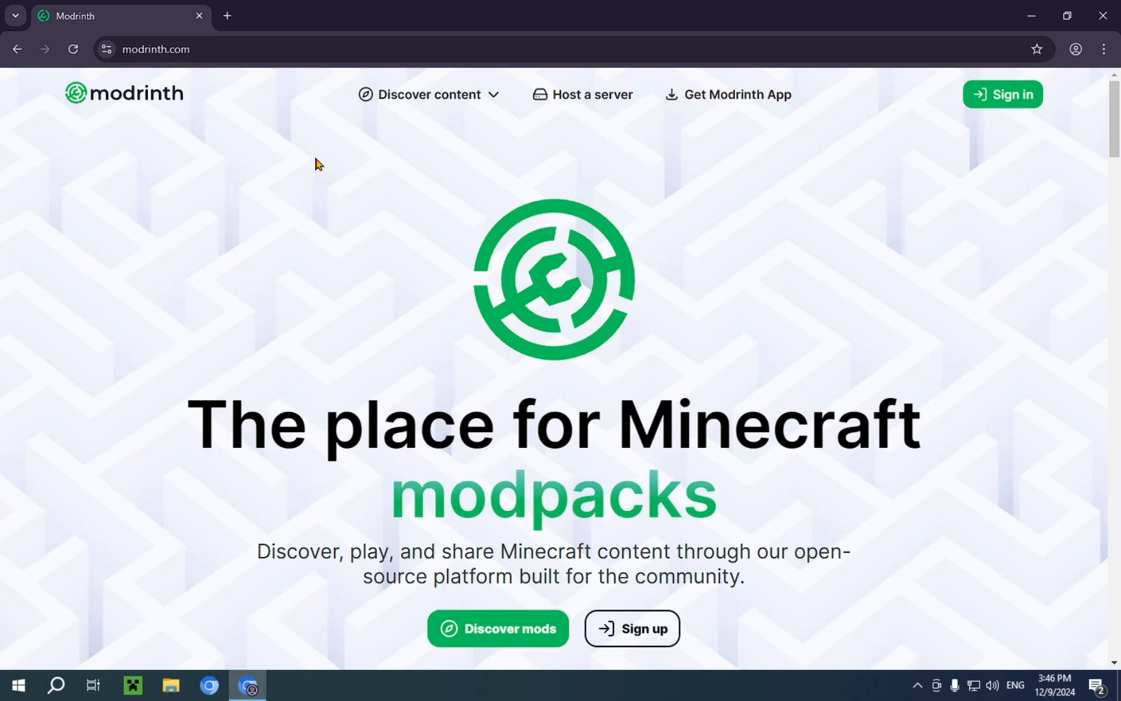
mouse_move(746, 116)
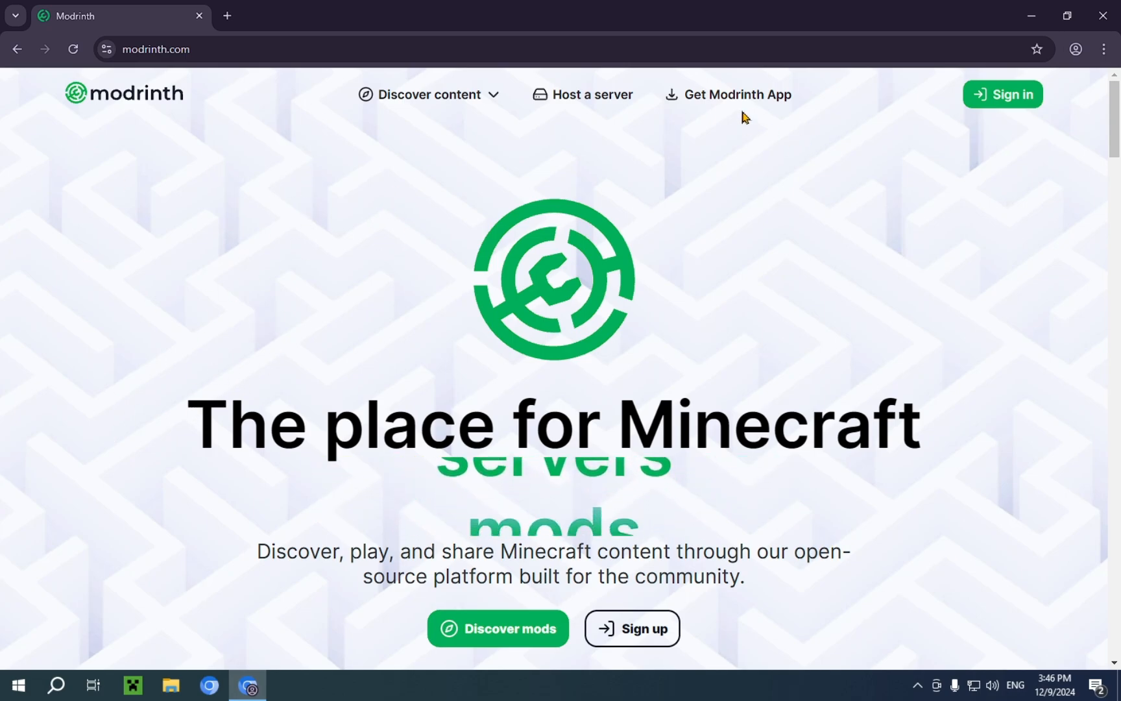
mouse_move(590, 93)
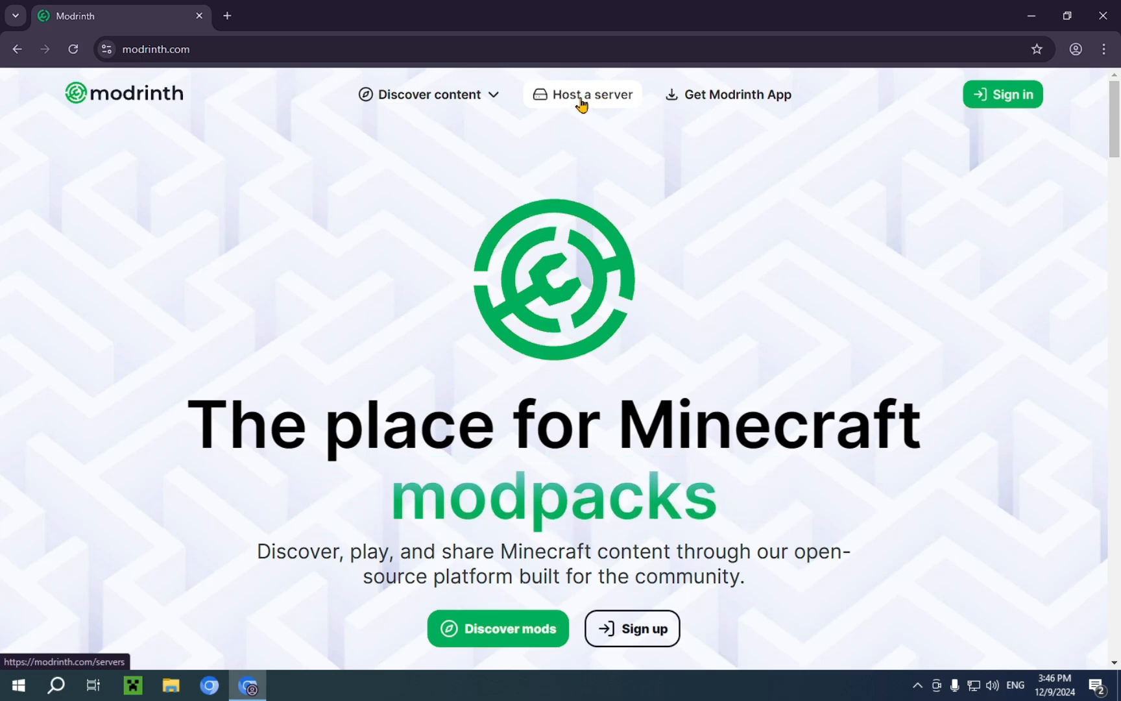
mouse_move(617, 120)
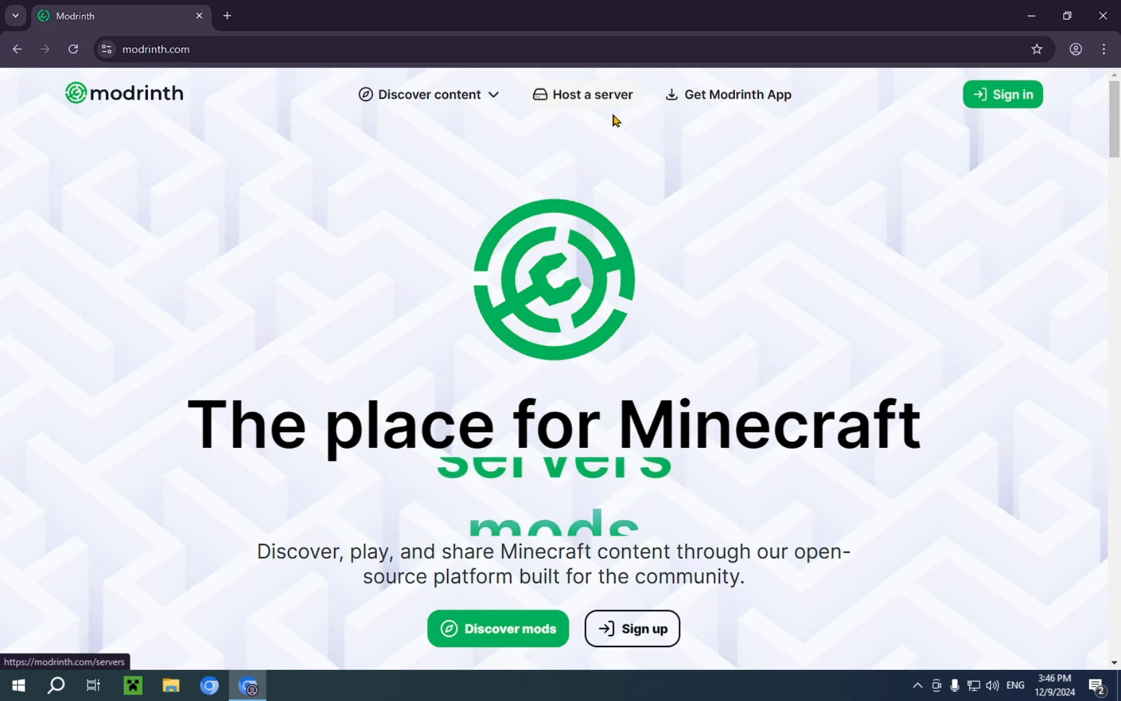
left_click(429, 93)
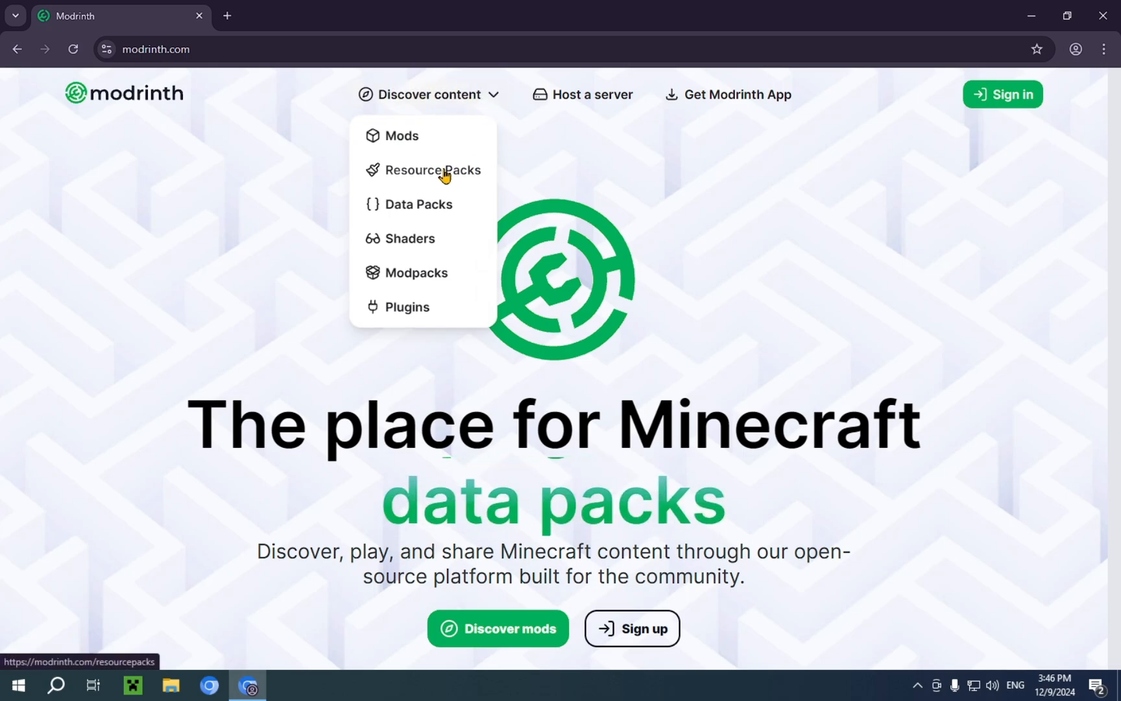
Step: Search resource packs for 'fresh animations' and pick Fresh Animations by FreshLX
left_click(432, 170)
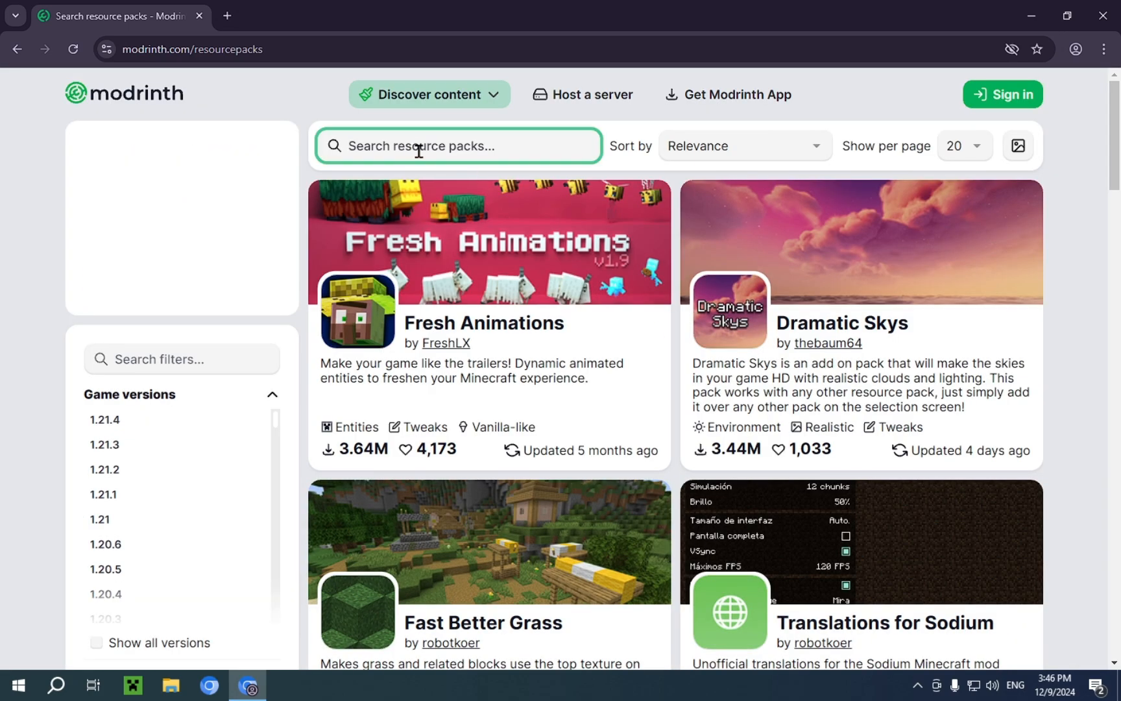
type("fresh animations")
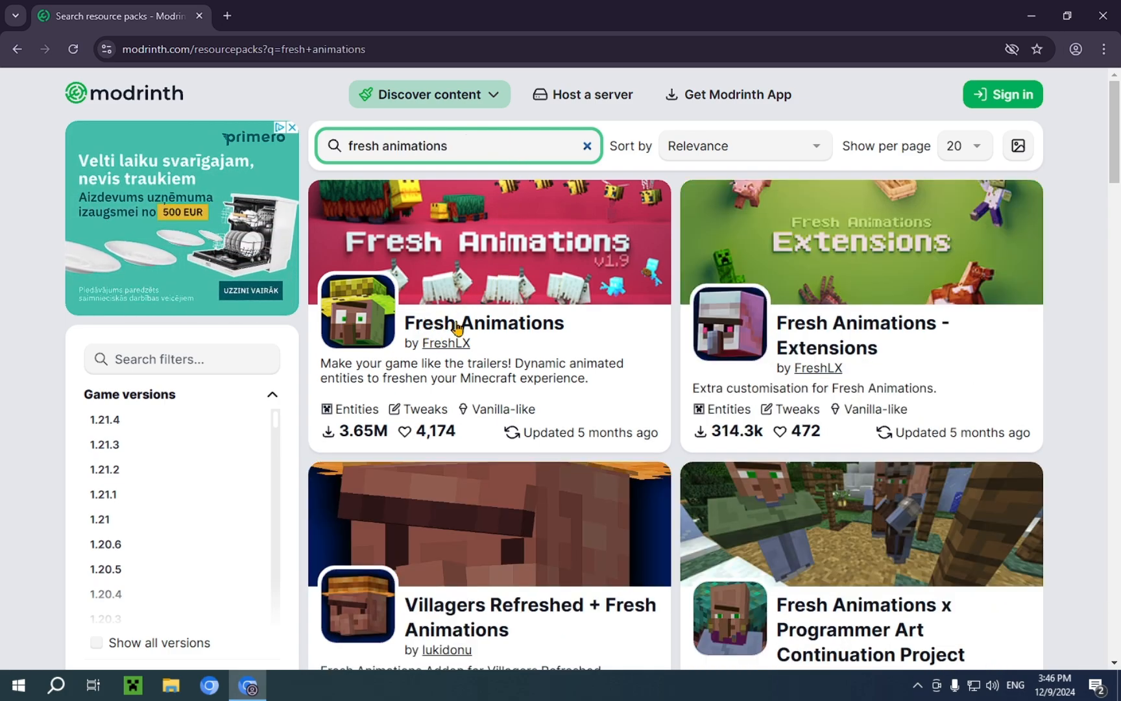
mouse_move(503, 322)
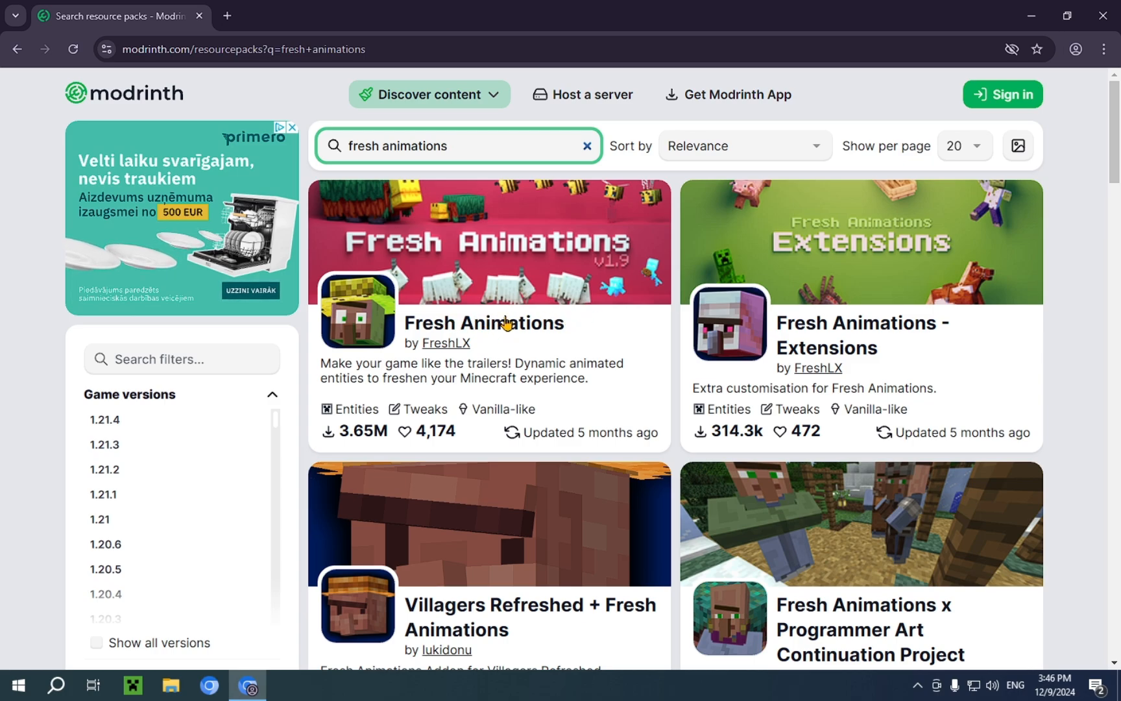
mouse_move(485, 344)
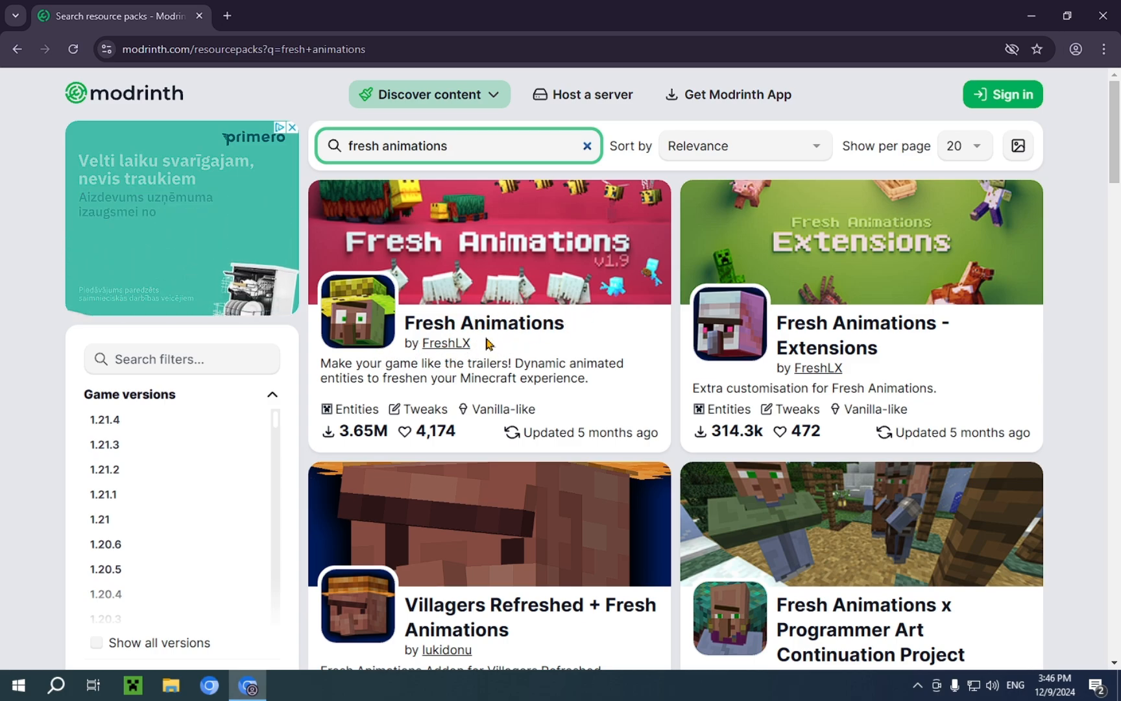
left_click(483, 323)
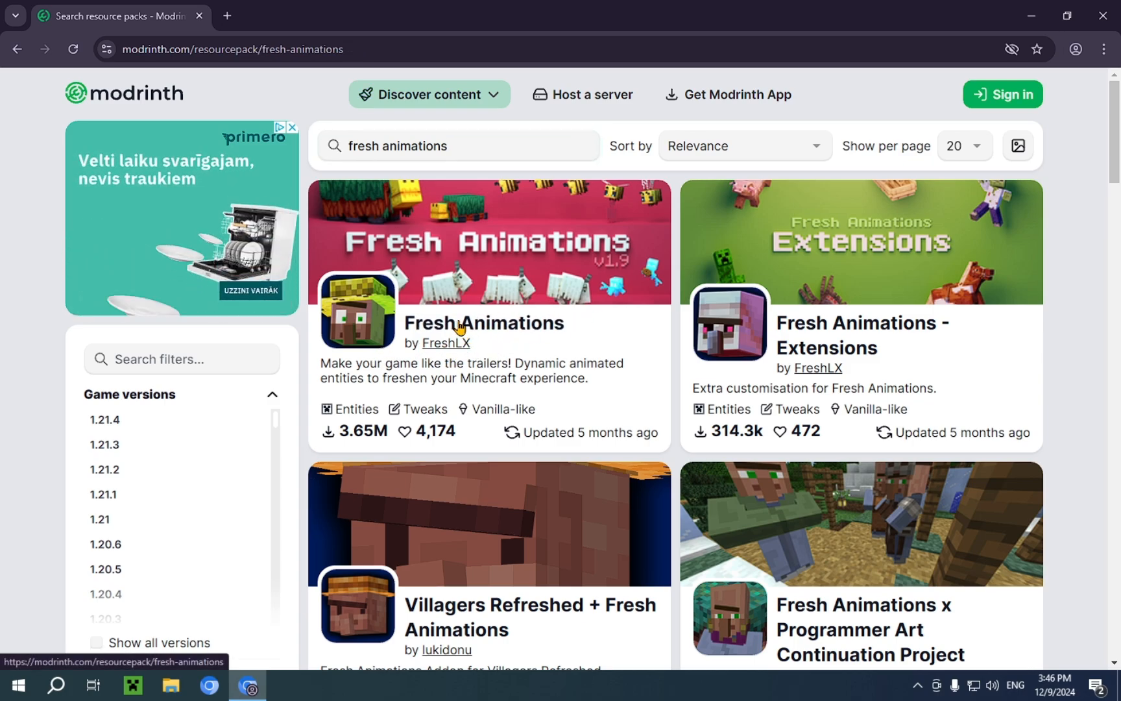
Step: Download Fresh Animations 1.9.2 from its Versions list and confirm FreshAnimations_v1.9.2.zip completed
left_click(483, 323)
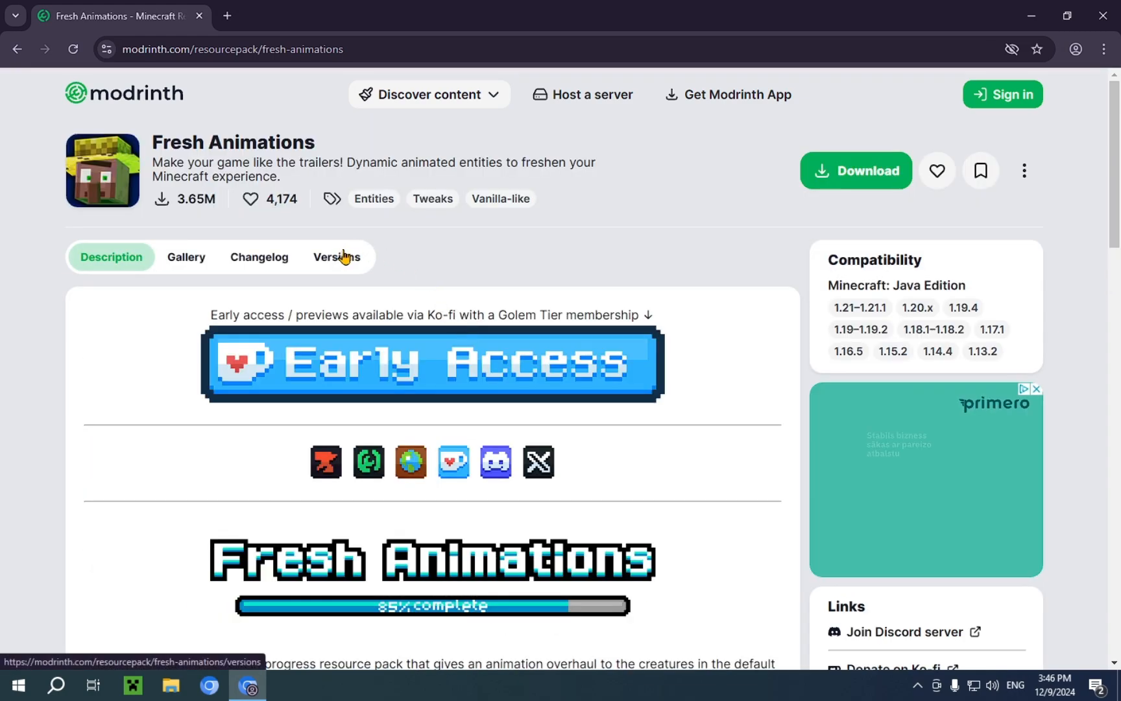
left_click(335, 257)
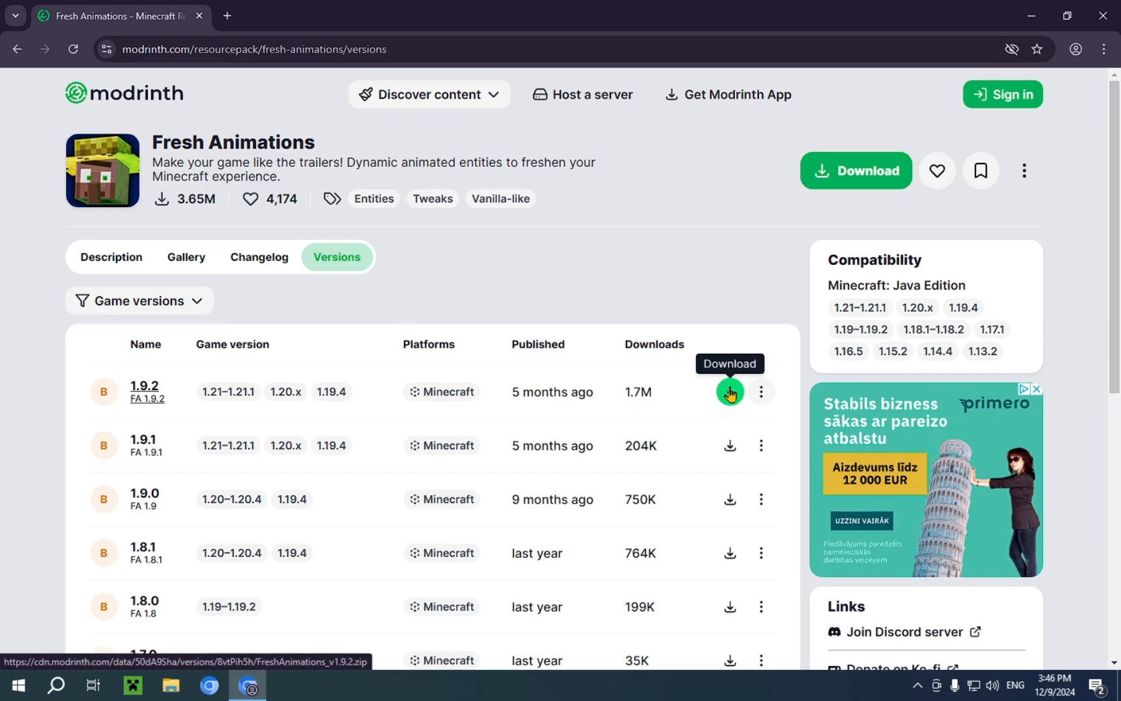
left_click(729, 390)
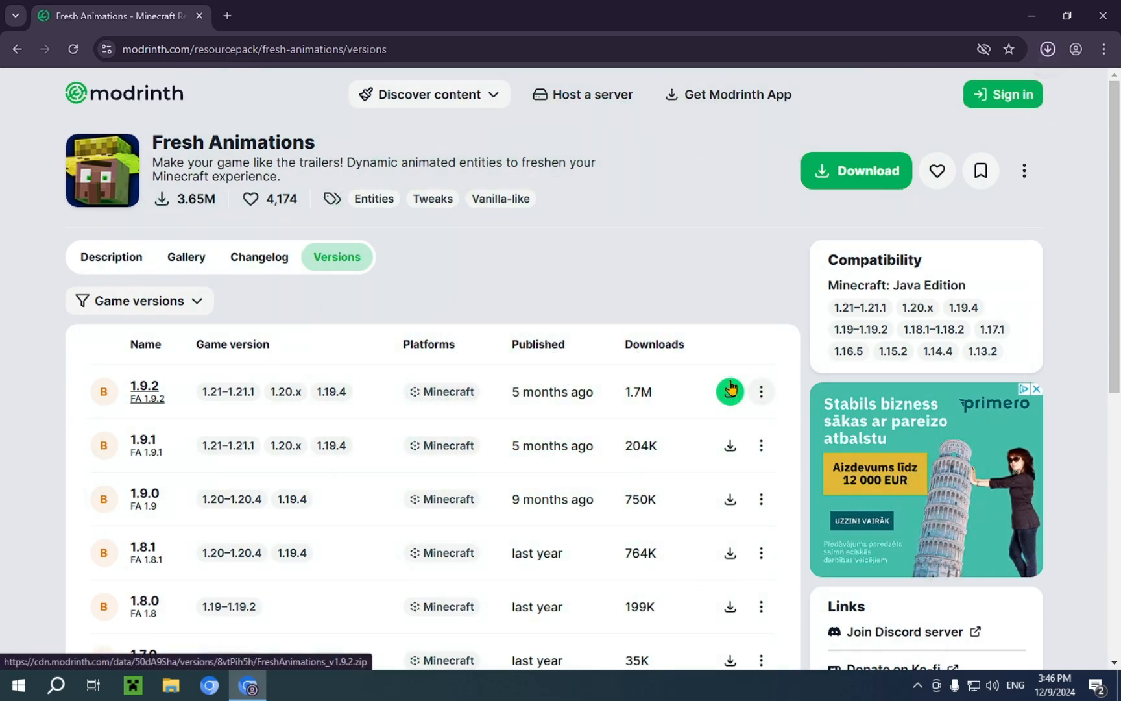
left_click(1047, 48)
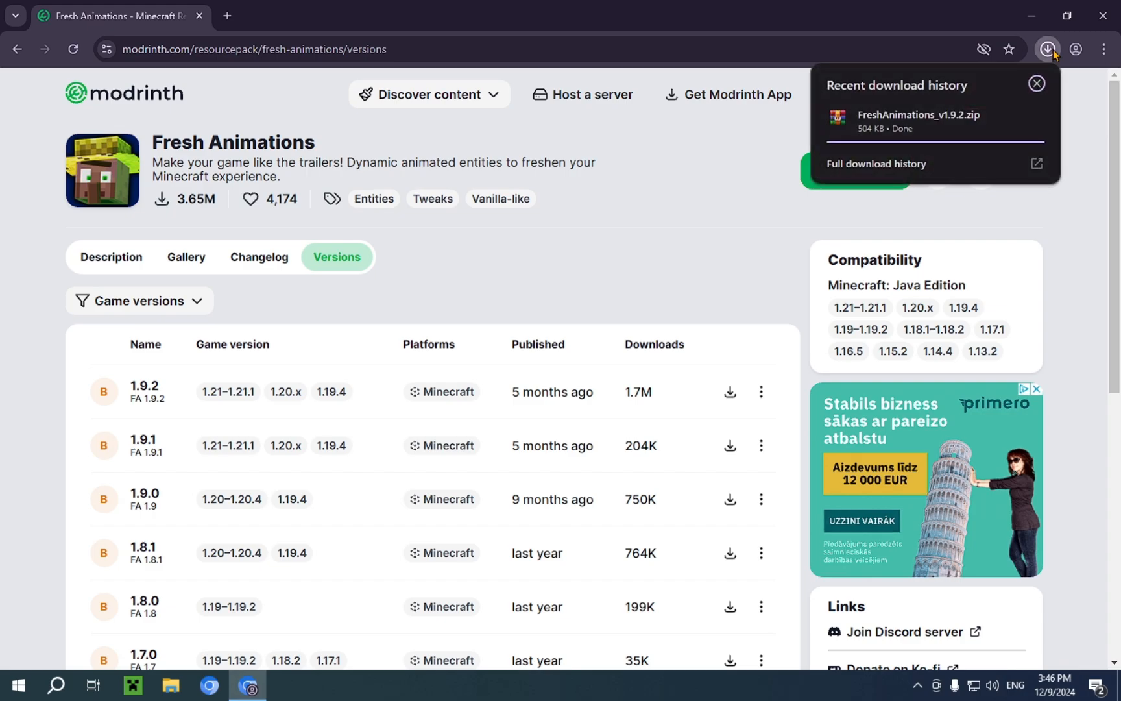
left_click(1036, 83)
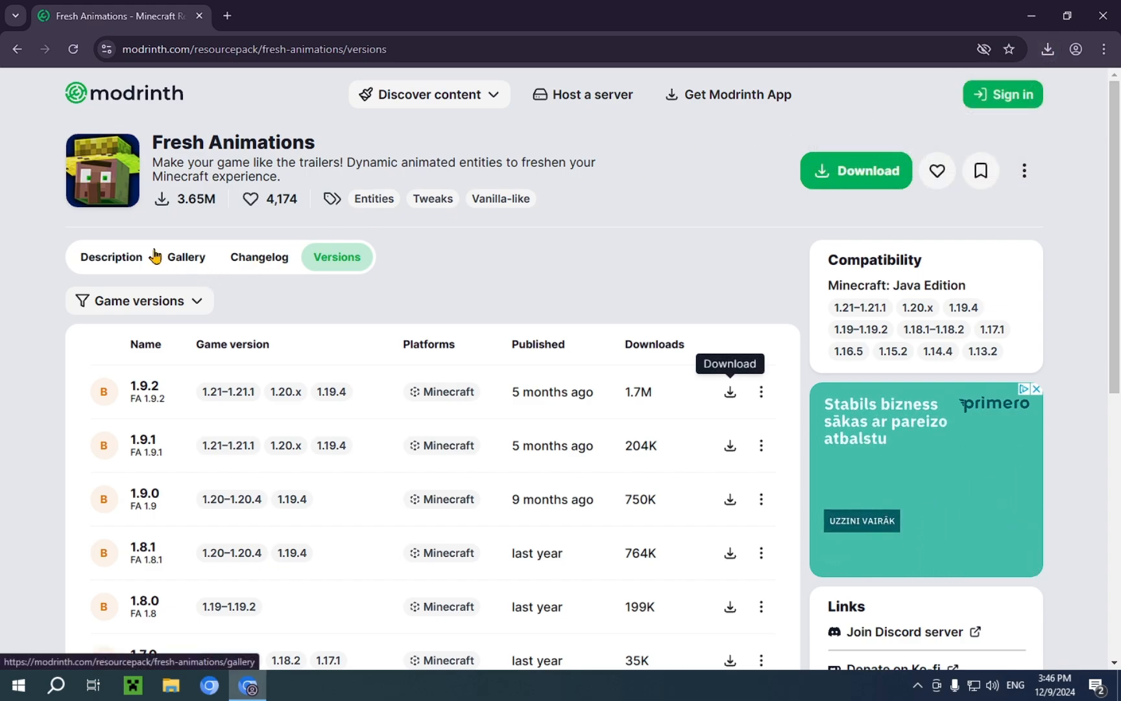
Step: From the description's 'Optifine or EMF Required' section, follow the Entity Model Features banner
left_click(111, 257)
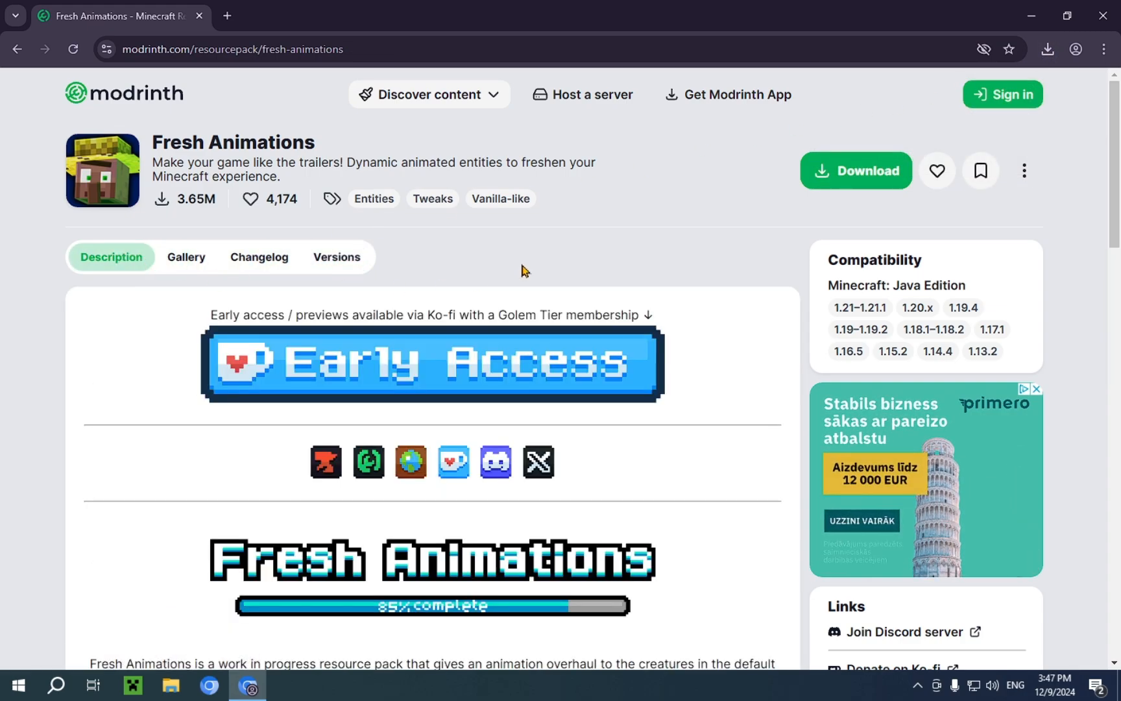
scroll("down", 3)
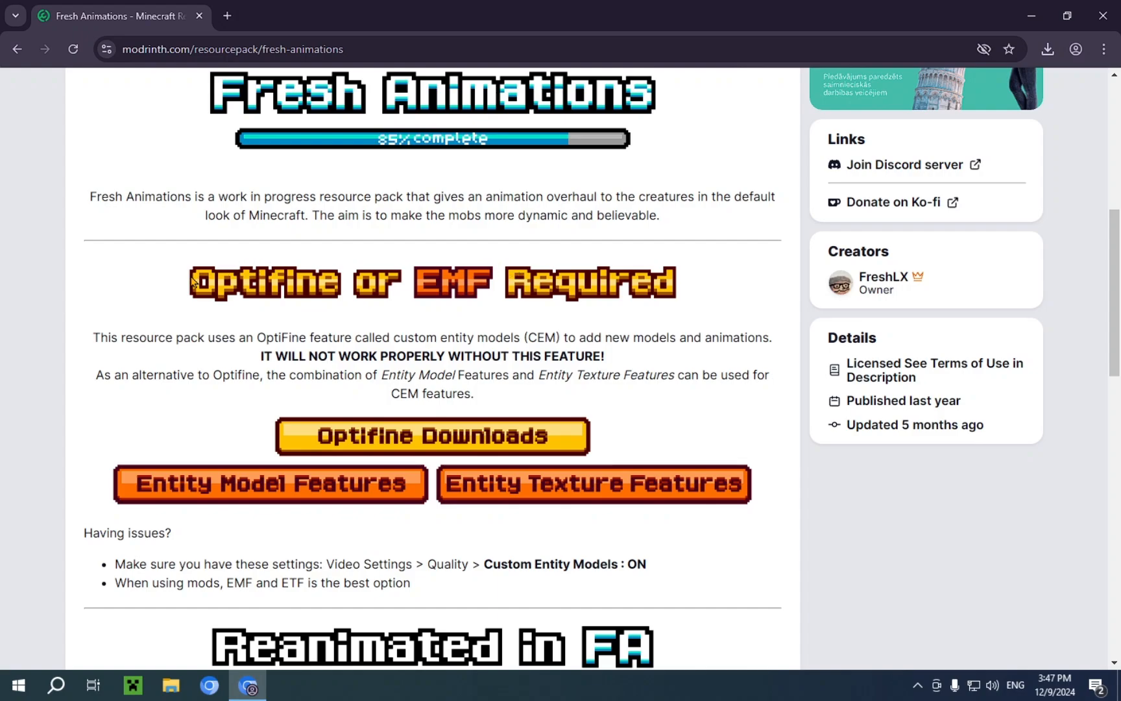
mouse_move(458, 297)
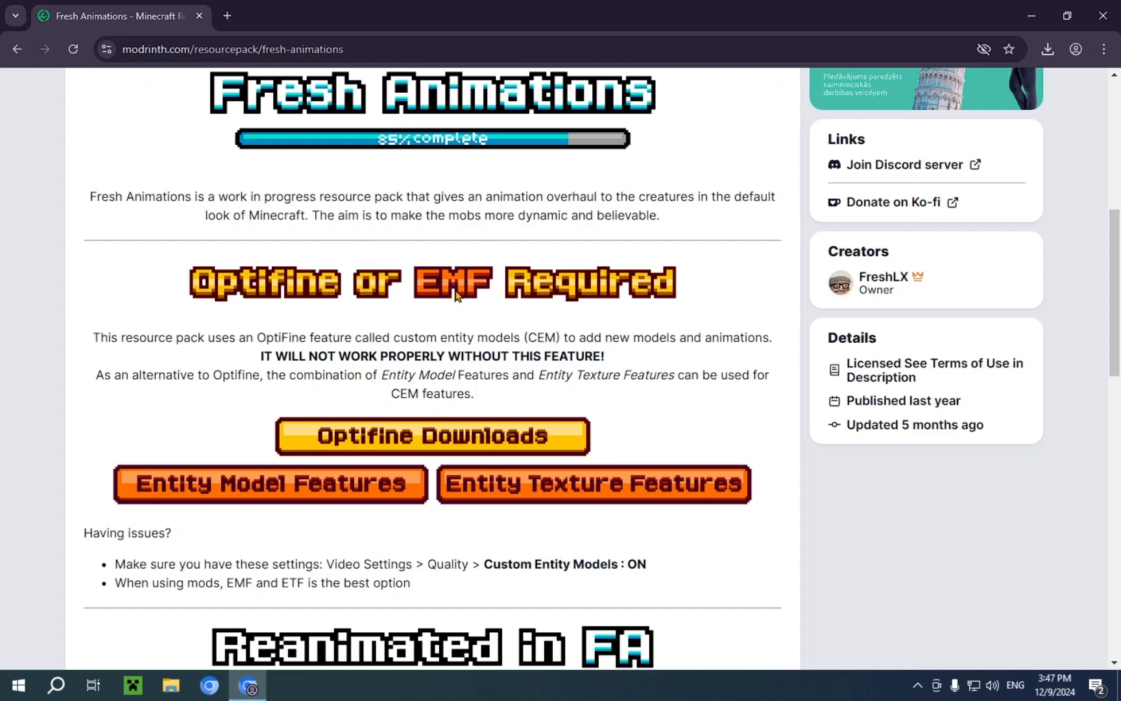
mouse_move(767, 284)
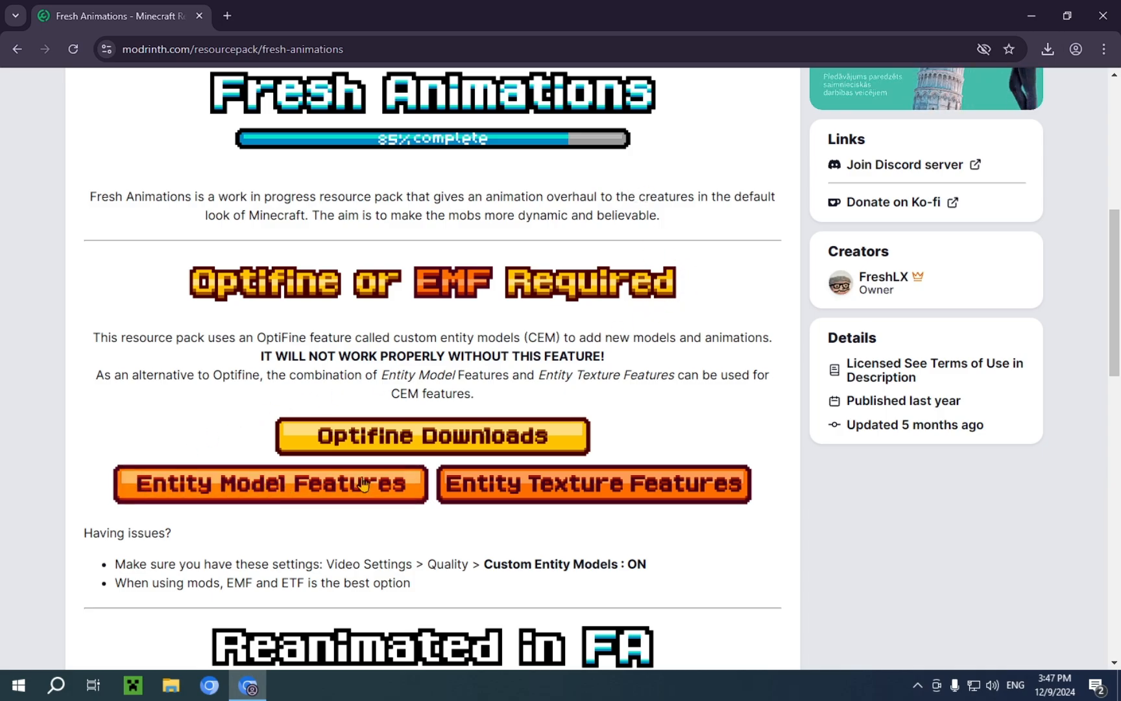
mouse_move(542, 487)
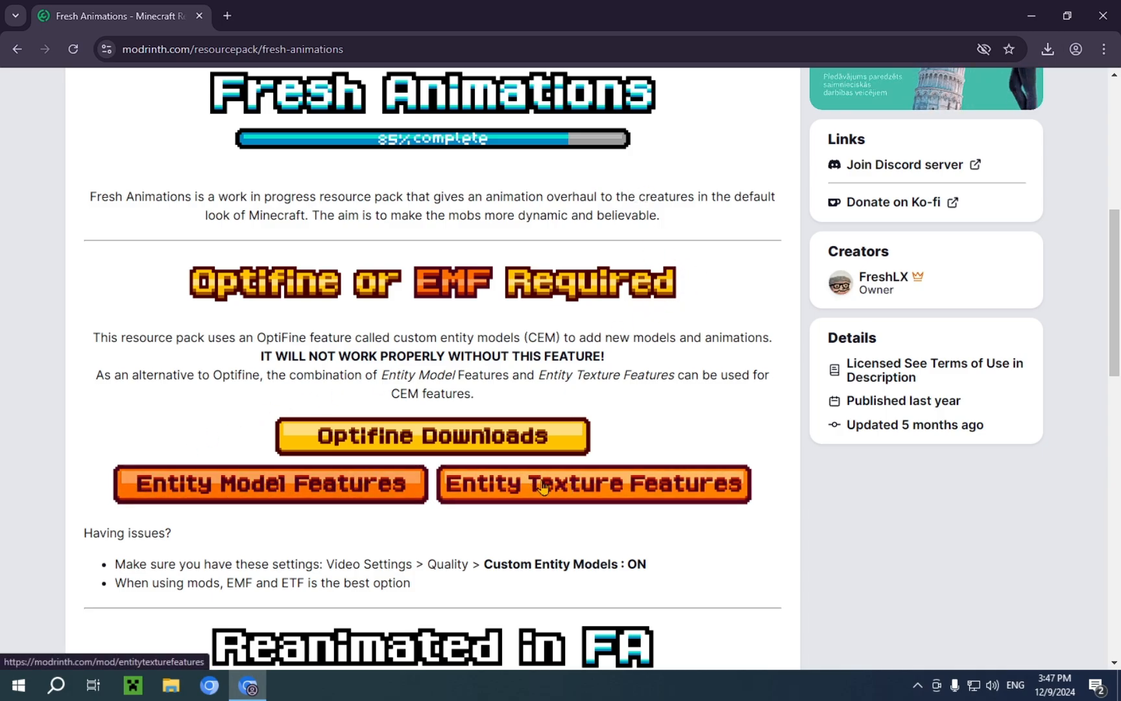
left_click(270, 483)
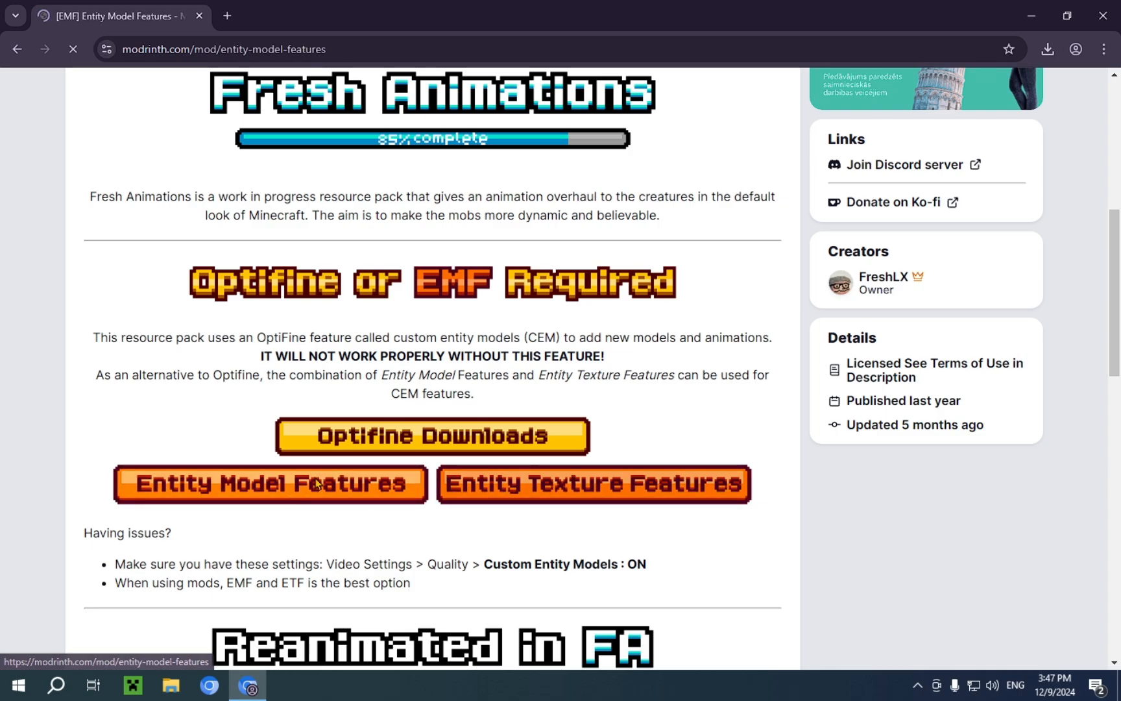
Step: Download the Entity Model Features 2.3.0 jar for Fabric on 1.21.4, confirm it finished, and go back
left_click(270, 483)
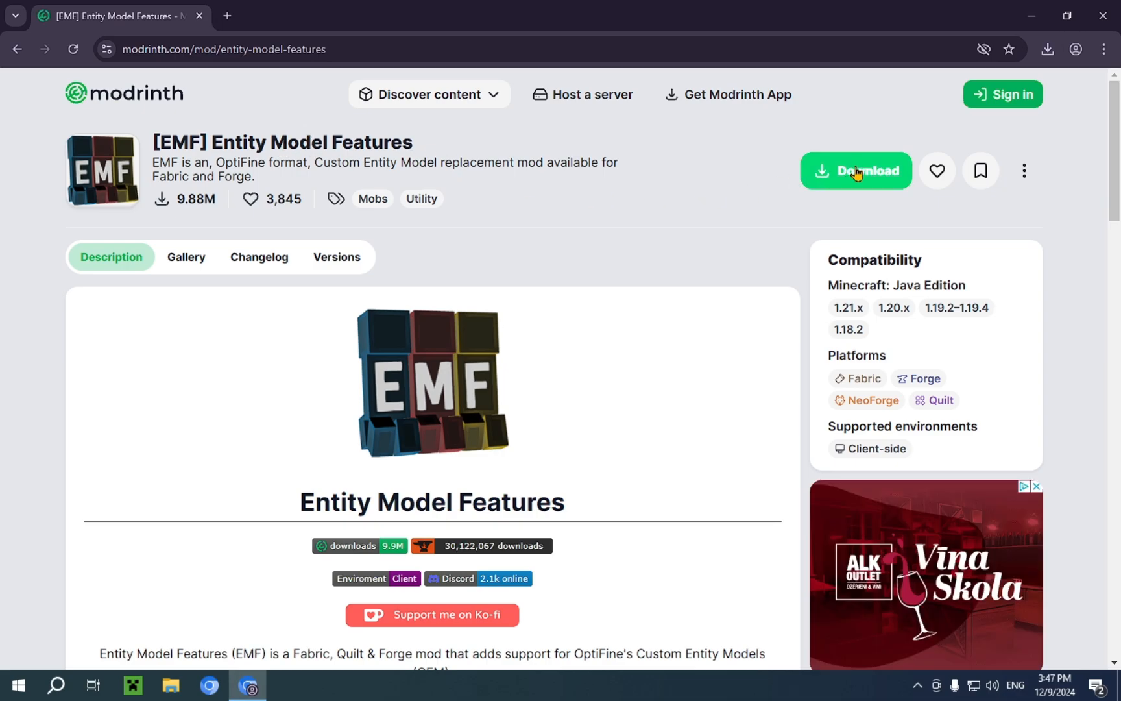
mouse_move(792, 167)
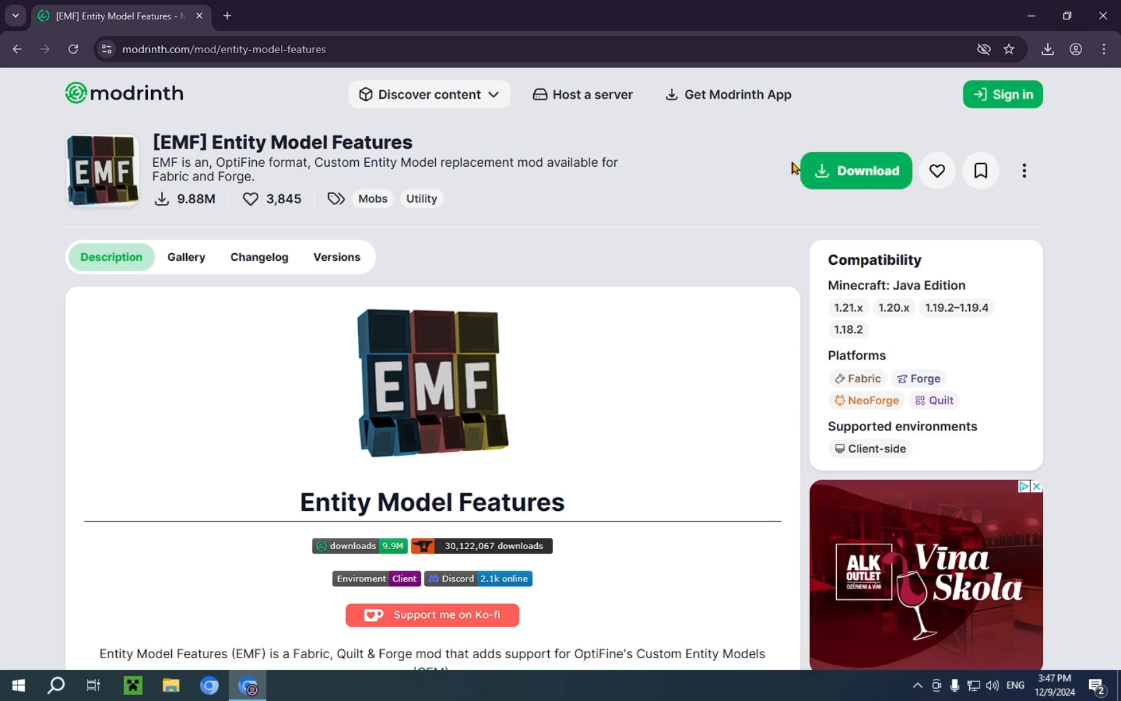
left_click(855, 170)
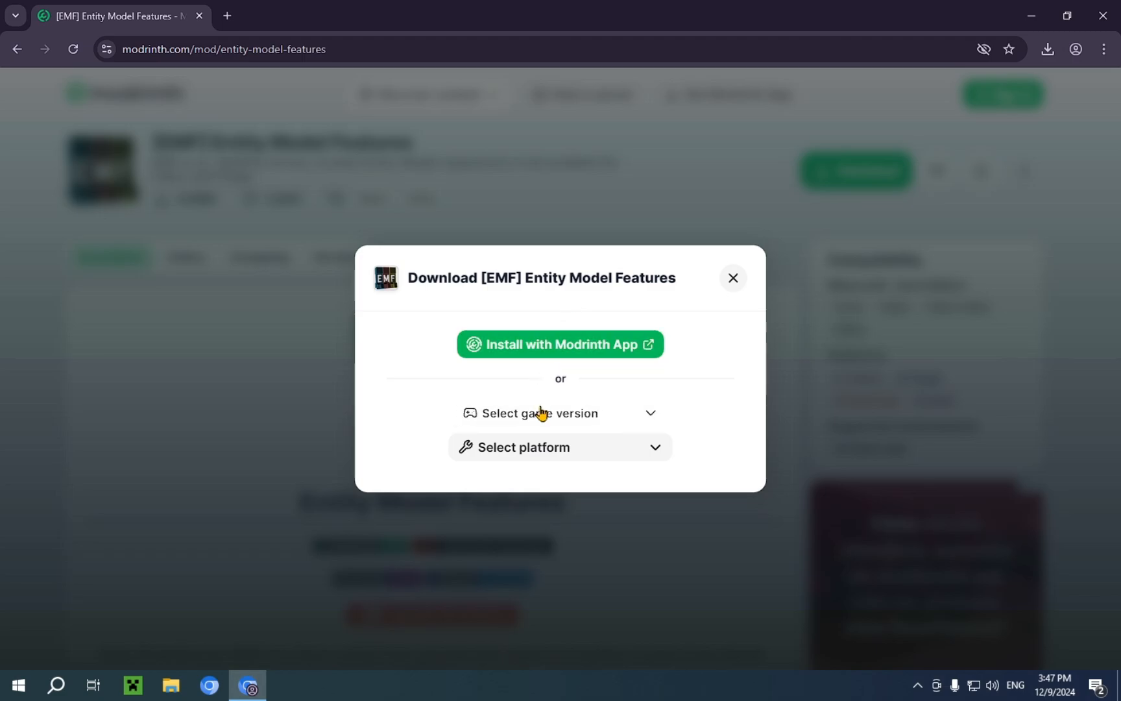
left_click(559, 413)
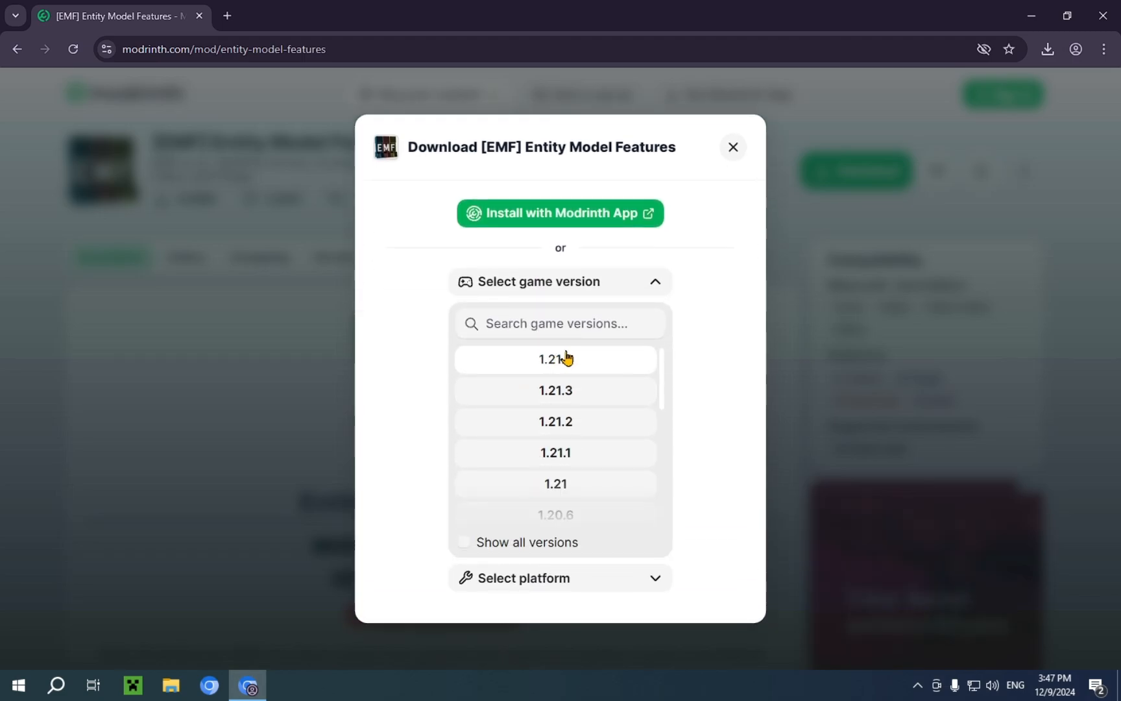
left_click(556, 359)
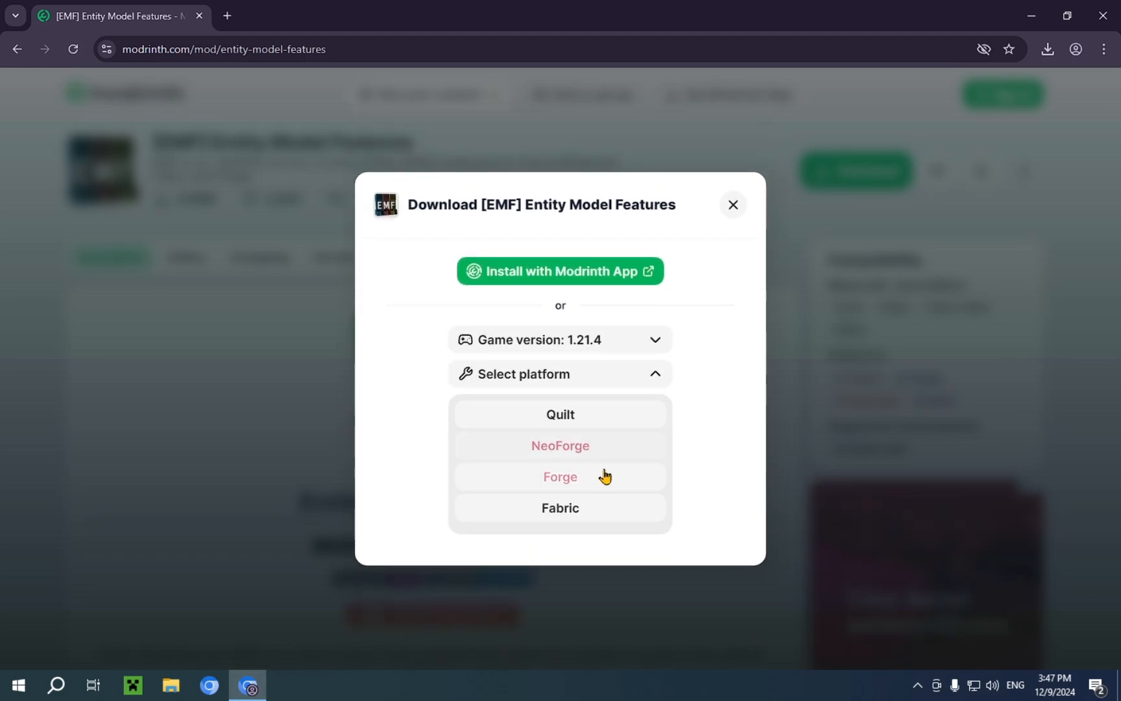
left_click(559, 507)
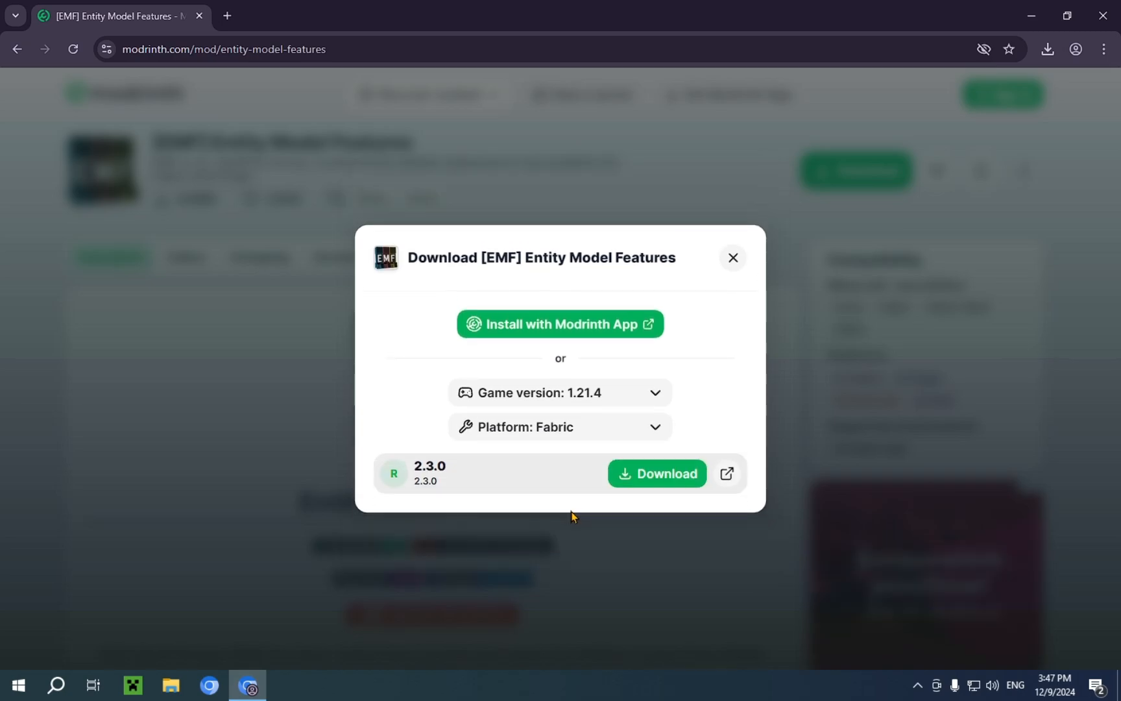
left_click(667, 473)
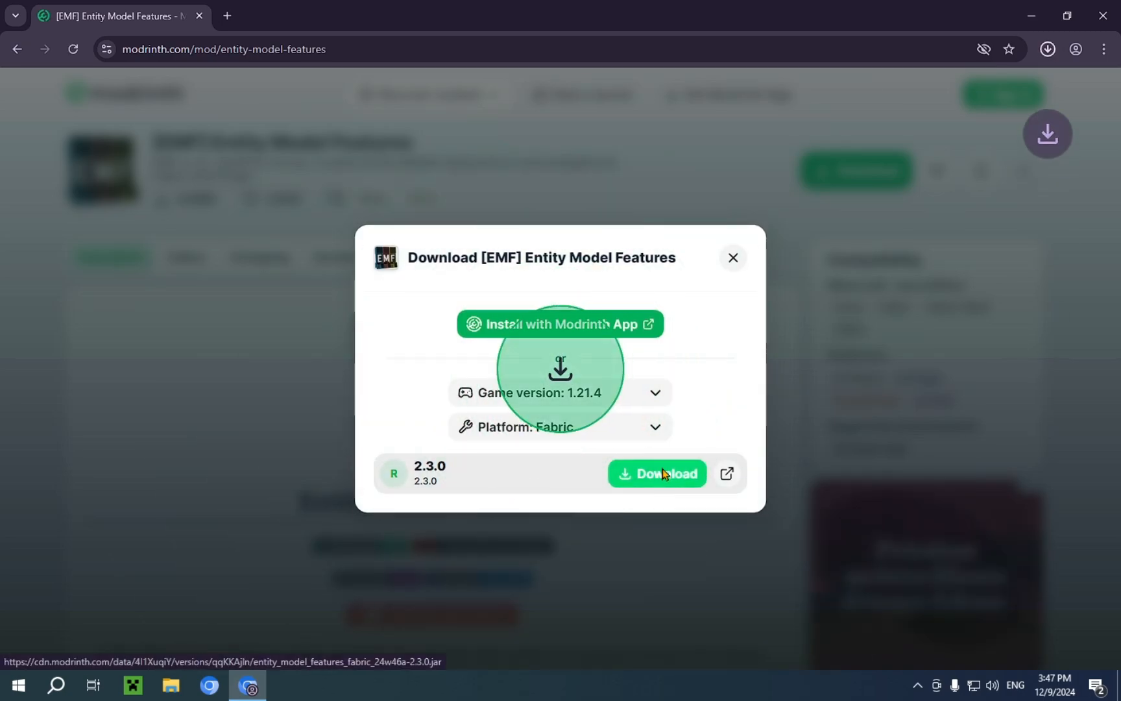
left_click(732, 257)
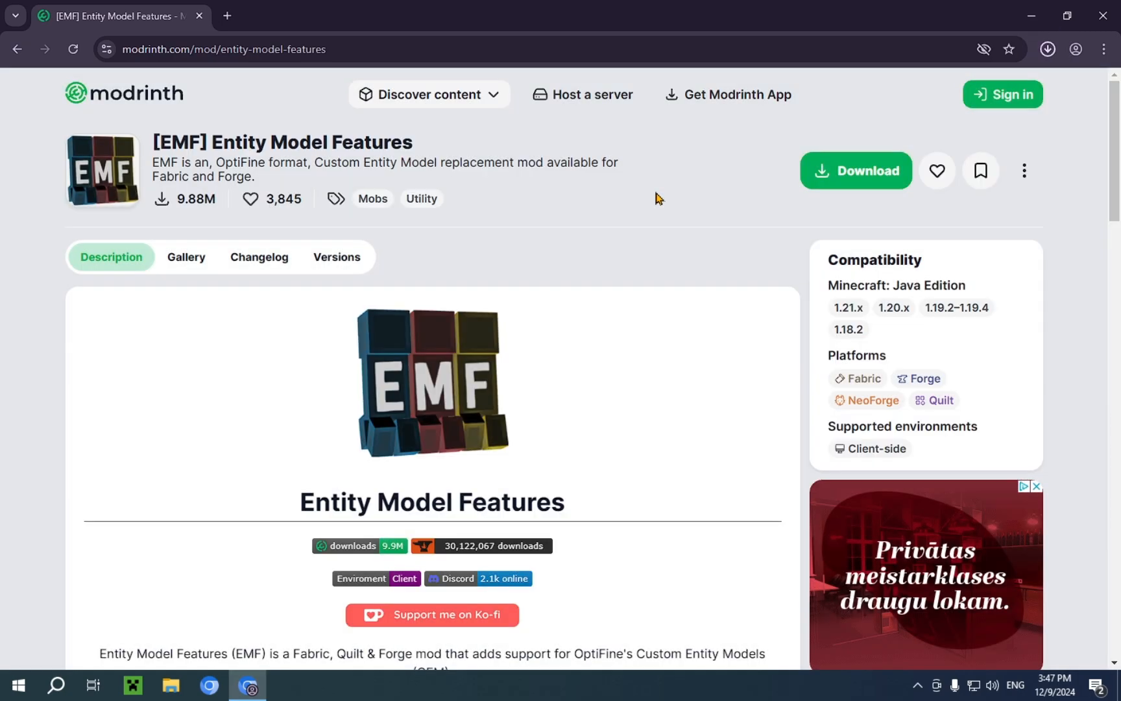
left_click(1047, 49)
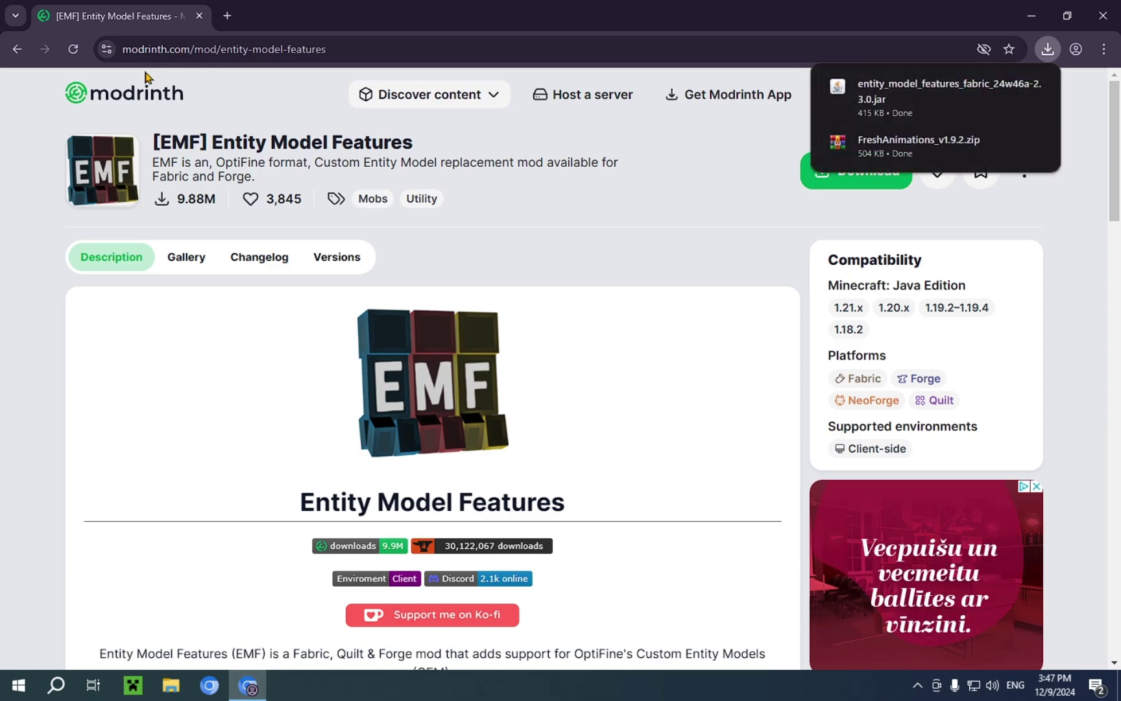
left_click(17, 50)
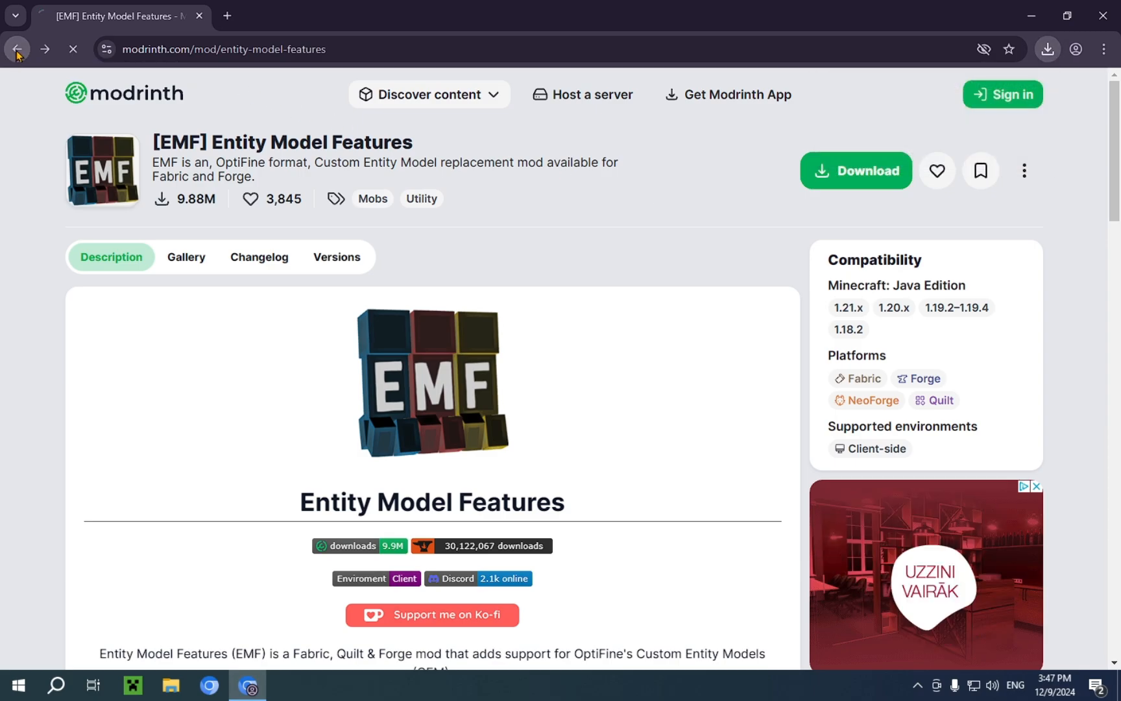
Step: Back on the Fresh Animations description, follow the Entity Texture Features banner link
left_click(17, 48)
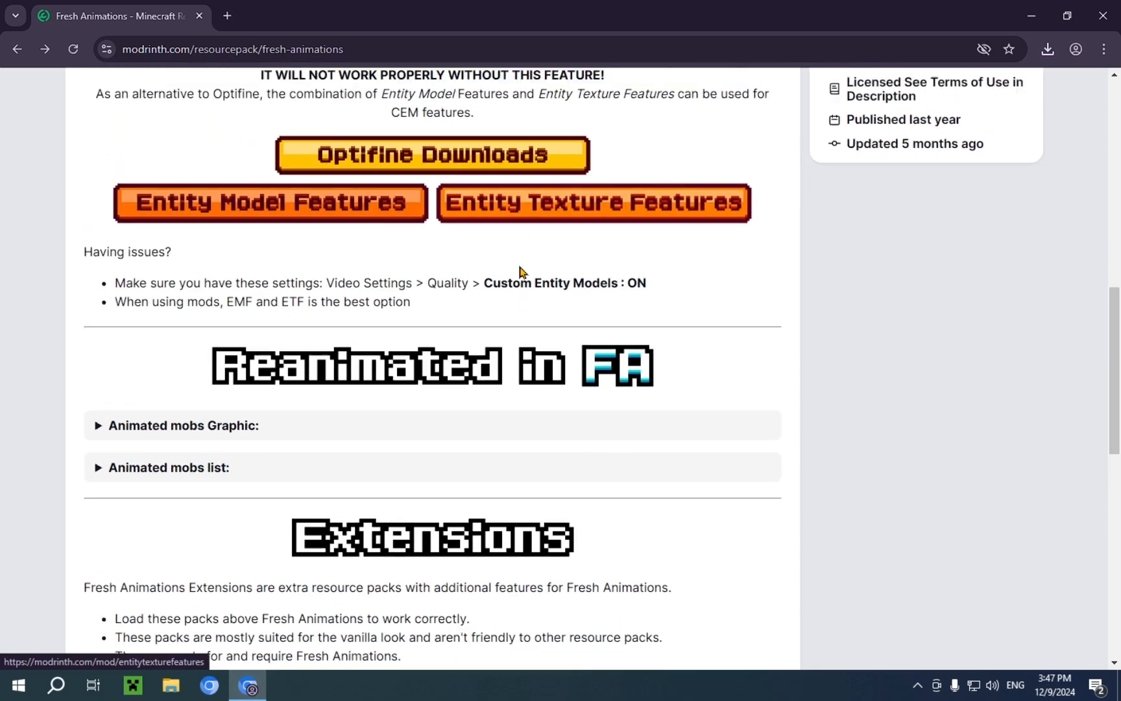
scroll("up", 3)
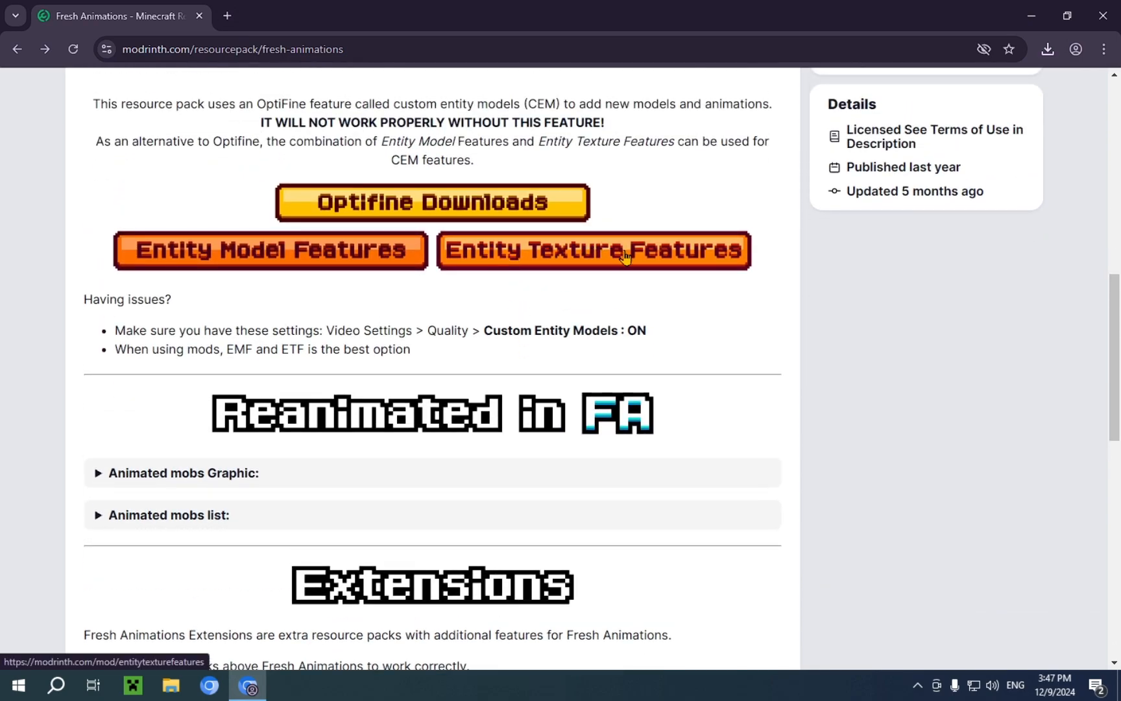
left_click(592, 251)
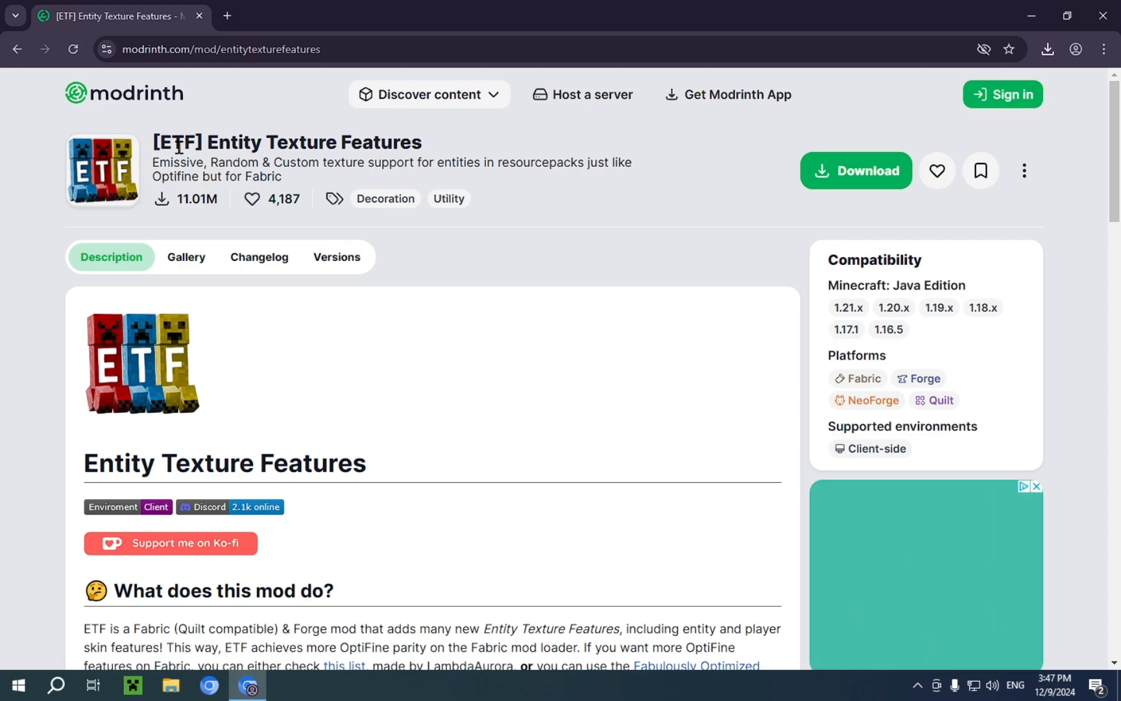
mouse_move(710, 252)
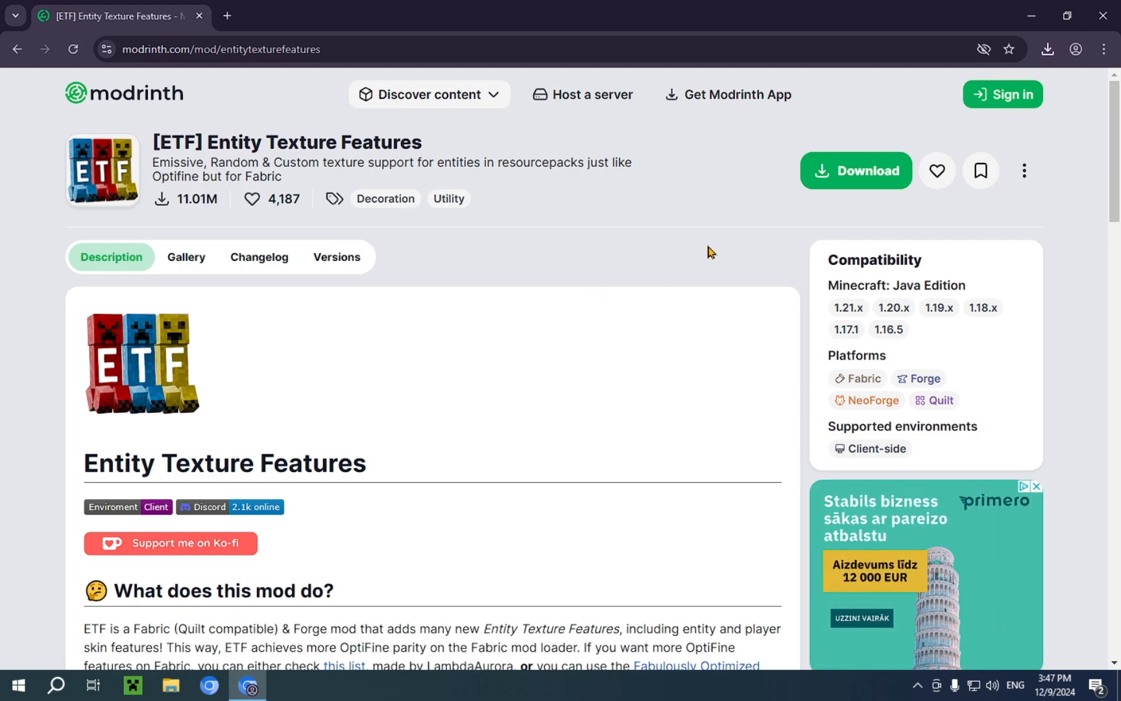
Step: Download the Entity Texture Features 6.2.8 jar for Fabric on 1.21.4 and confirm it finished
left_click(856, 170)
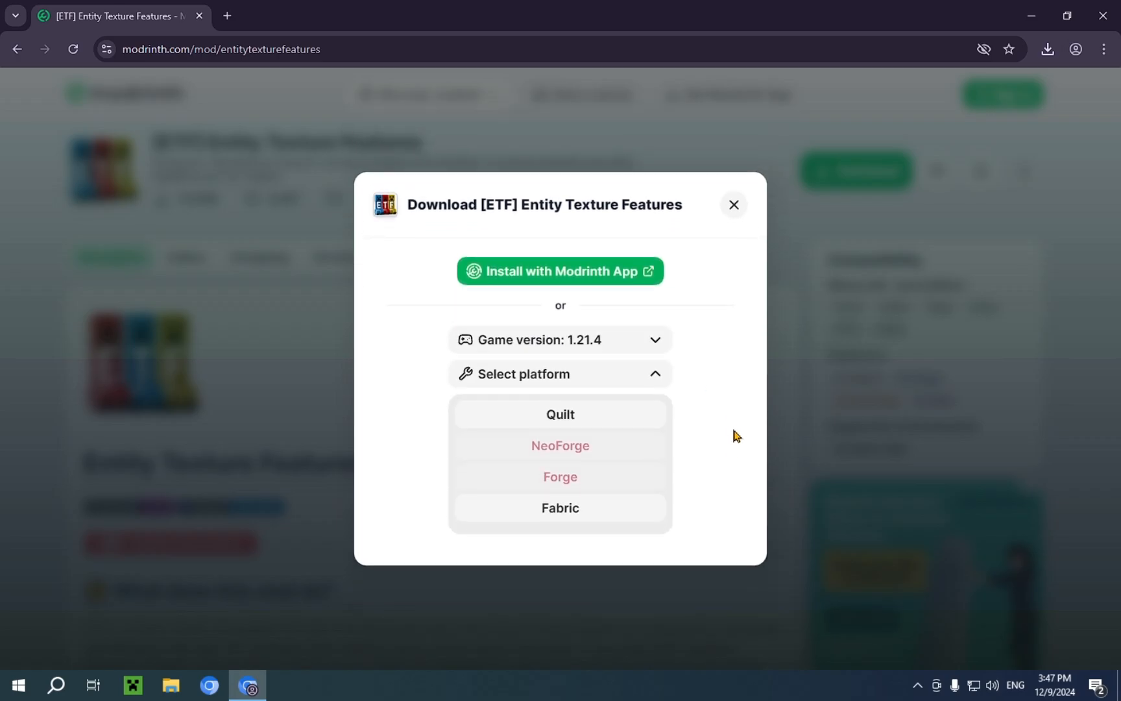
left_click(559, 507)
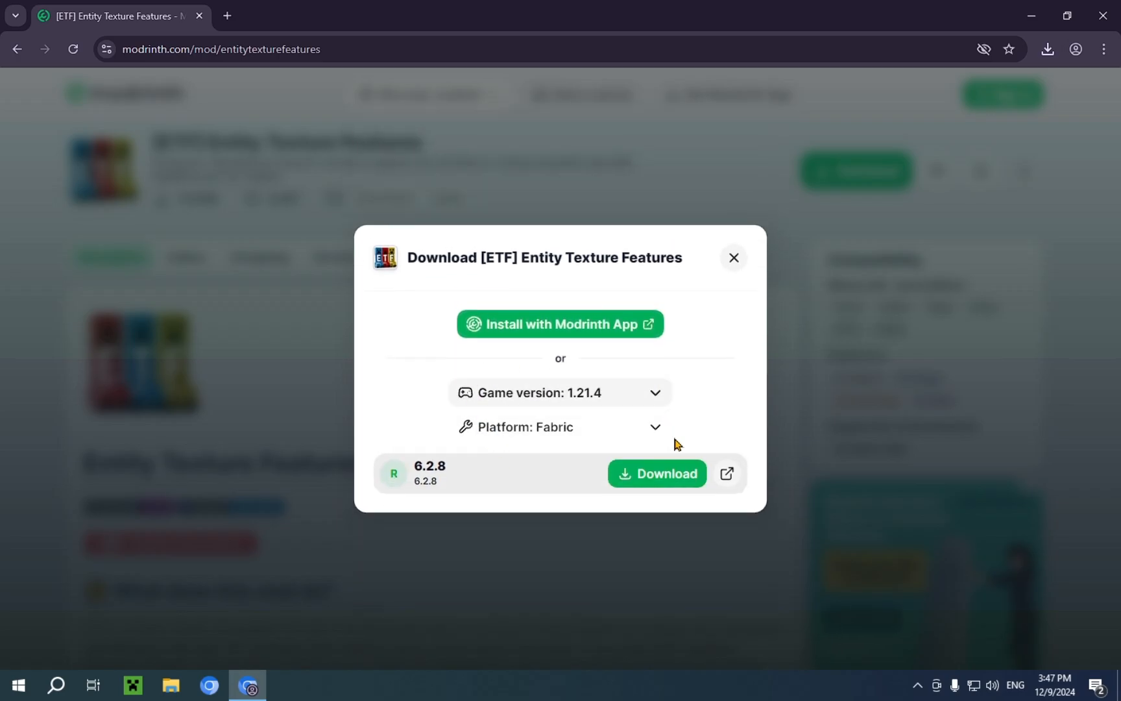
left_click(655, 474)
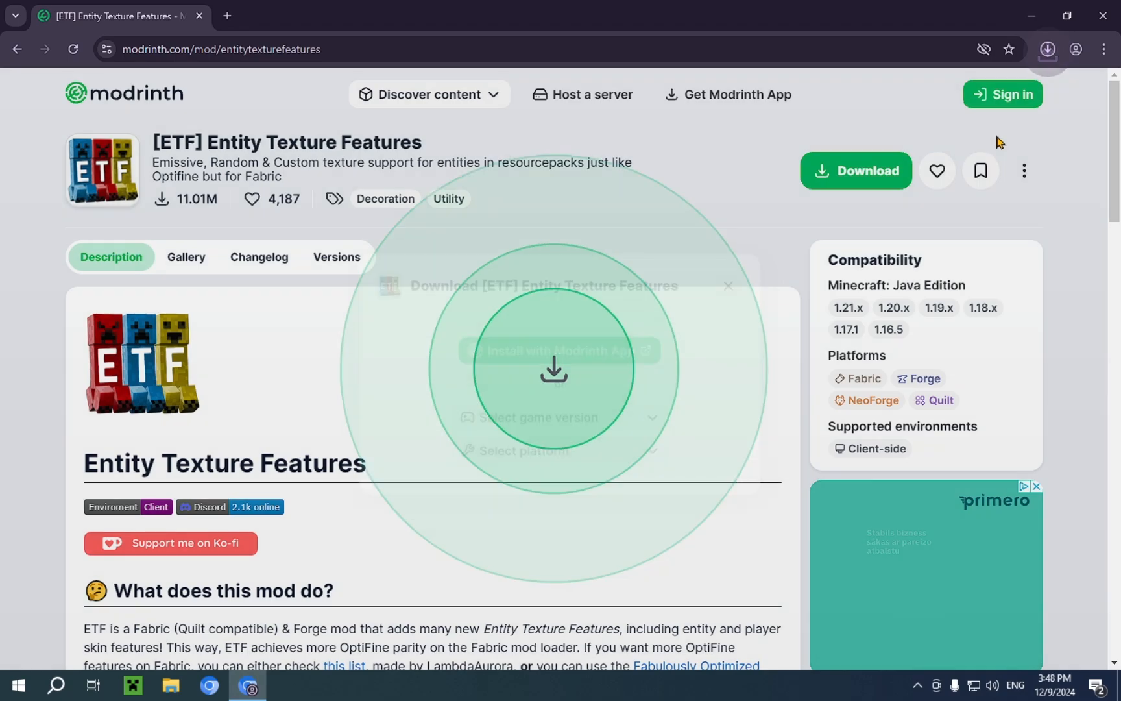
left_click(1047, 50)
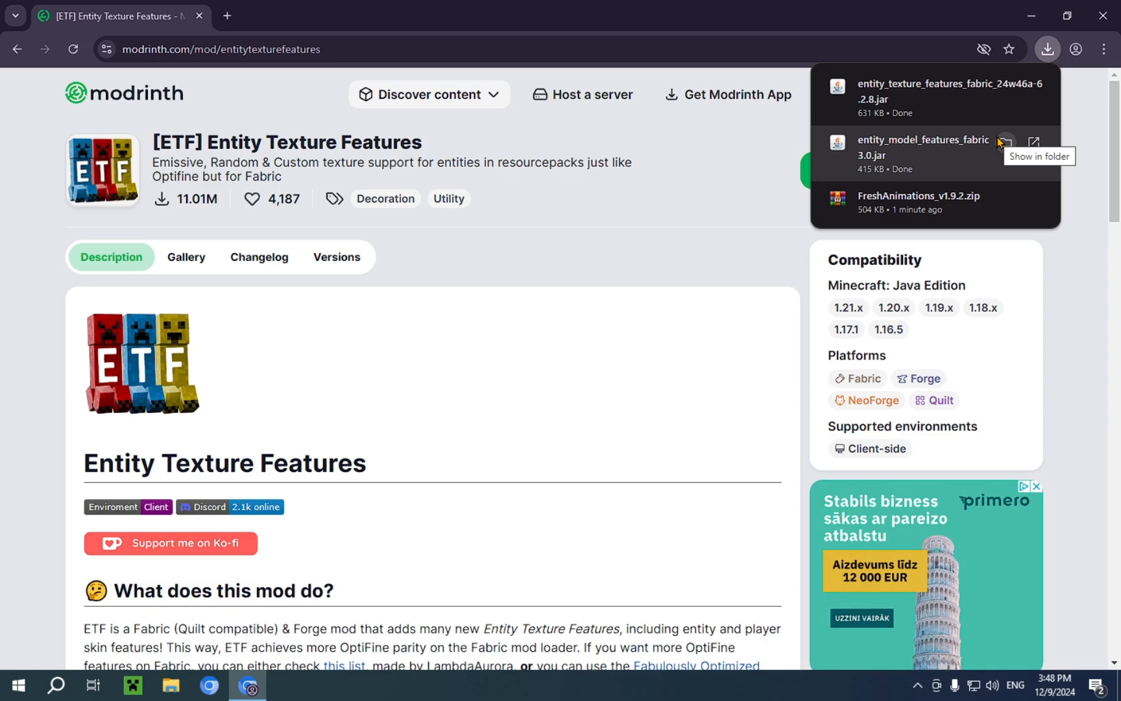
mouse_move(953, 181)
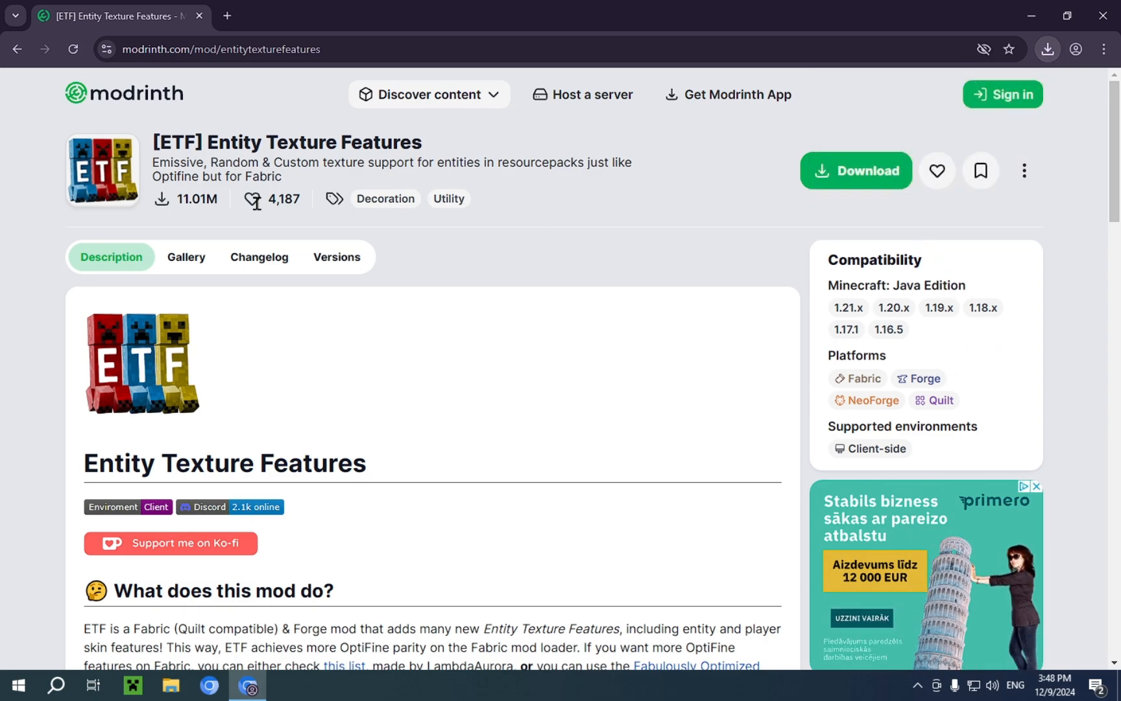
double_click(178, 142)
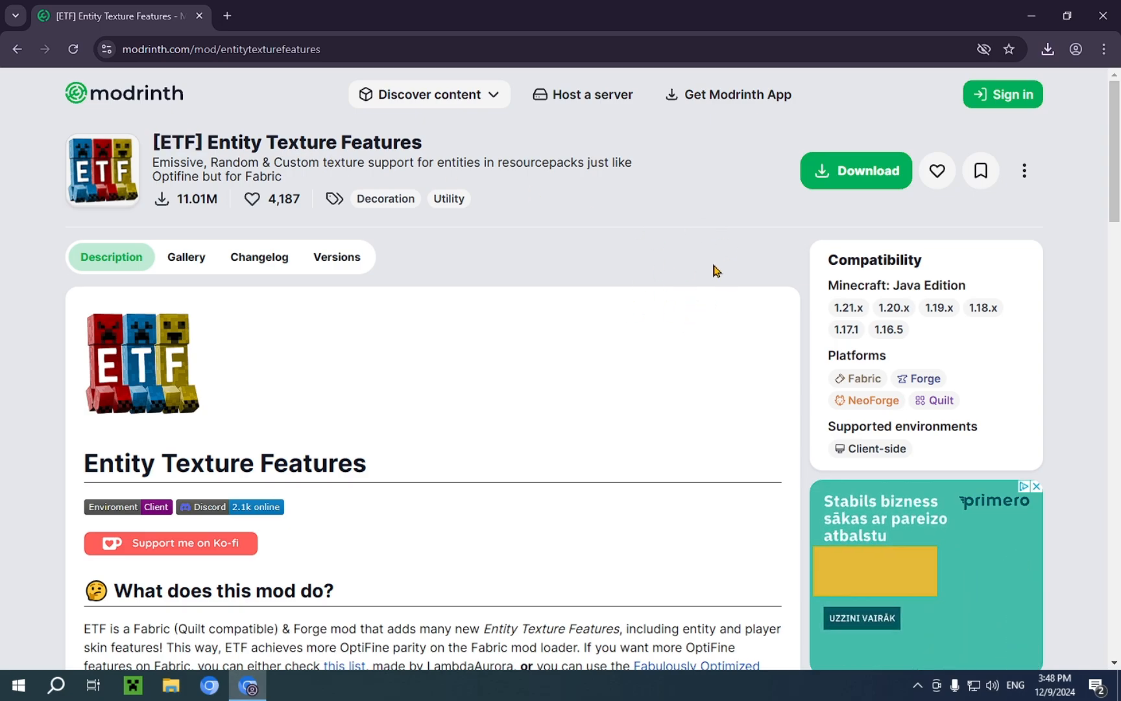
mouse_move(706, 222)
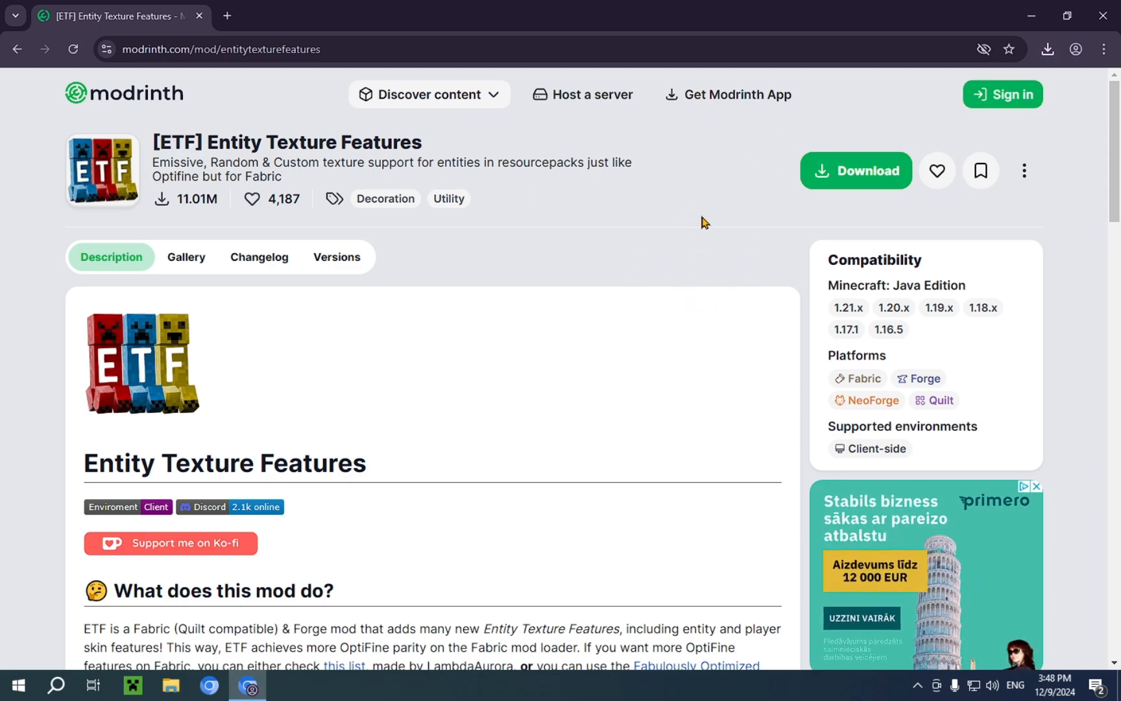
mouse_move(850, 378)
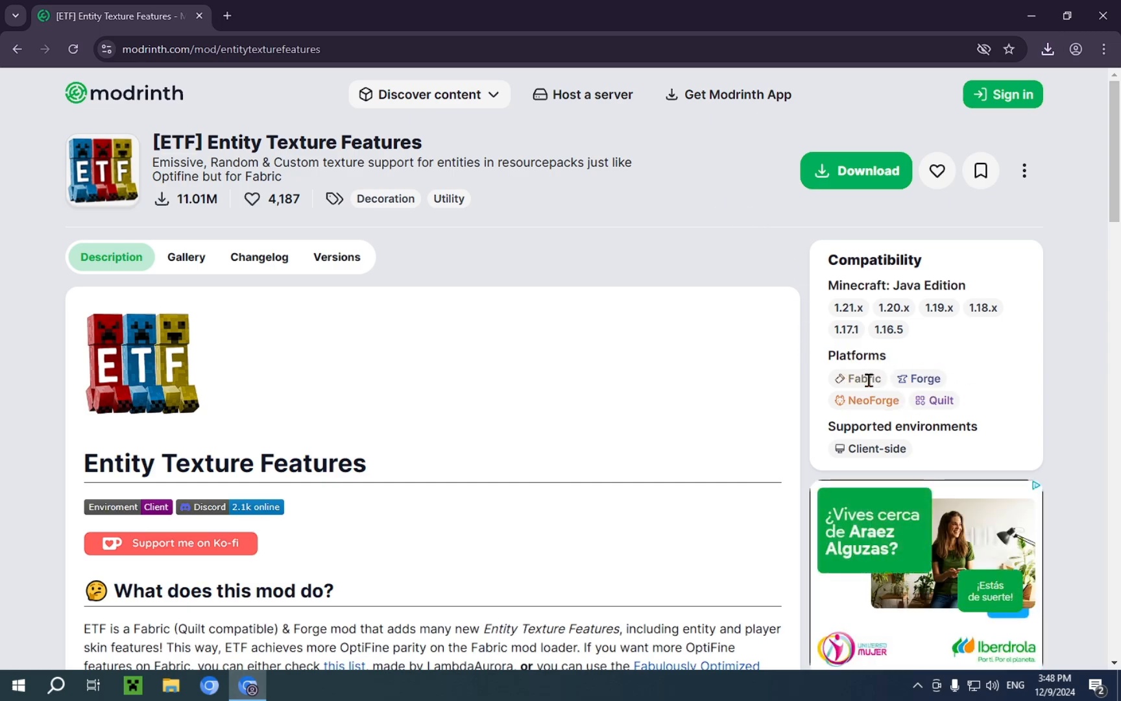
mouse_move(237, 37)
type("fabric mine")
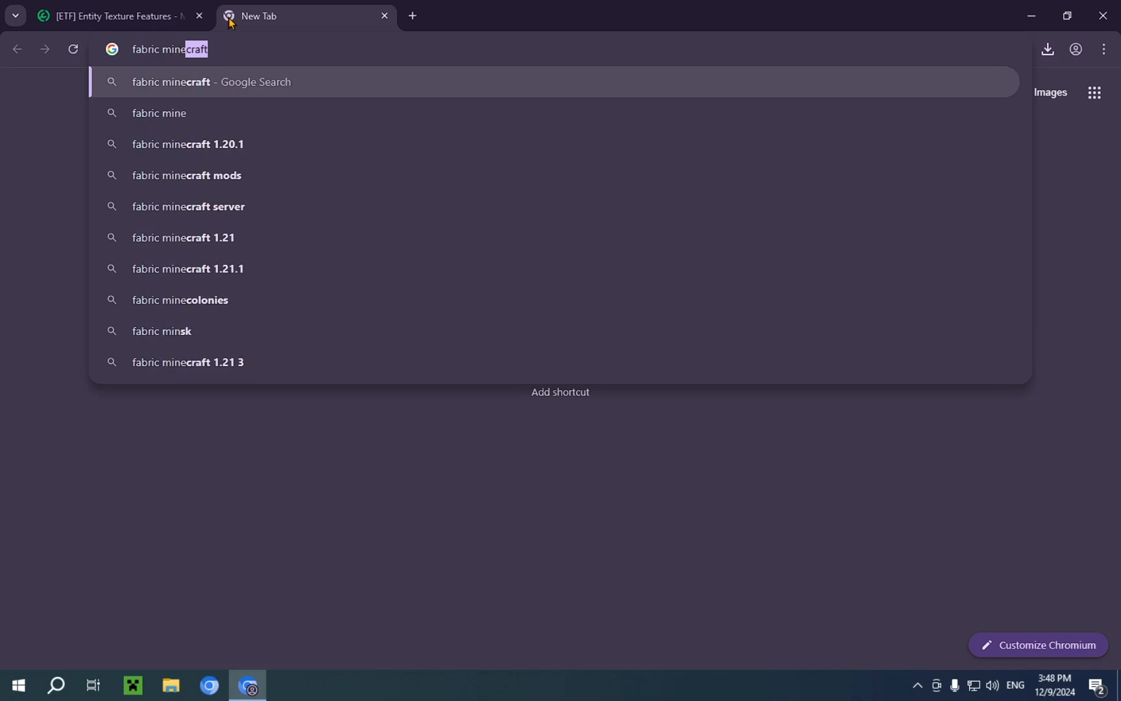
Step: Run the Google search for 'fabric minecraft' and open fabricmc.net
key("Return")
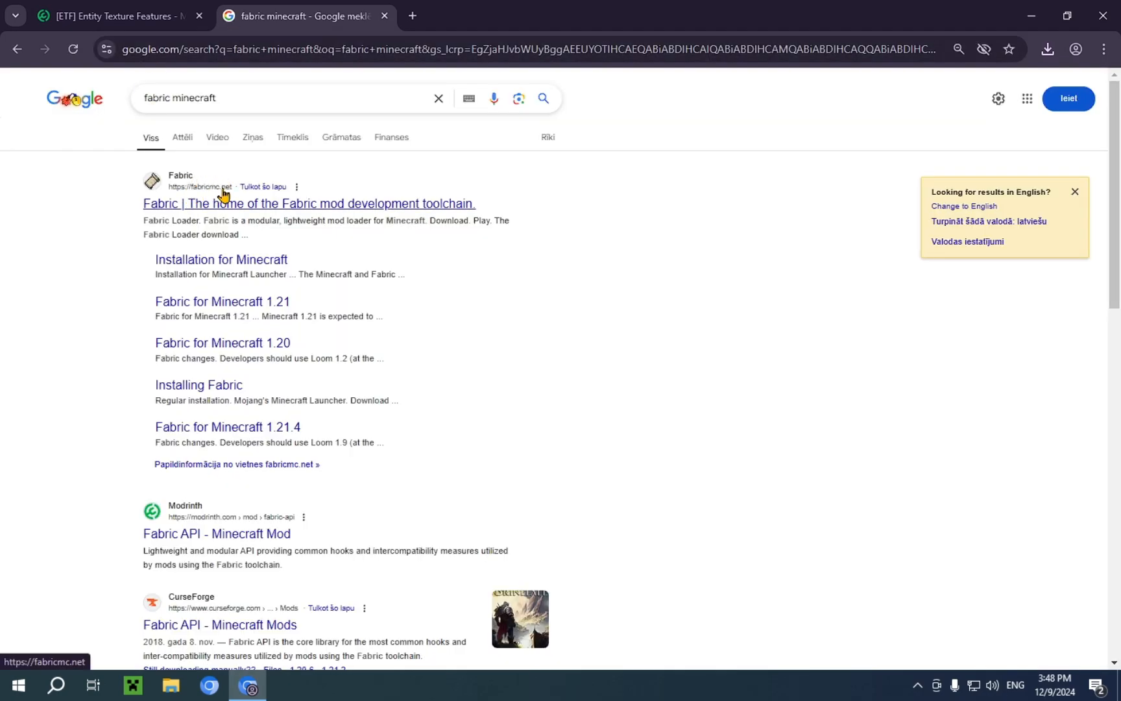
left_click(308, 202)
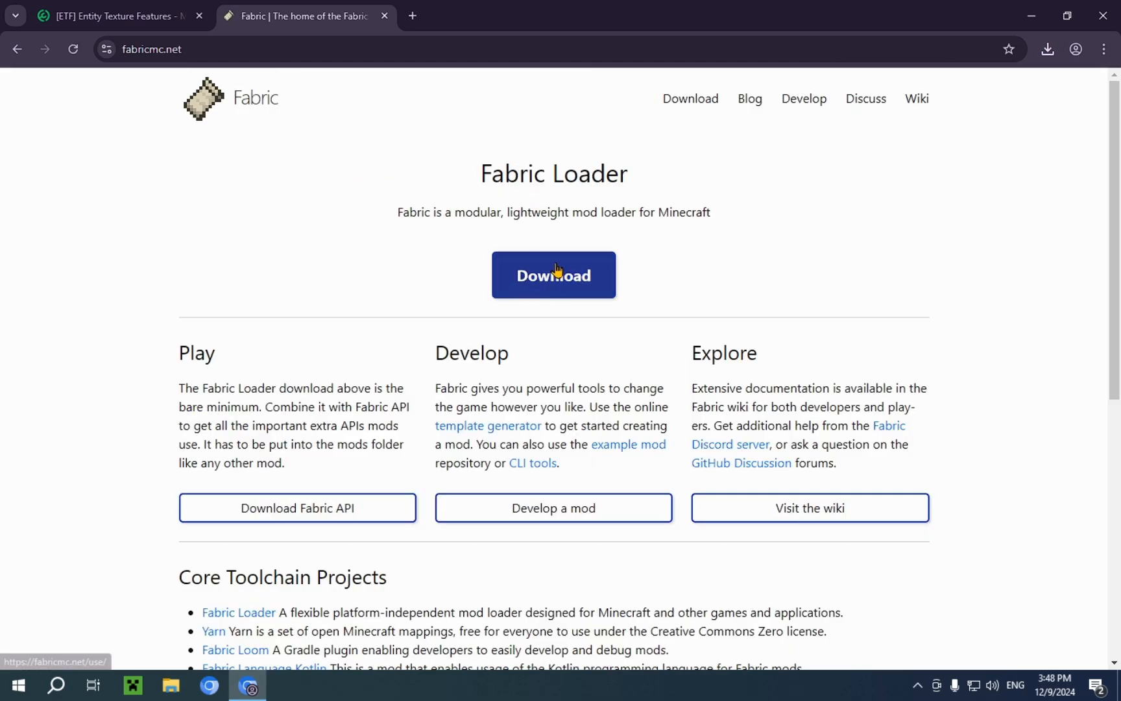
Step: Download fabric-installer-1.0.1.exe for Windows and confirm it shows as done
left_click(552, 274)
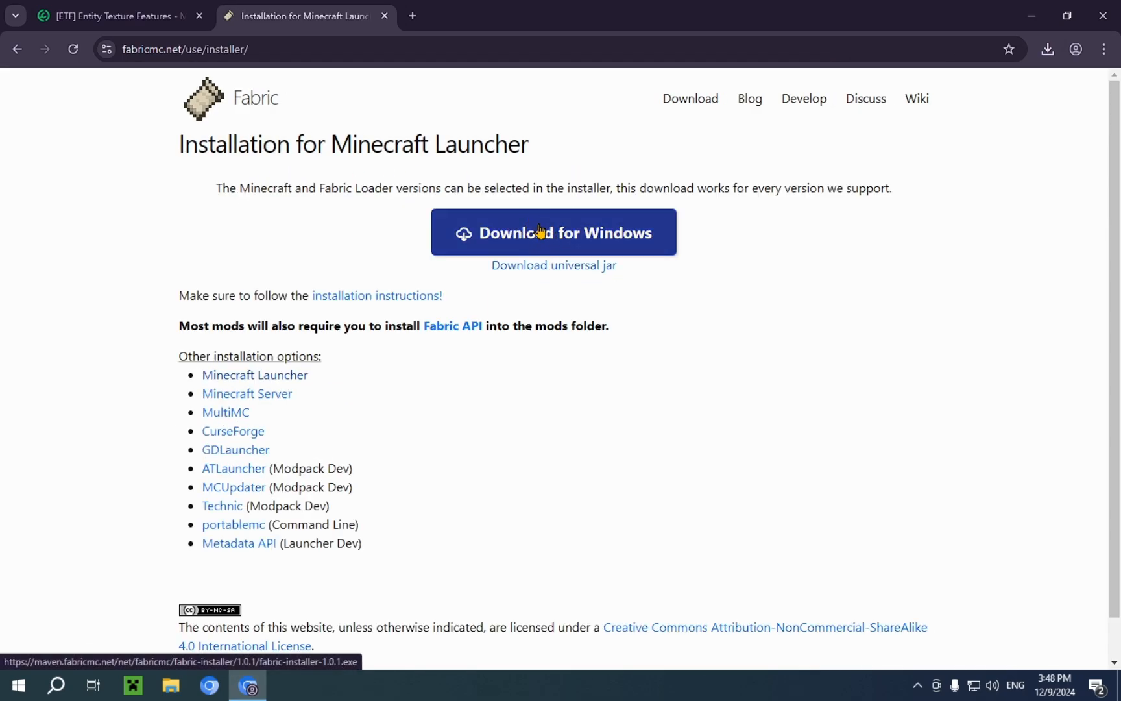
mouse_move(553, 265)
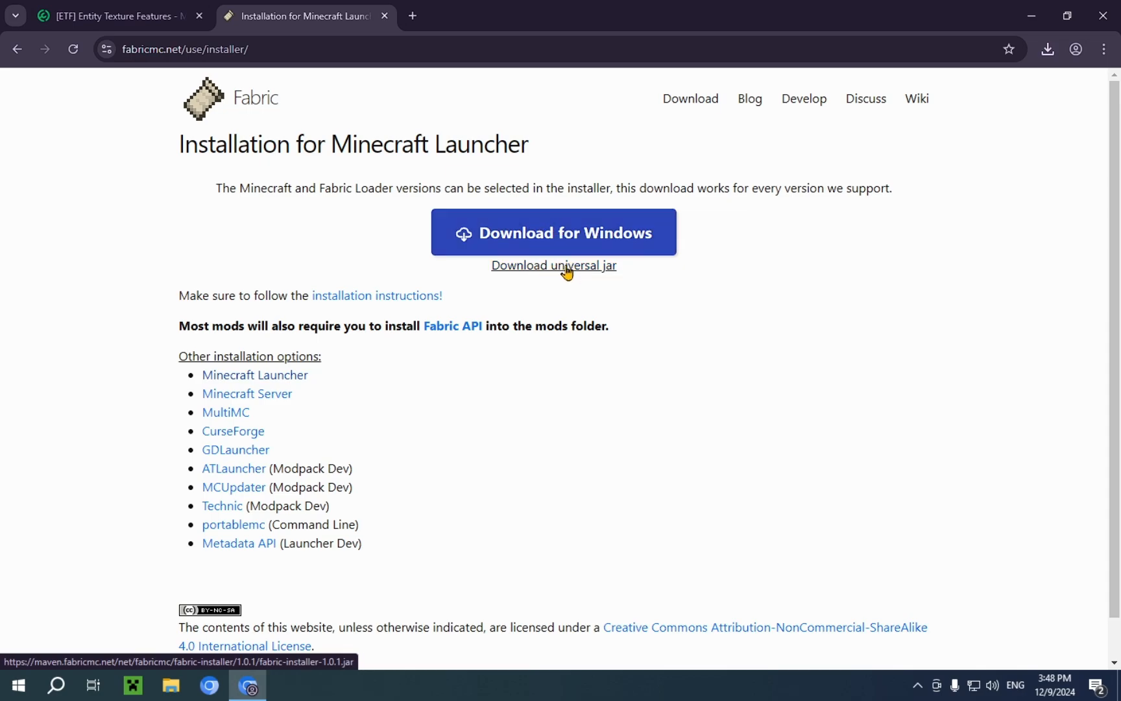
mouse_move(554, 273)
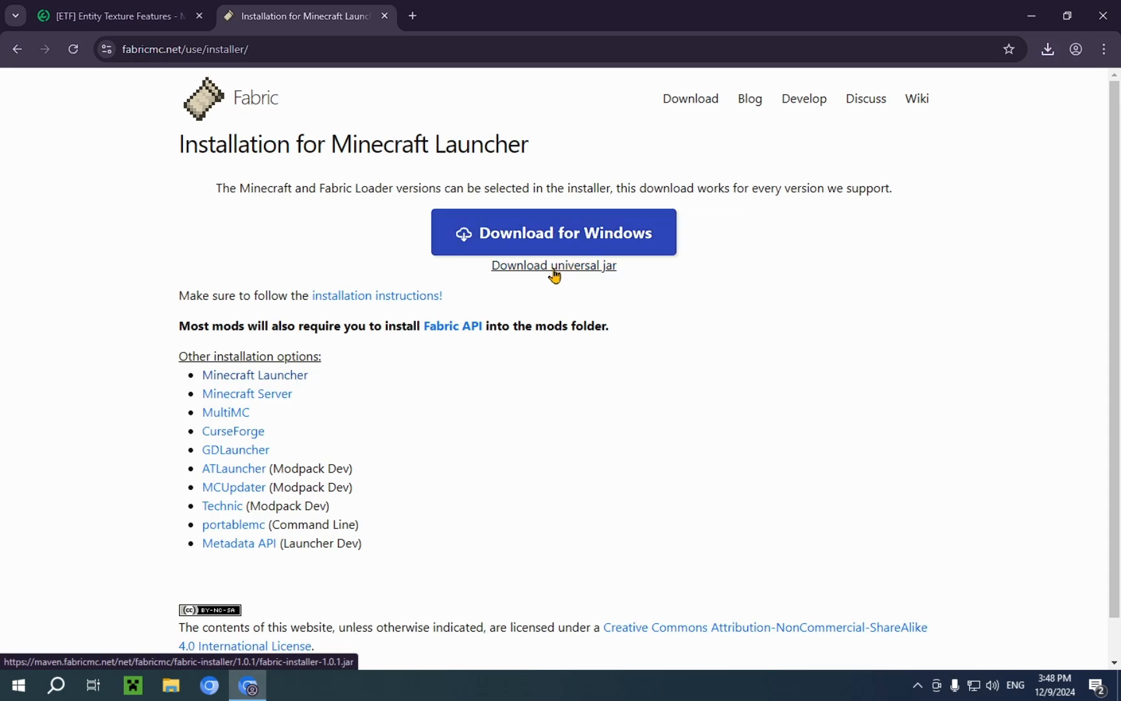
mouse_move(563, 240)
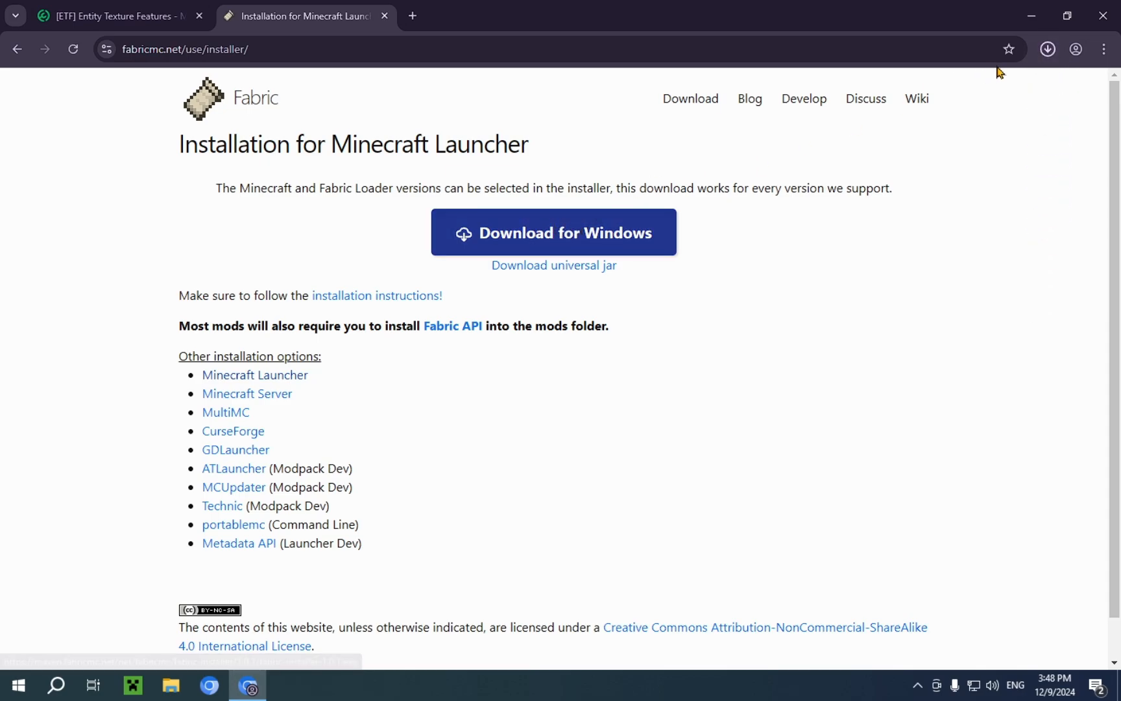
left_click(1047, 48)
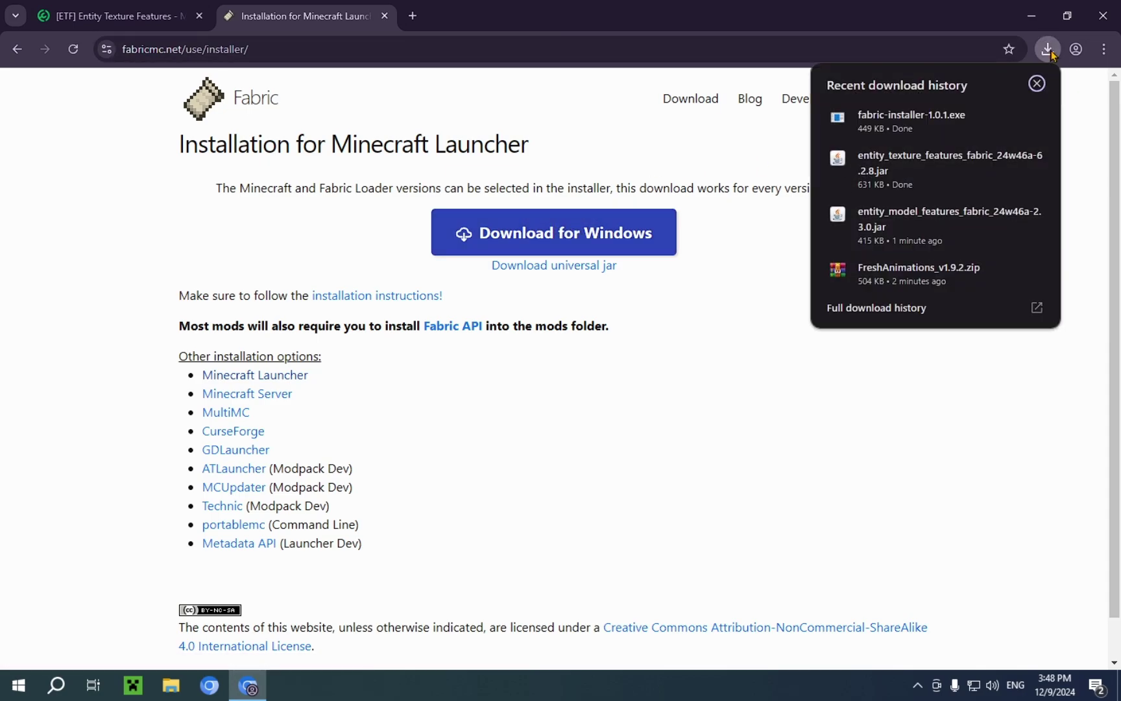
mouse_move(1001, 98)
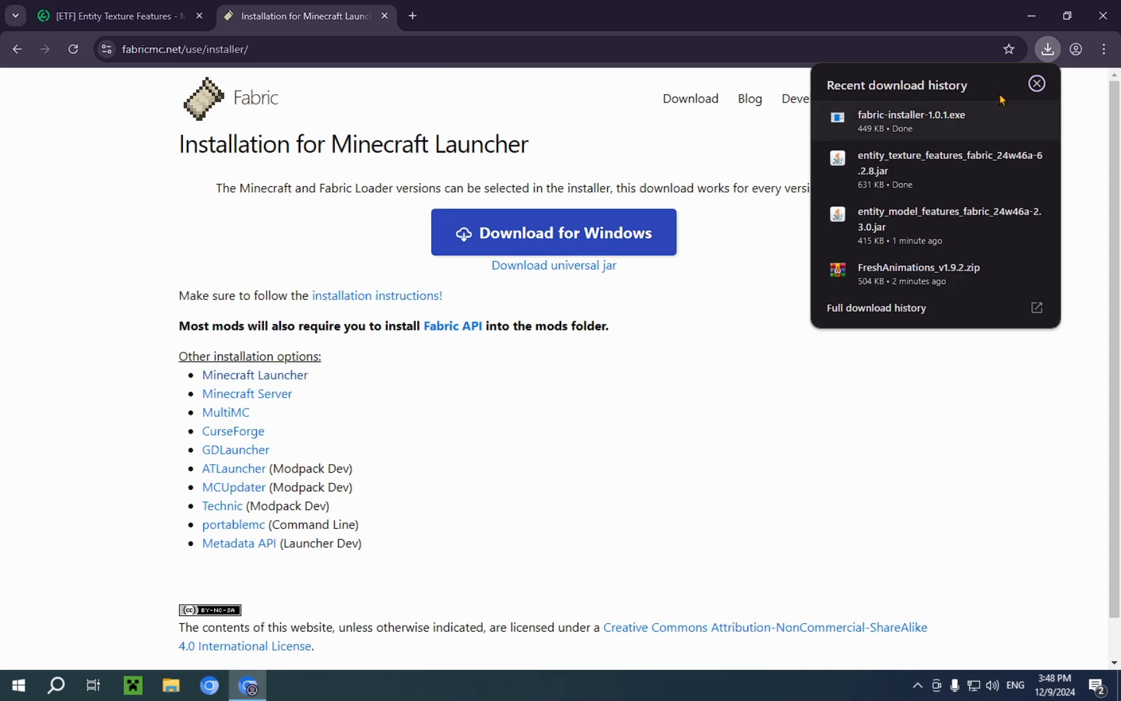
Step: Locate the Entity Texture Features 6.2.8 release for Minecraft 1.21.4 in the Versions list
left_click(114, 16)
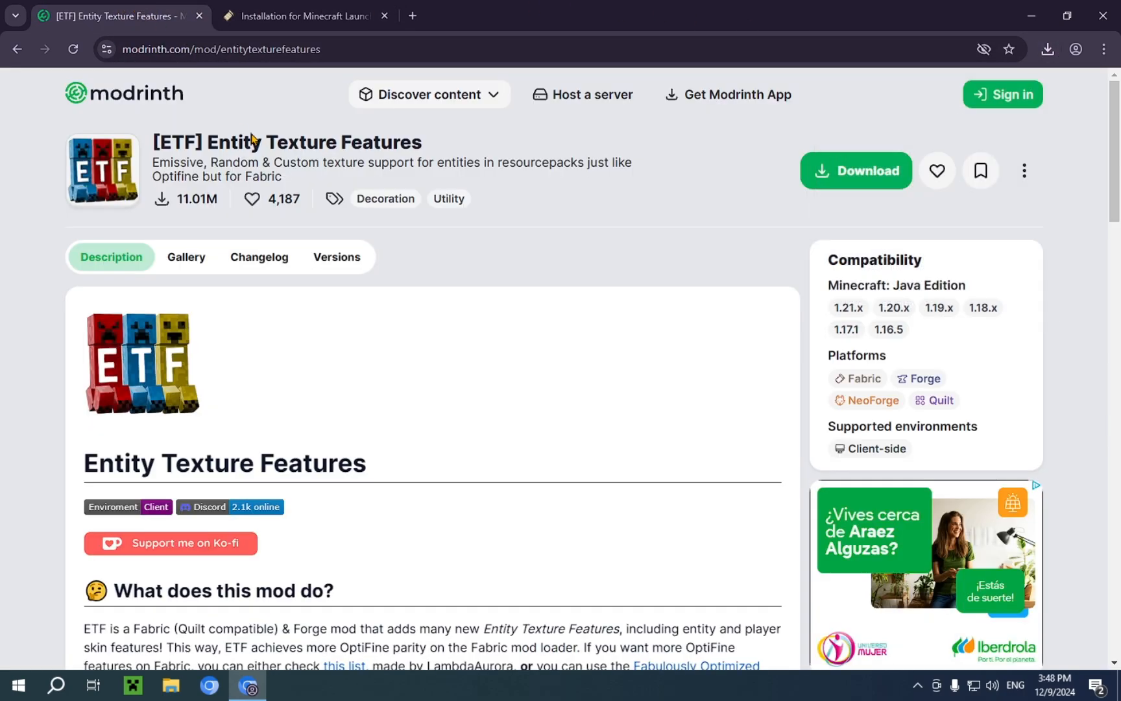
mouse_move(514, 297)
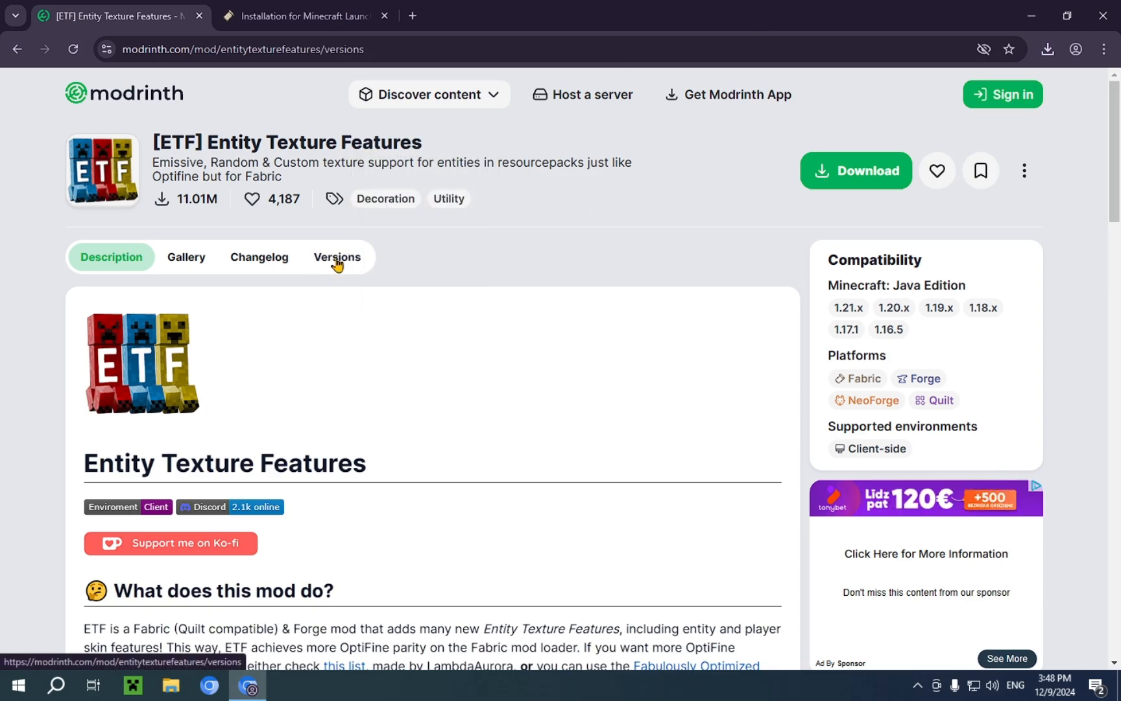
left_click(336, 257)
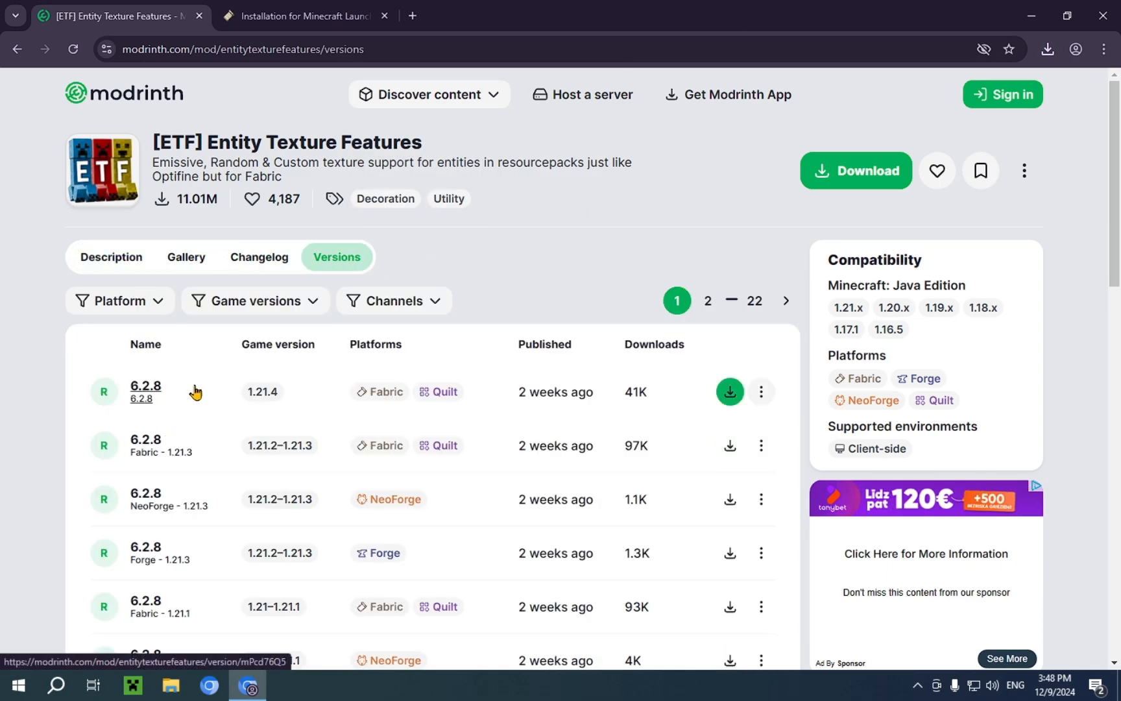
left_click(145, 385)
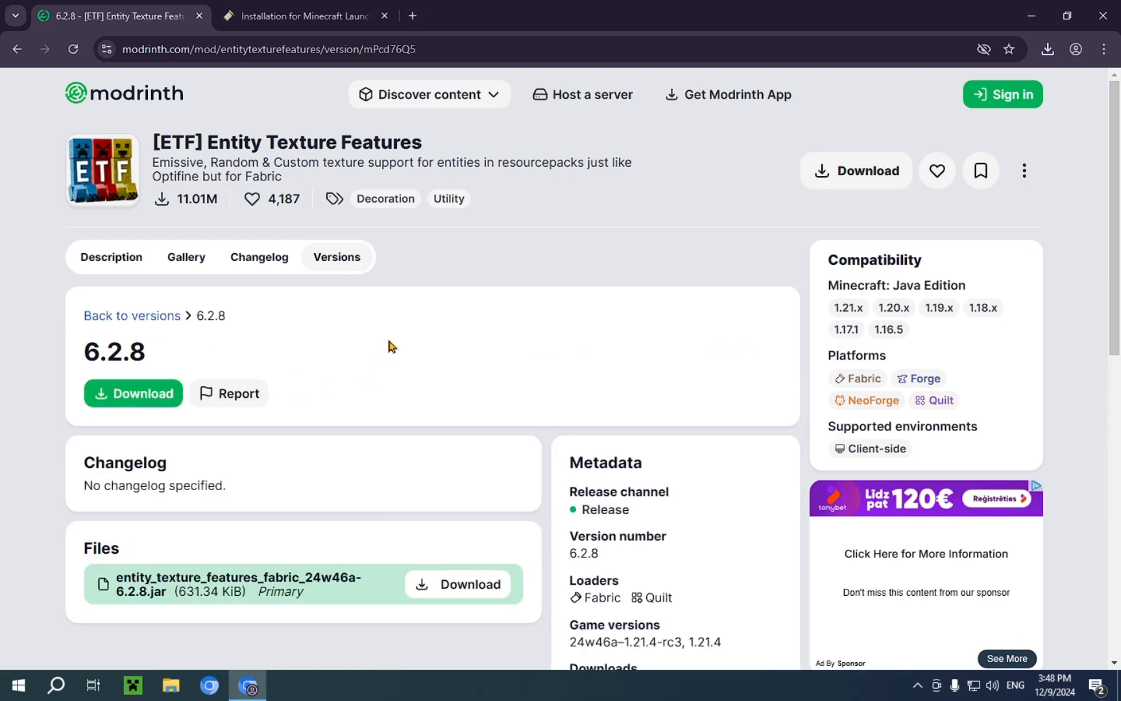
Step: Download the Entity Texture Features 6.2.8 Fabric jar from the Files section
scroll("down", 3)
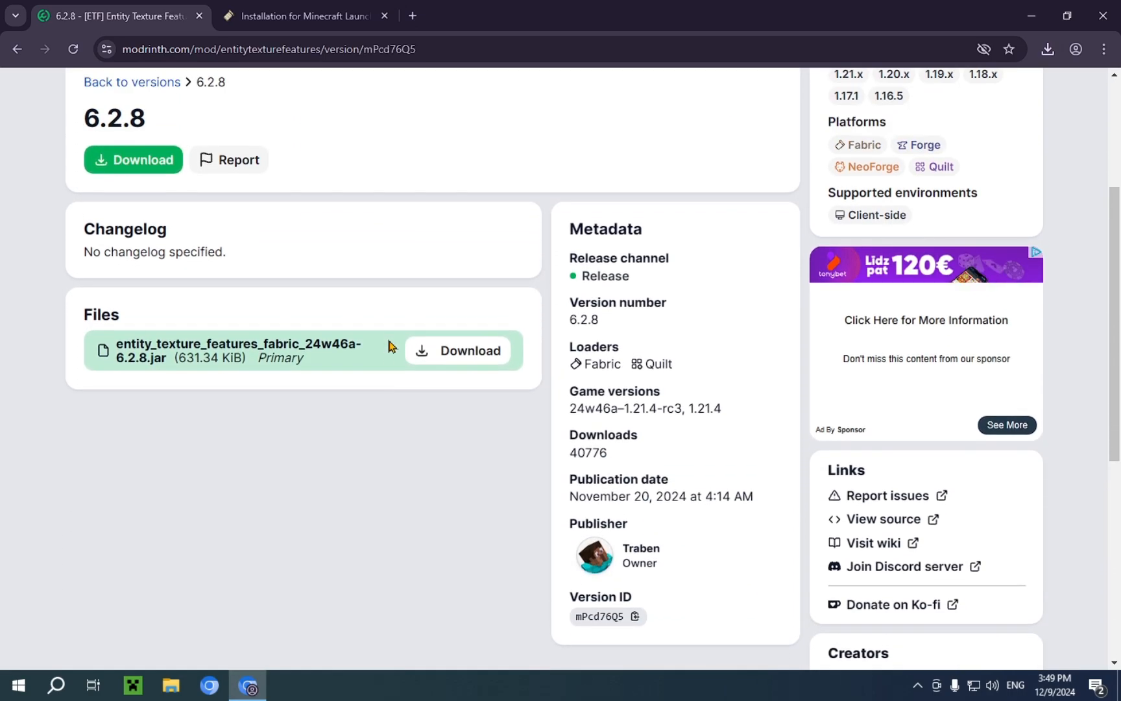
mouse_move(418, 511)
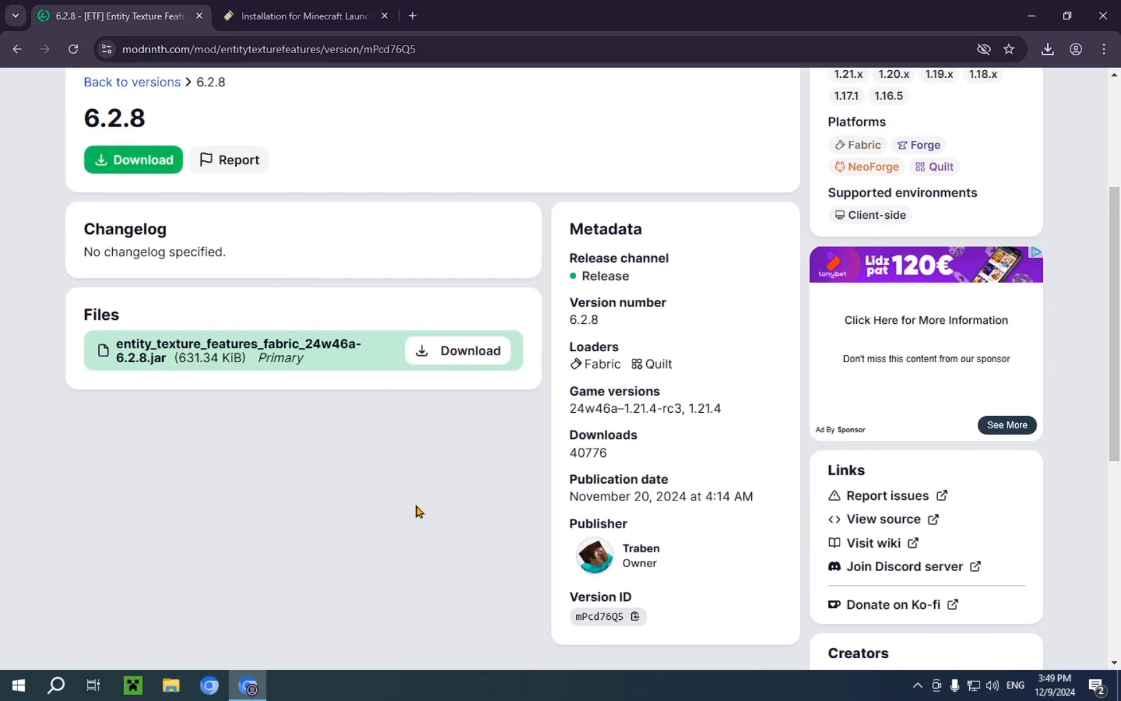
scroll("down", 3)
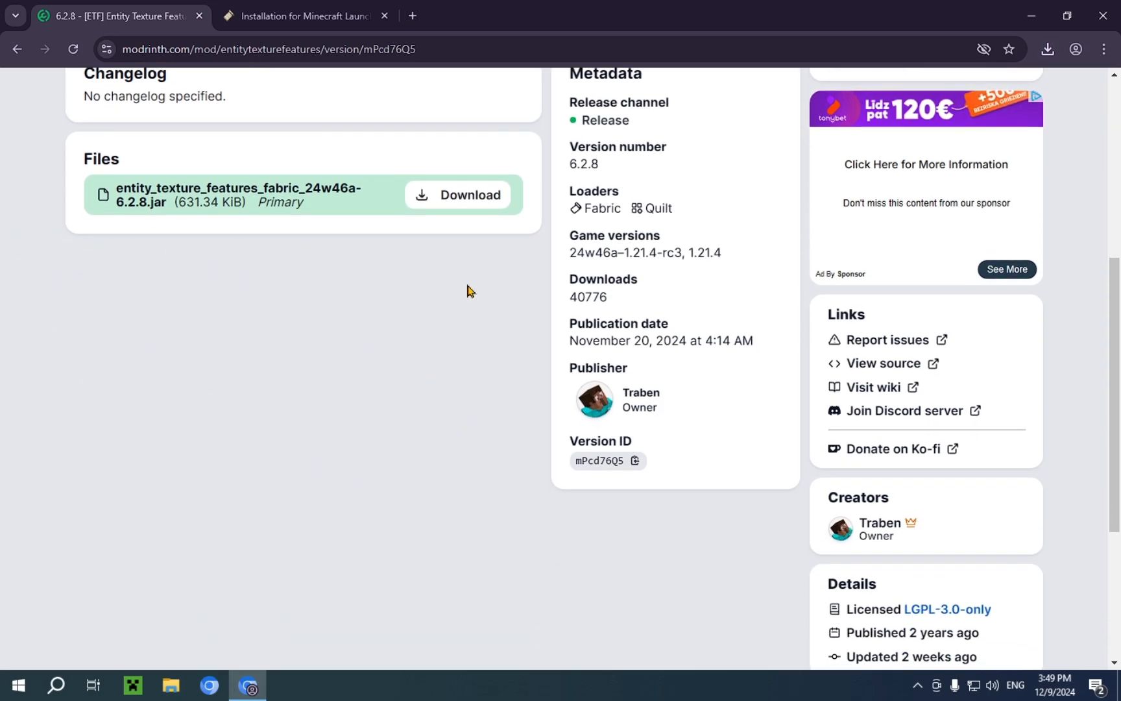
mouse_move(456, 342)
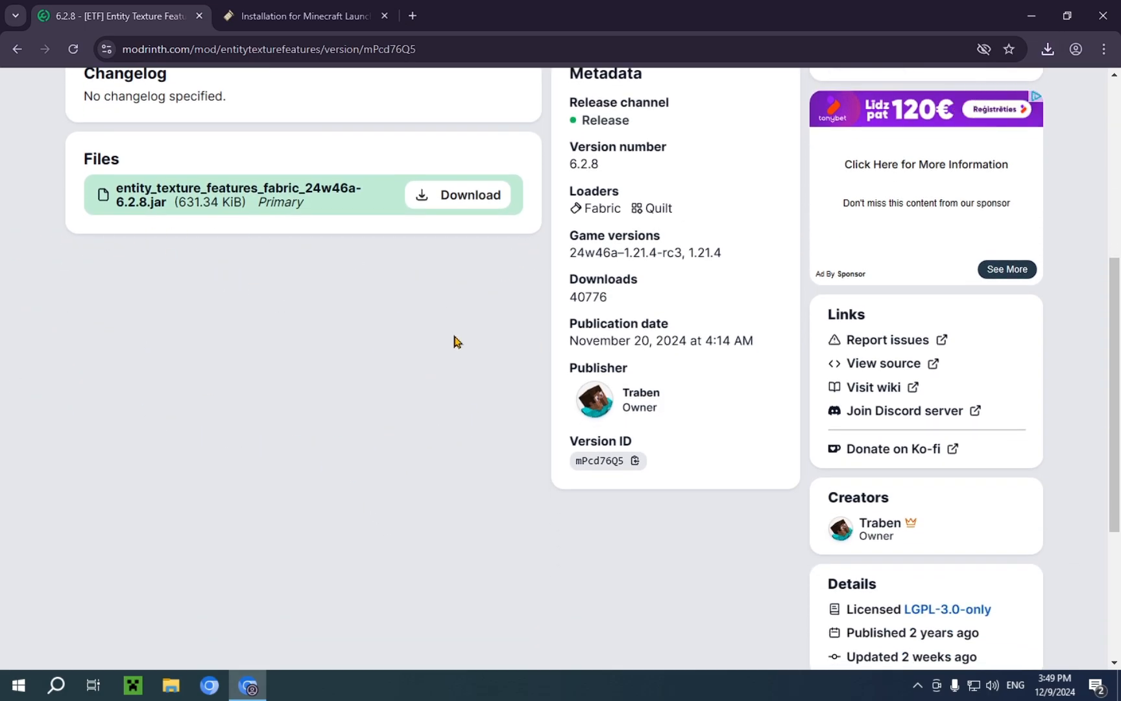
left_click(429, 94)
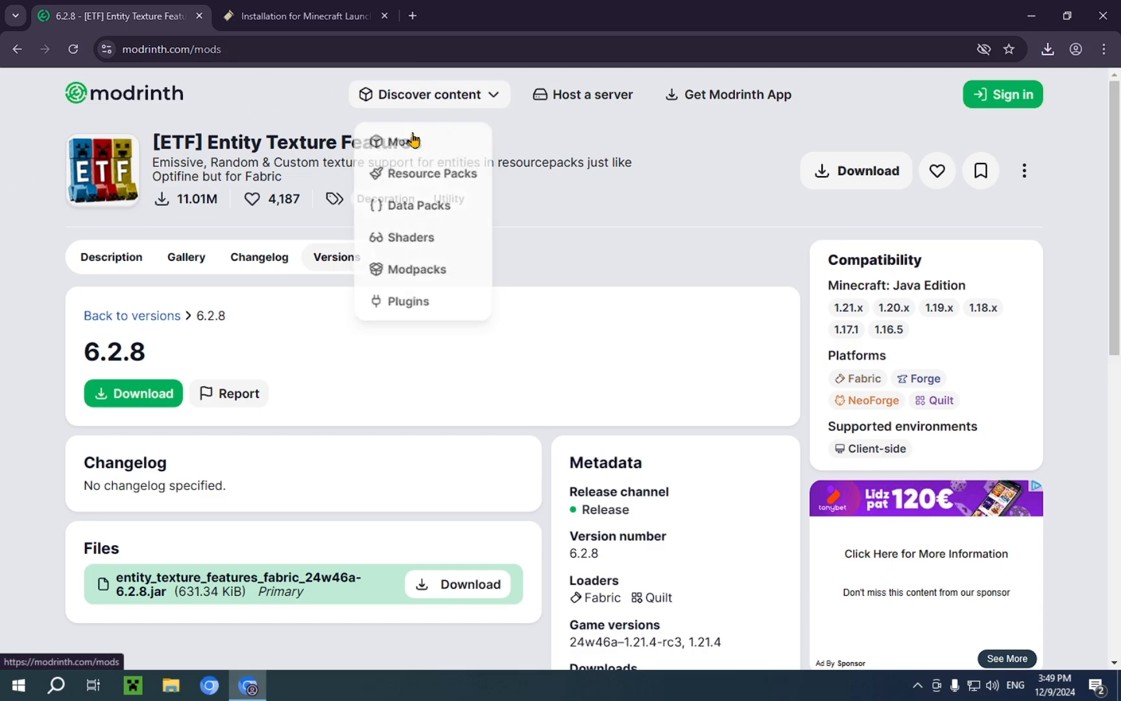
Step: Browse the Mods category and reach the Iris Shaders versions list
left_click(401, 141)
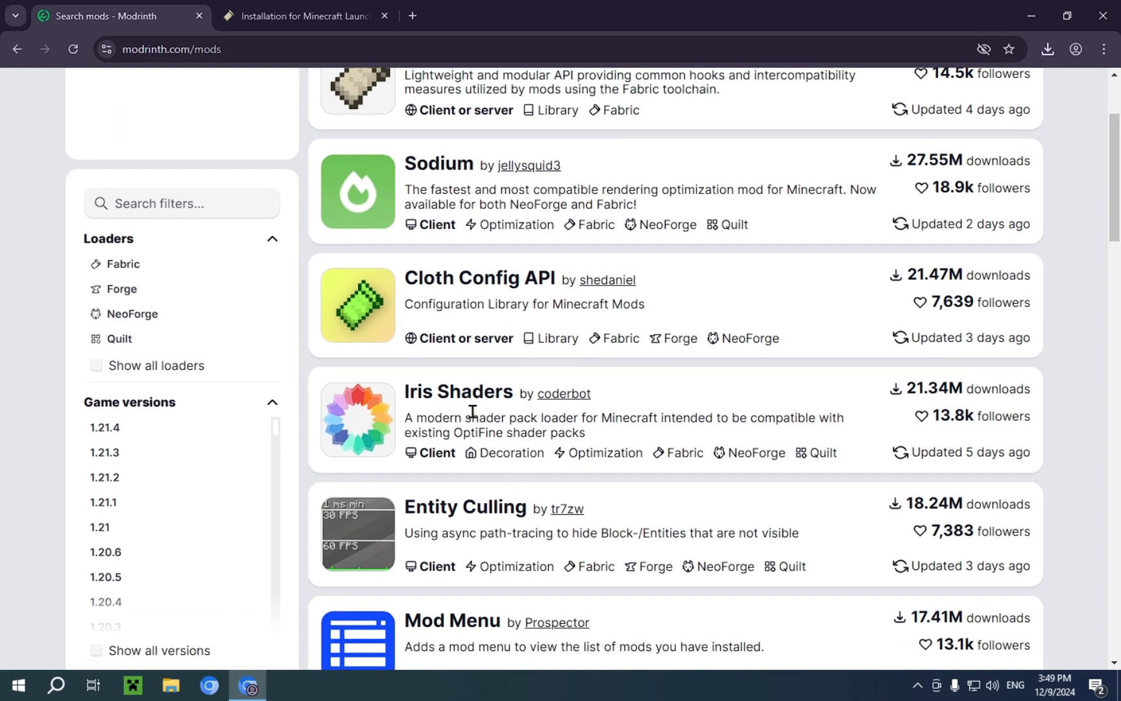
left_click(457, 392)
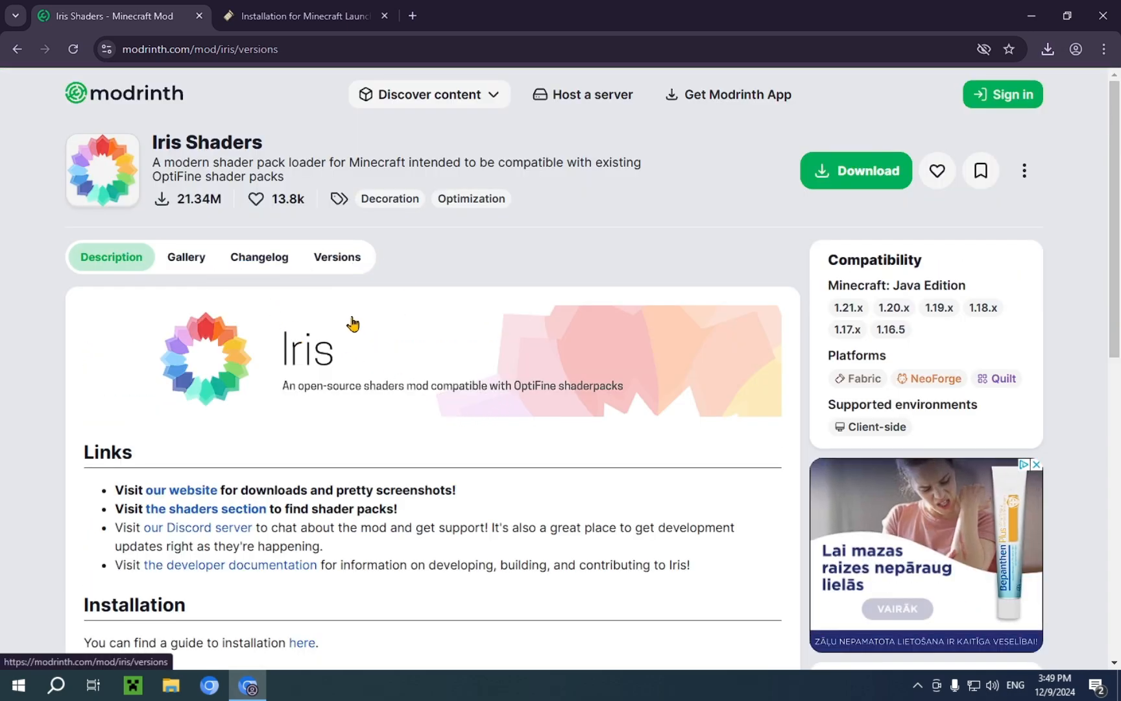
left_click(336, 257)
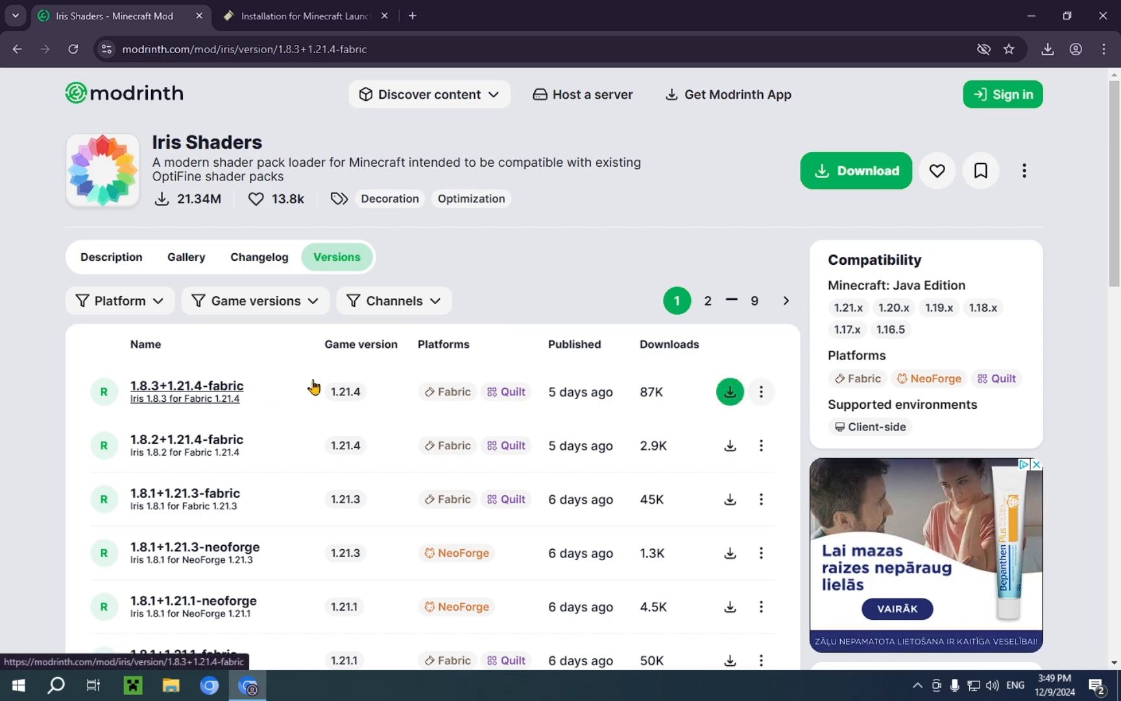
Step: Review the Iris 1.8.3+1.21.4-fabric release, then hide the browser to show the desktop
left_click(186, 385)
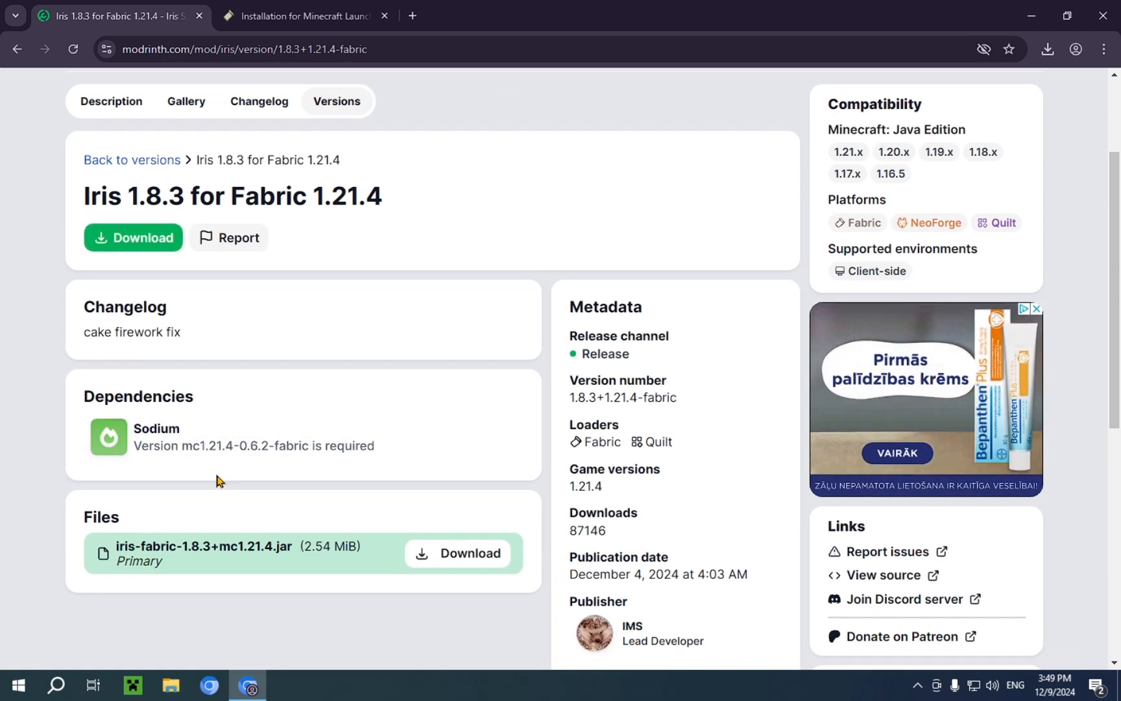
scroll("up", 3)
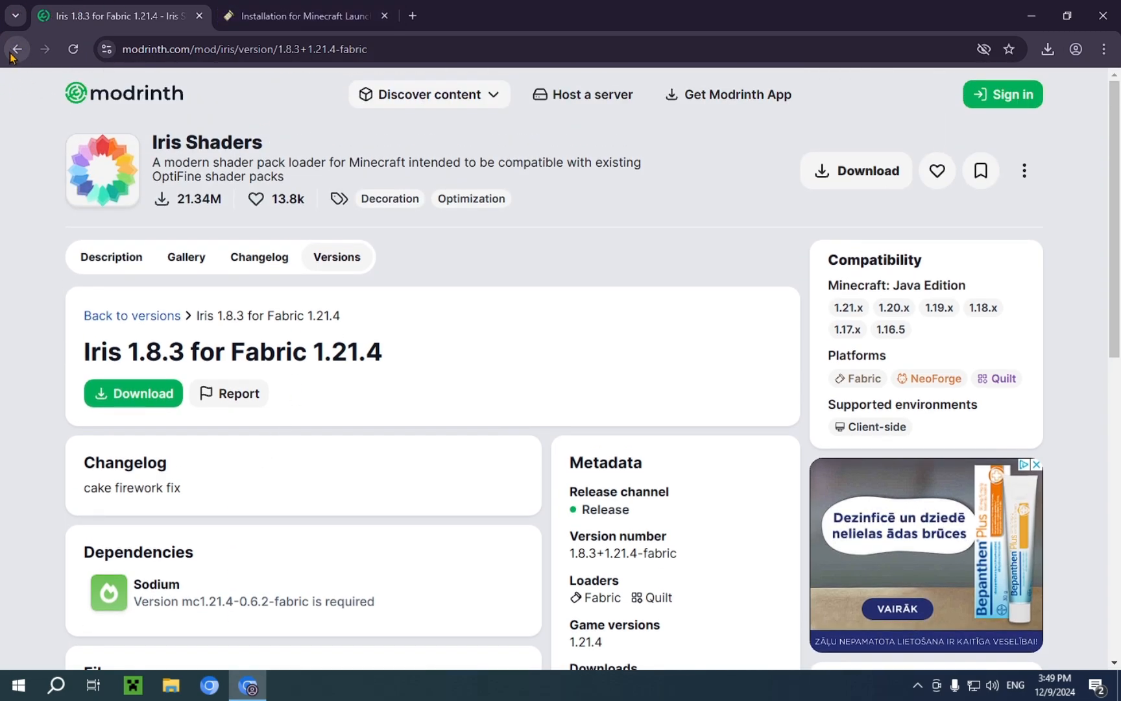
mouse_move(618, 267)
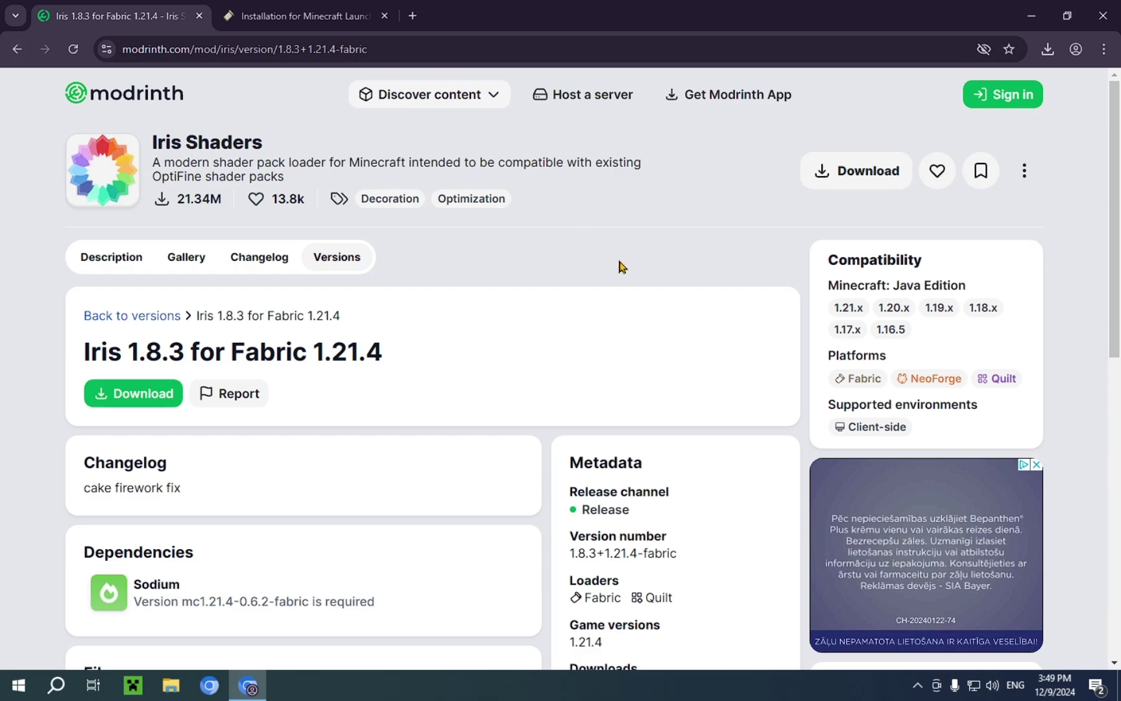
left_click(1047, 48)
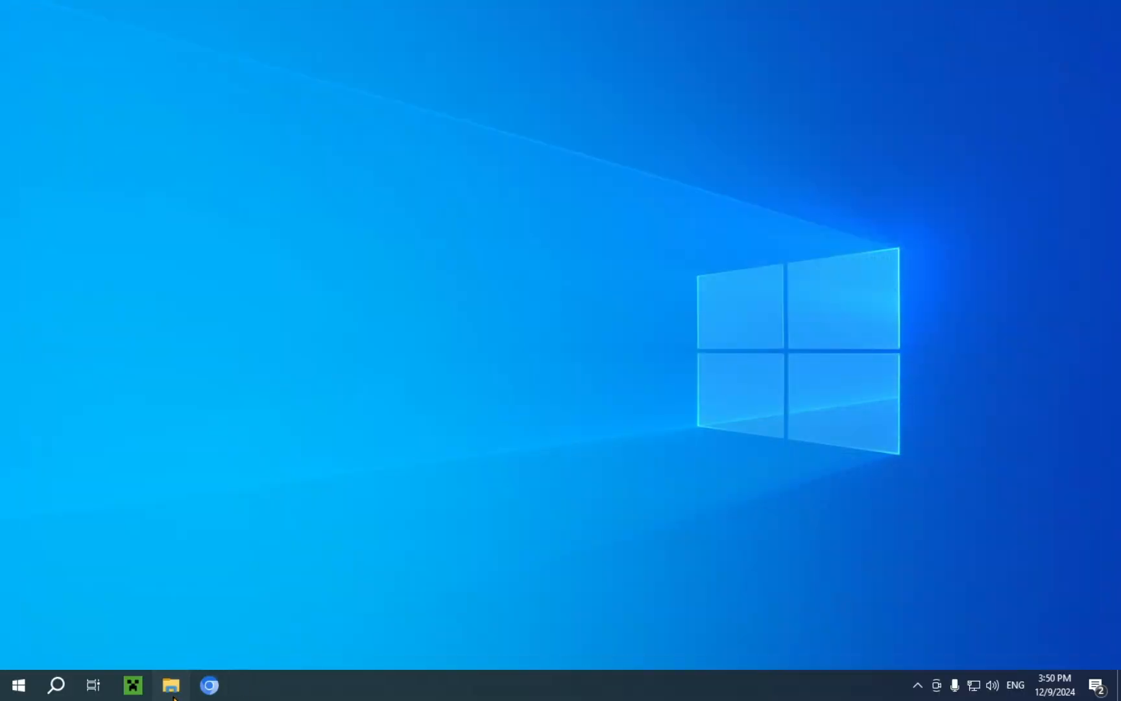
Step: Show the Downloads folder in File Explorer with fabric-installer-1.0.1.exe selected
left_click(170, 685)
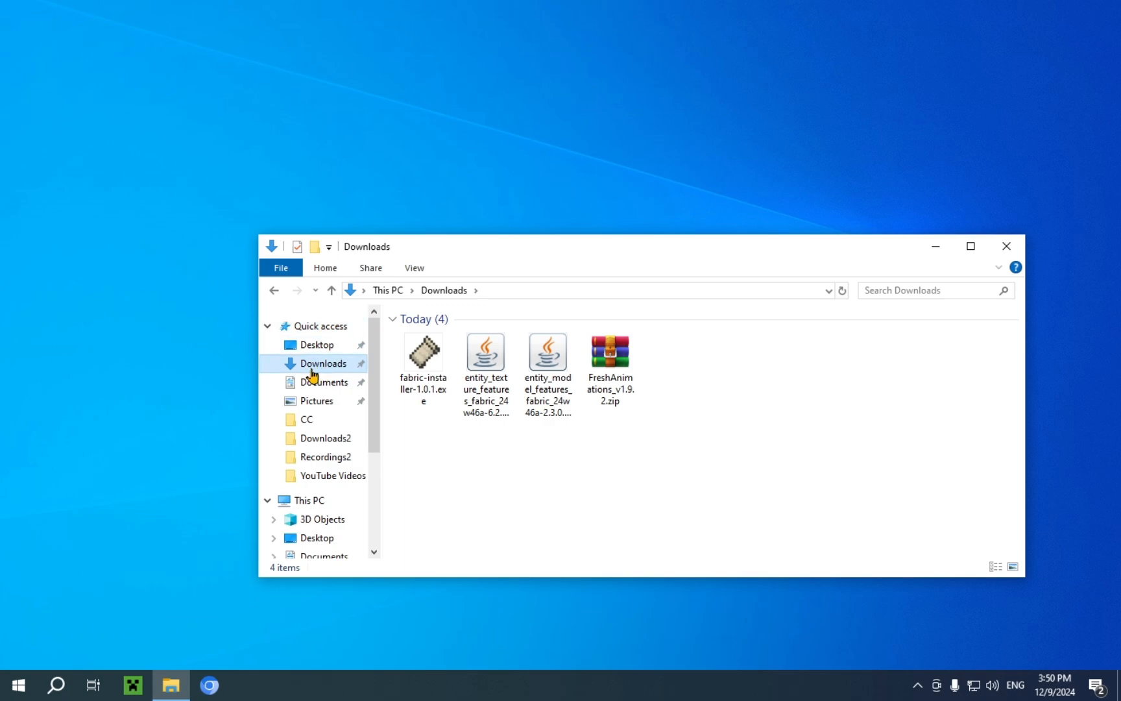
mouse_move(553, 471)
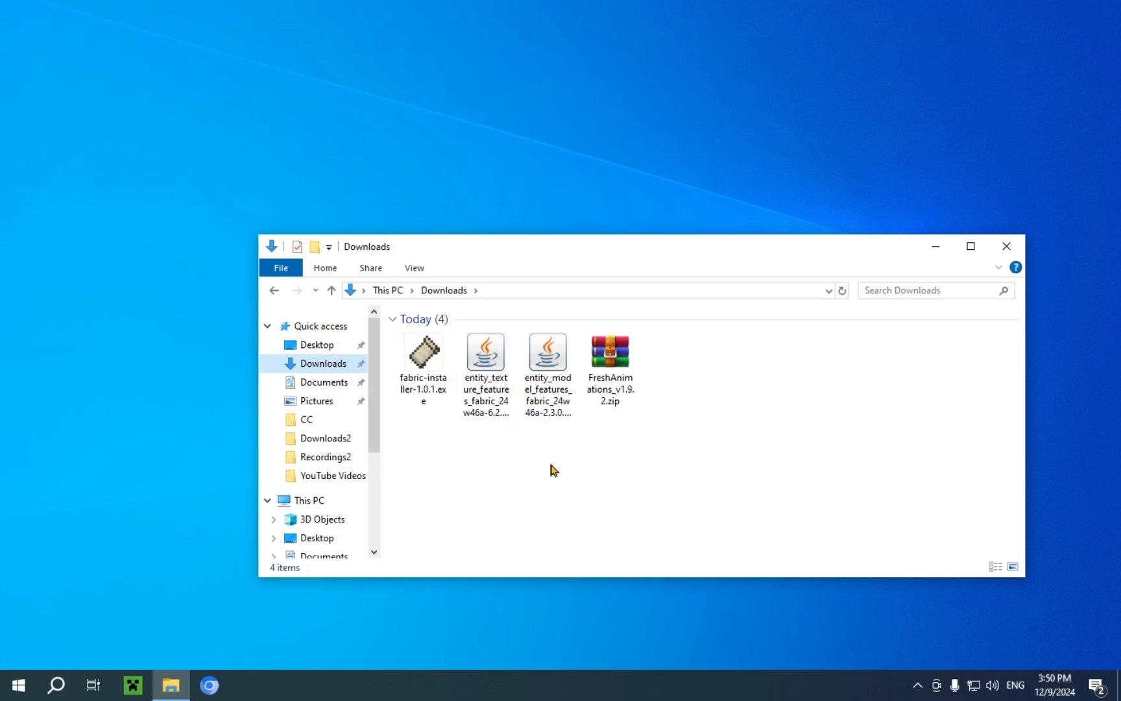
left_click(421, 358)
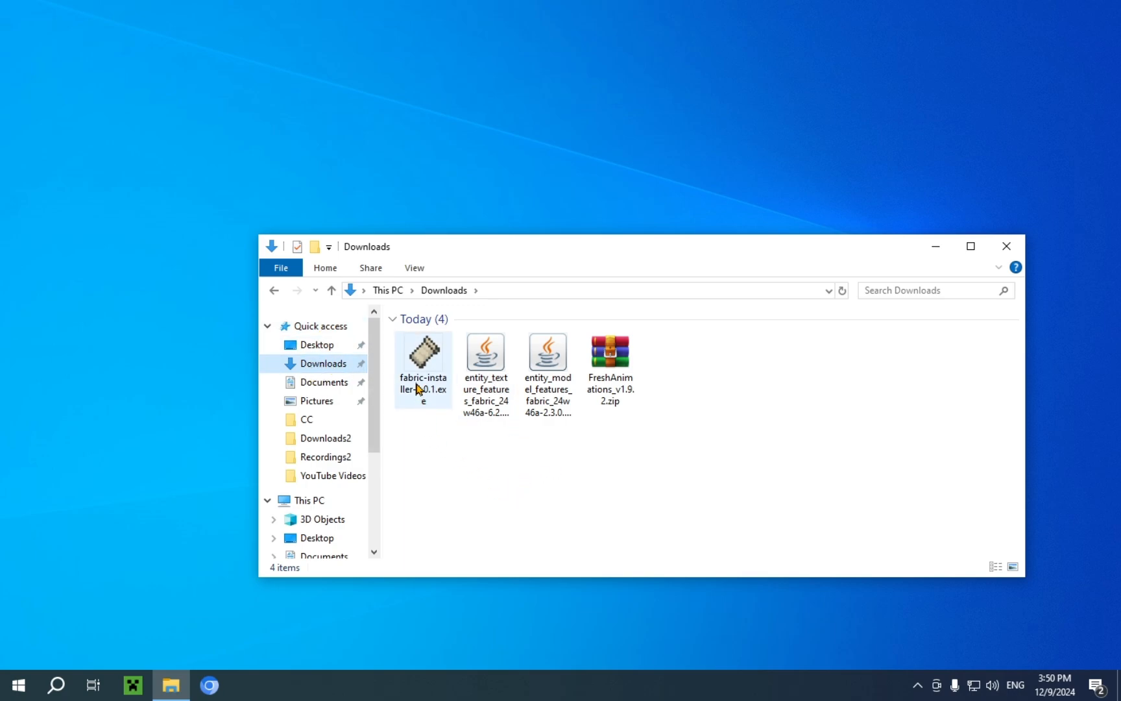
mouse_move(425, 379)
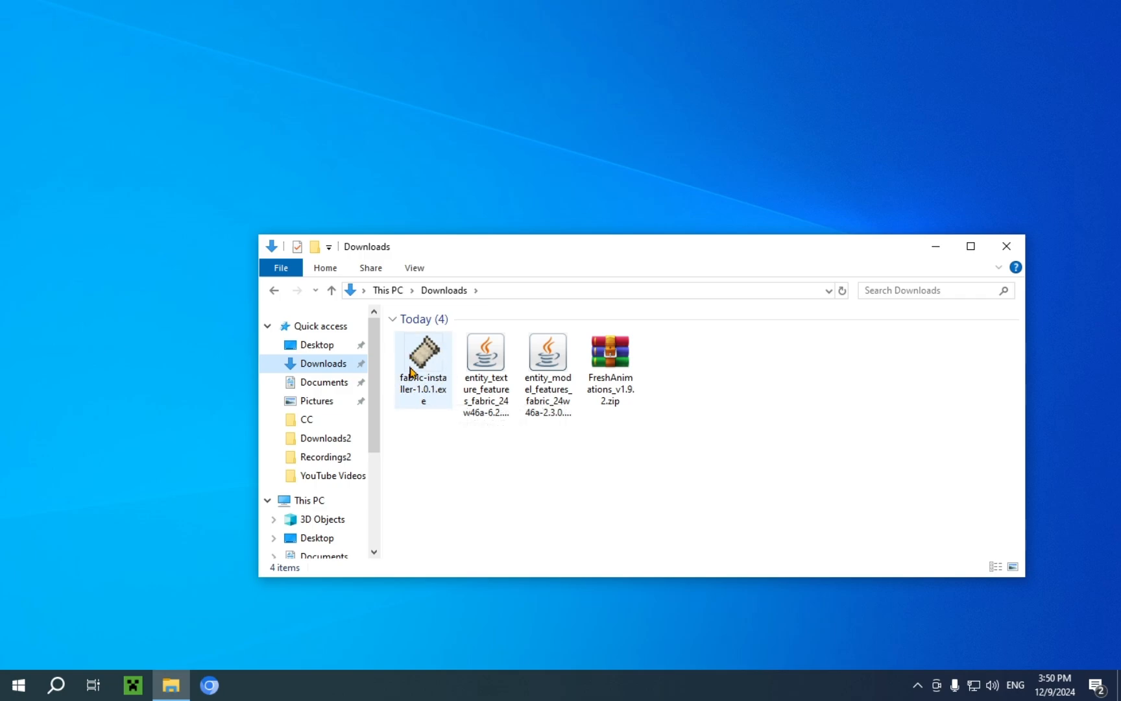
left_click(421, 365)
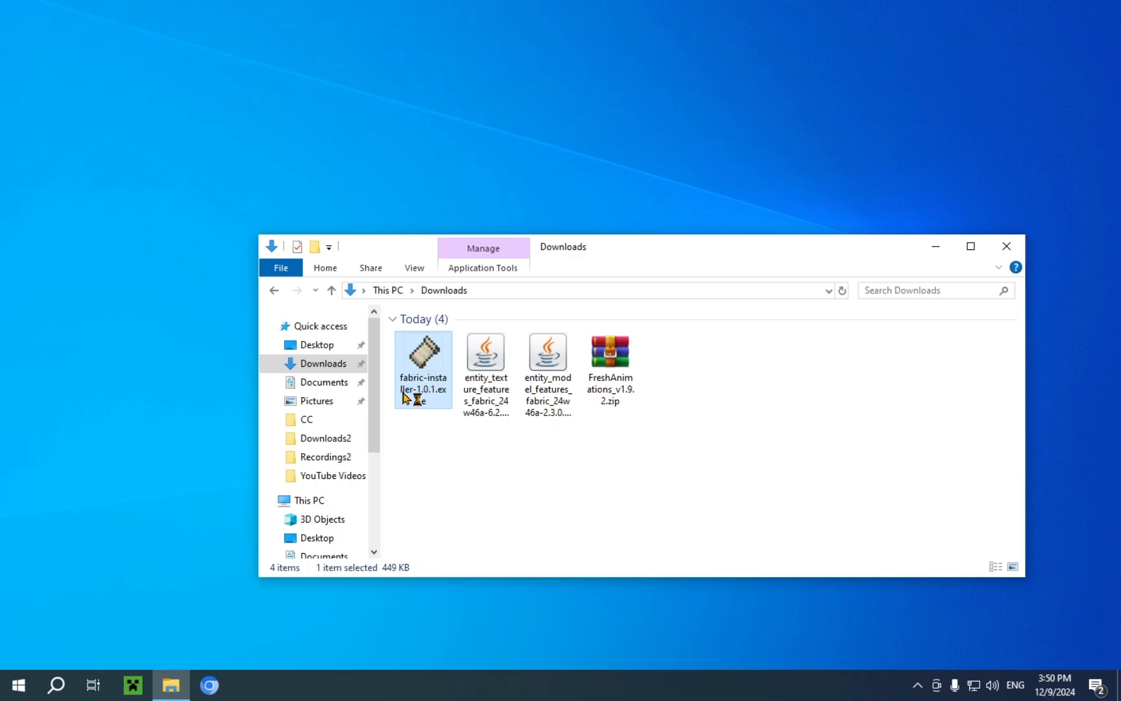
mouse_move(426, 390)
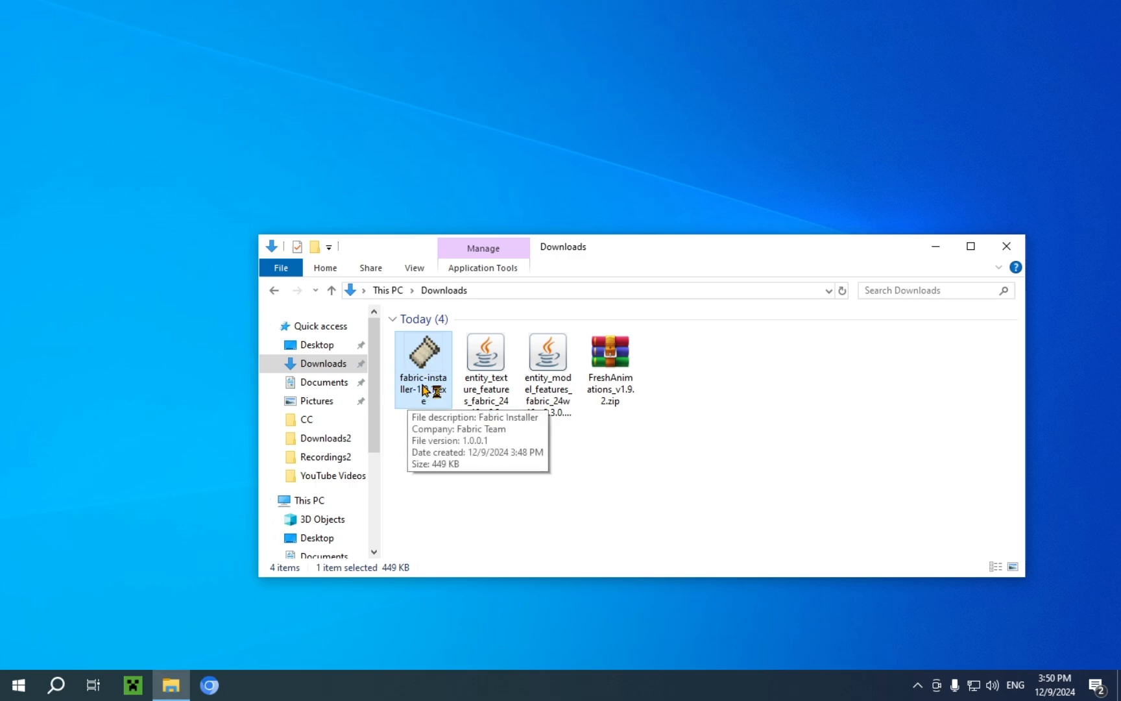
Step: Run fabric-installer-1.0.1.exe to install loader 0.16.9 for Minecraft 1.21.4 with a launcher profile, then close it
double_click(423, 354)
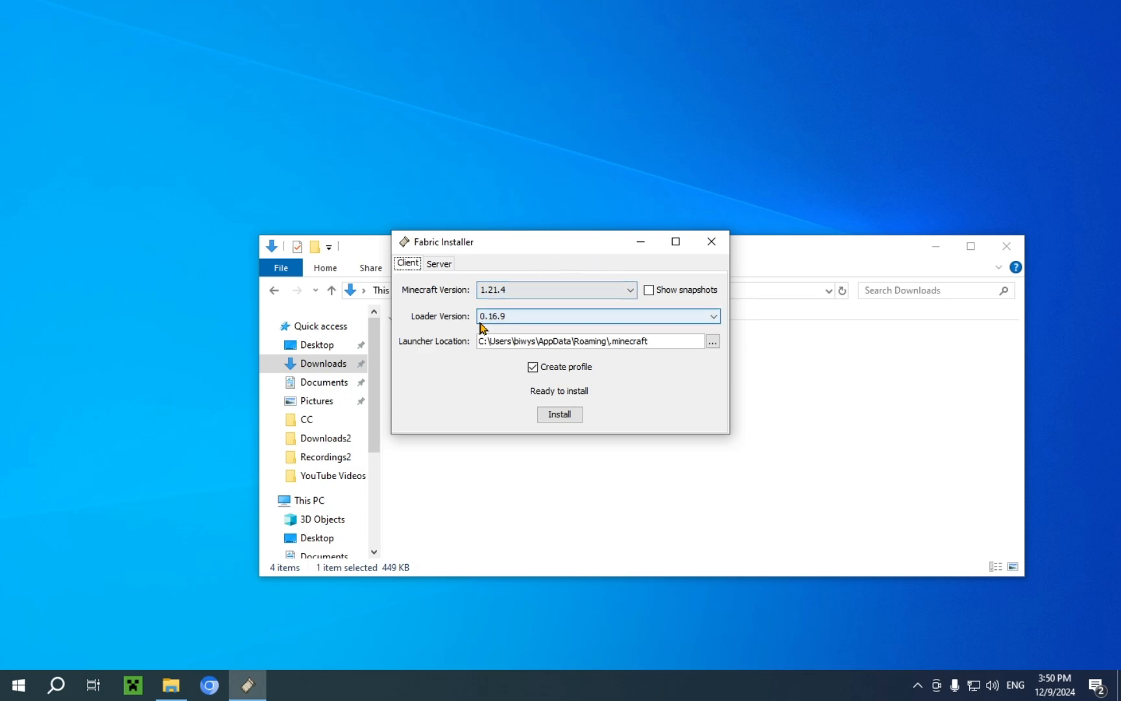
mouse_move(507, 325)
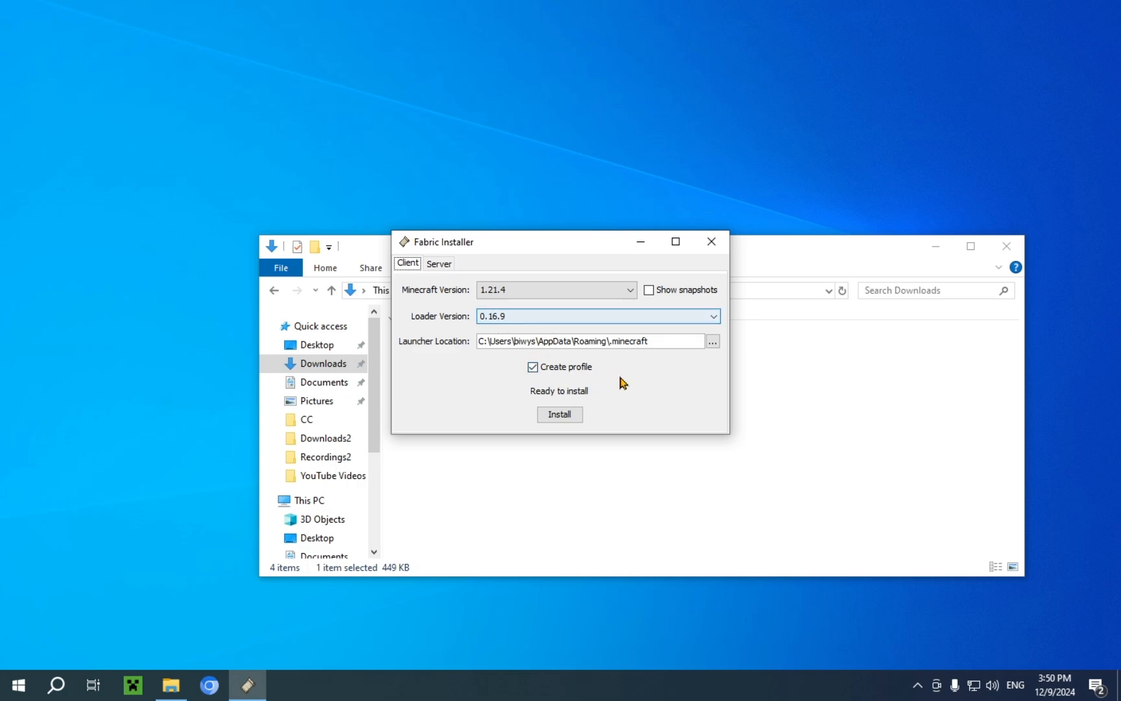
left_click(559, 414)
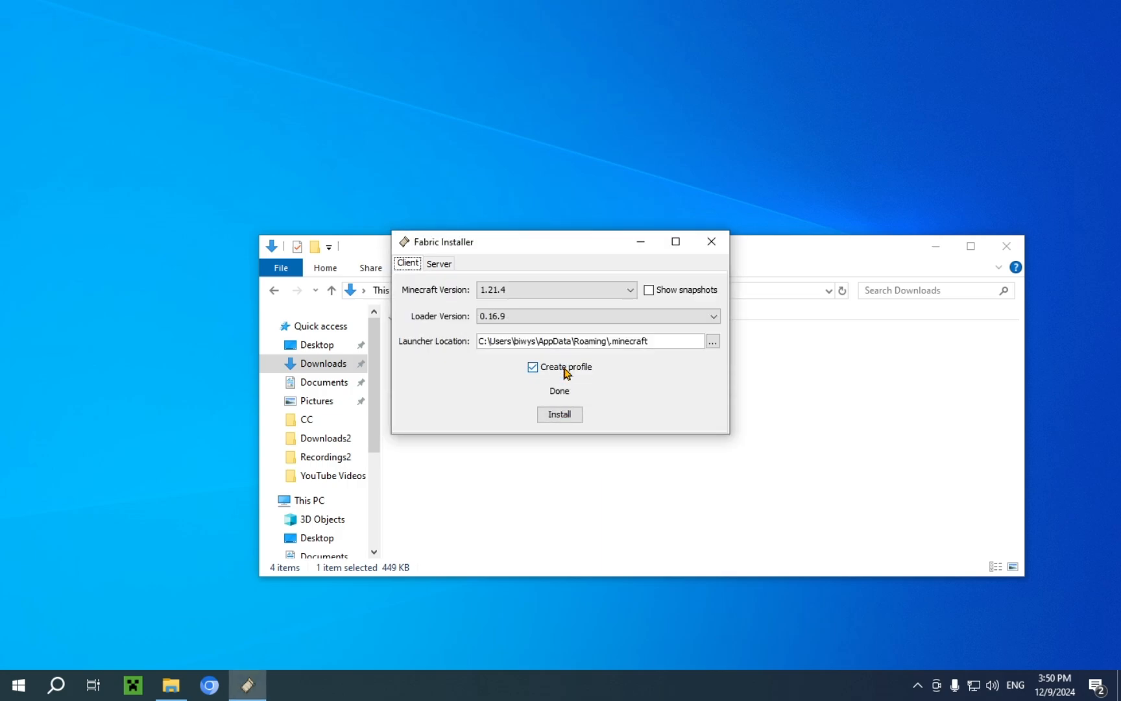
left_click(711, 241)
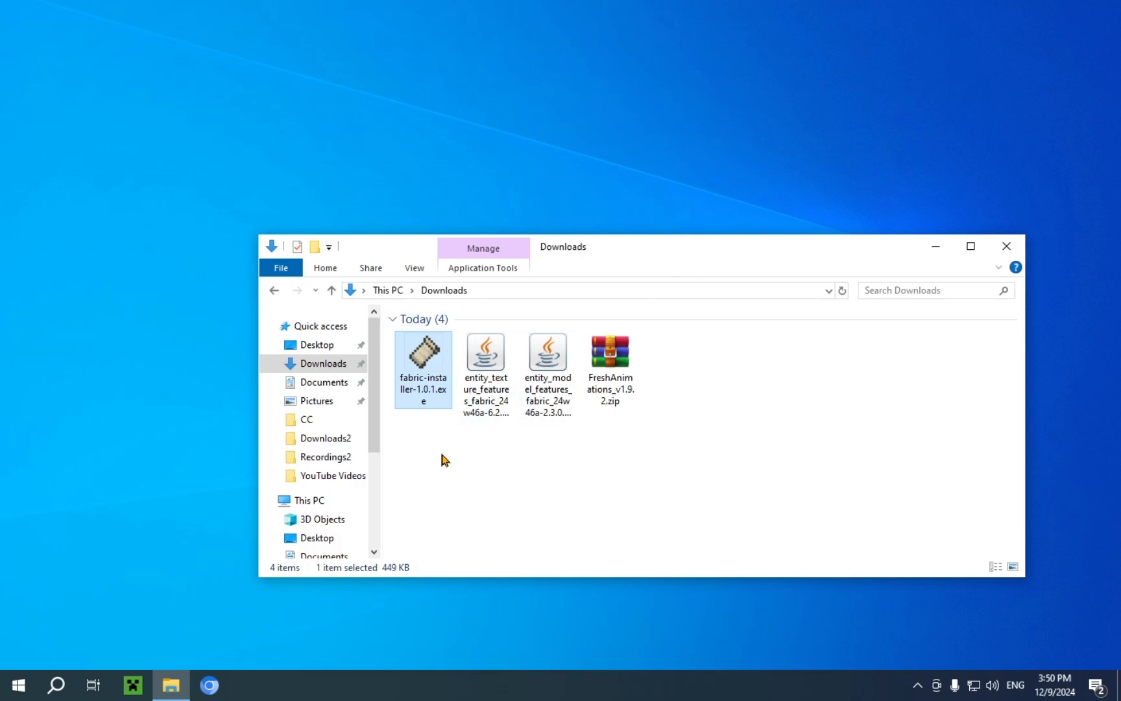
Step: Delete fabric-installer-1.0.1.exe from Downloads and close the File Explorer window
right_click(422, 369)
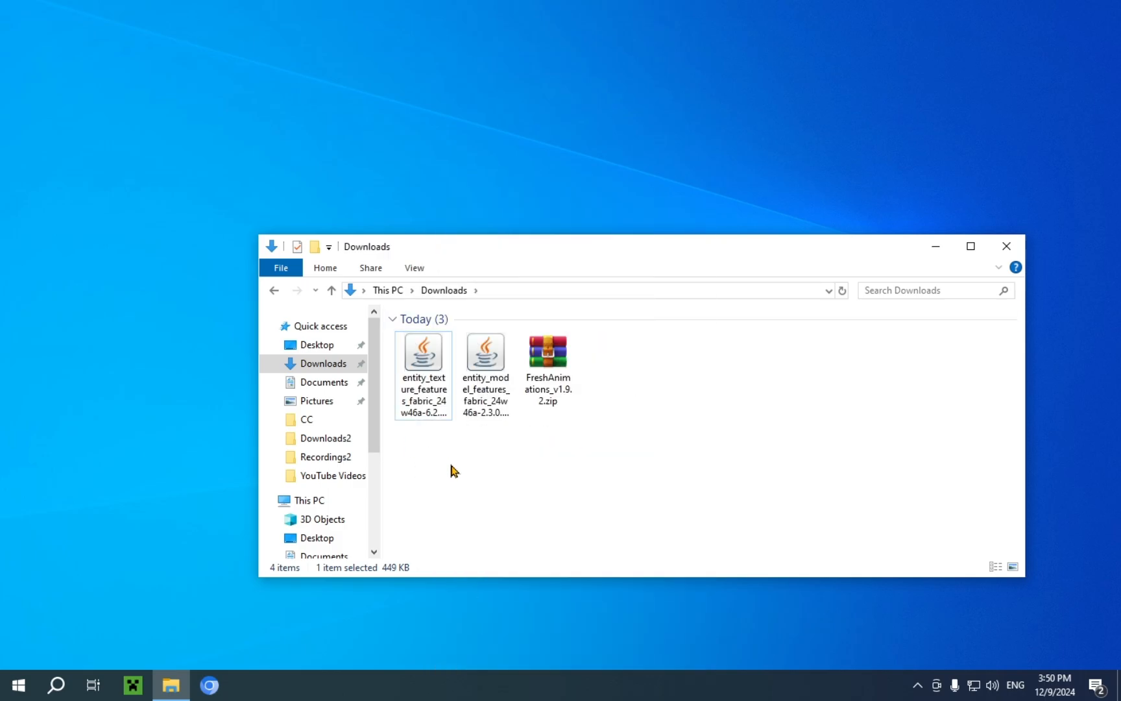
mouse_move(428, 464)
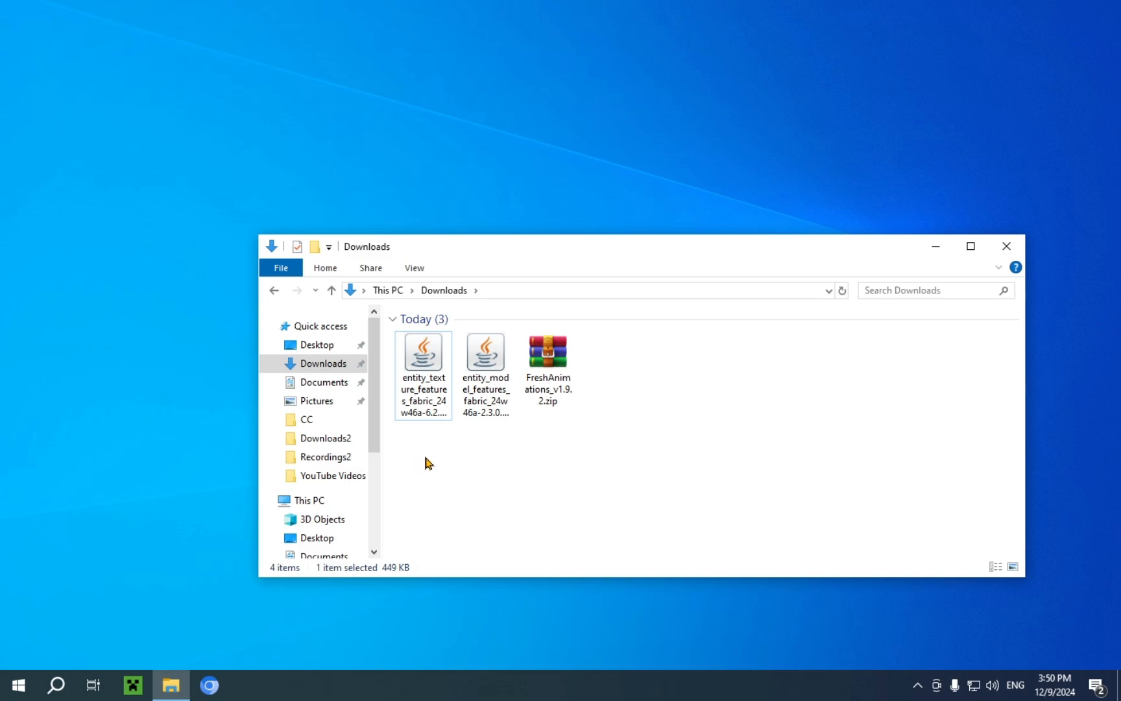
mouse_move(986, 253)
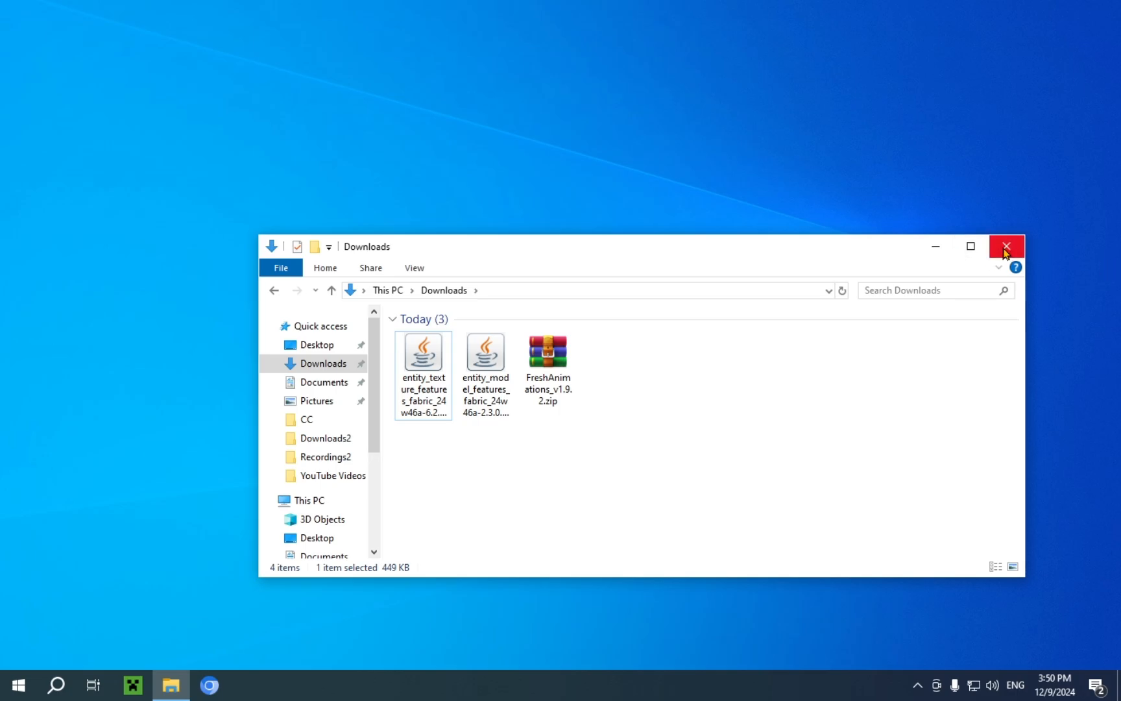
left_click(1006, 246)
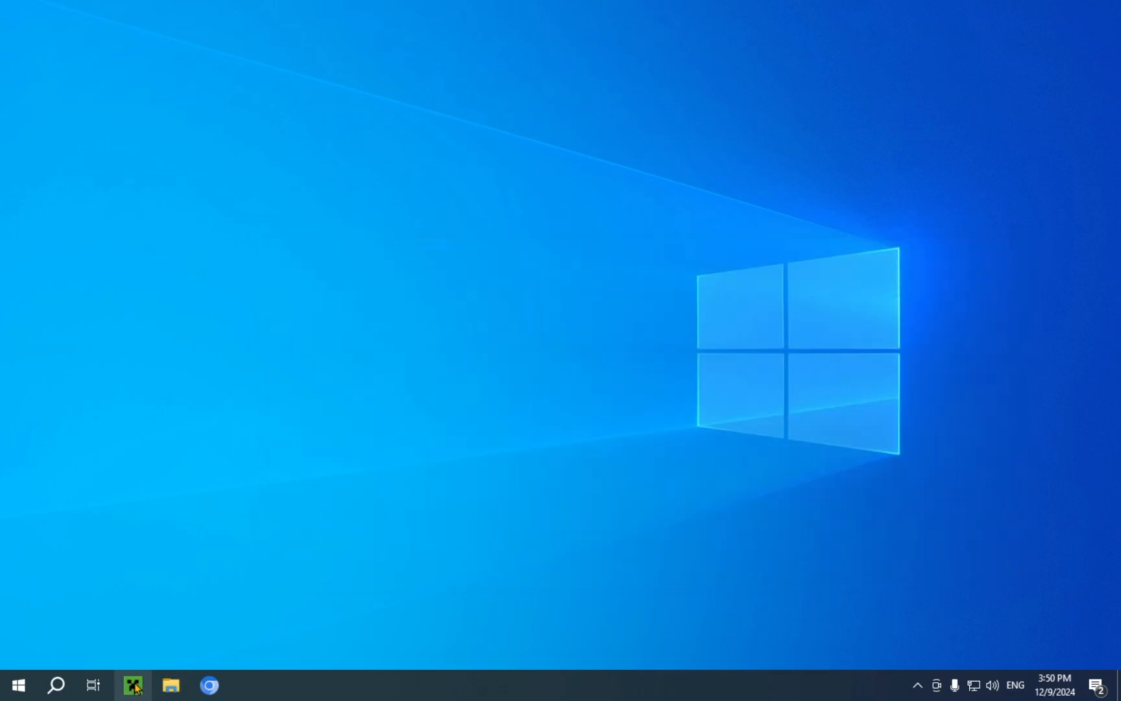
Step: Bring up Minecraft Launcher on the Java Edition play page with fabric-loader-1.21.4 selected
left_click(132, 684)
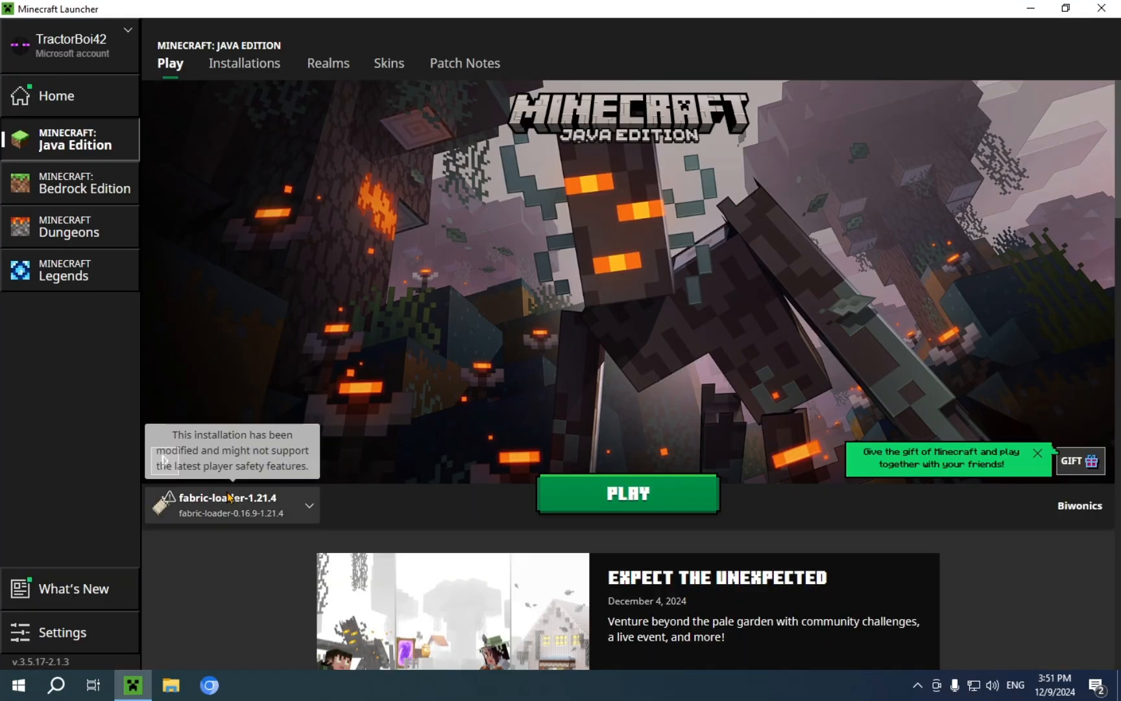
mouse_move(297, 330)
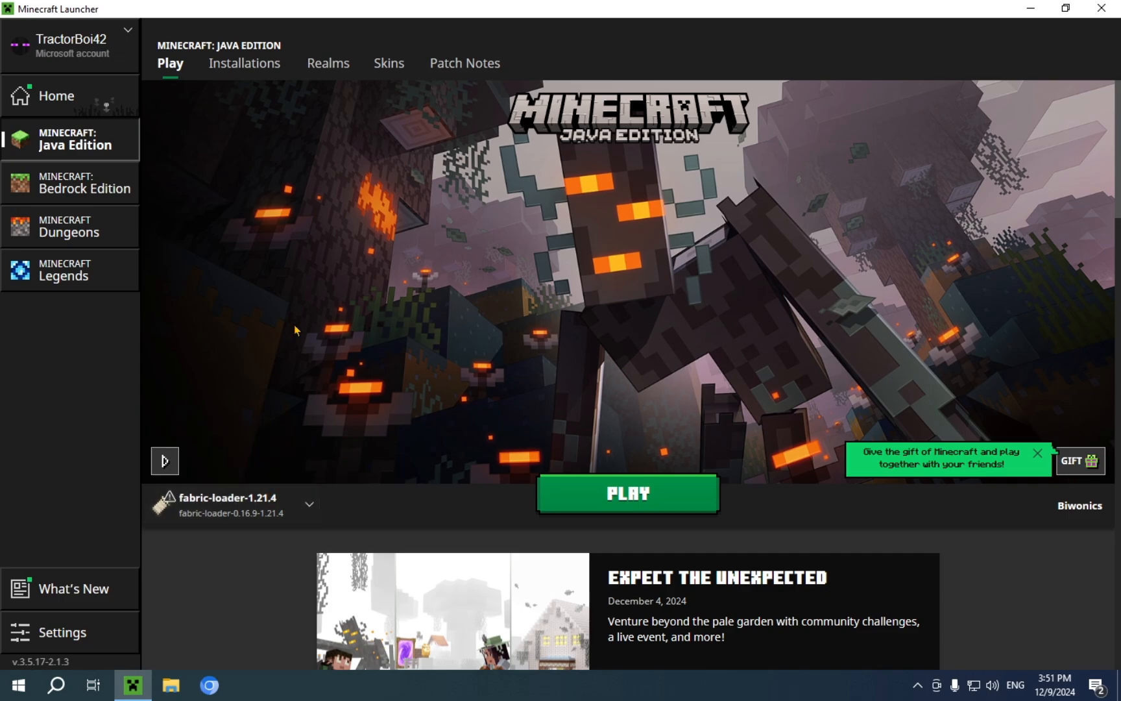
mouse_move(301, 365)
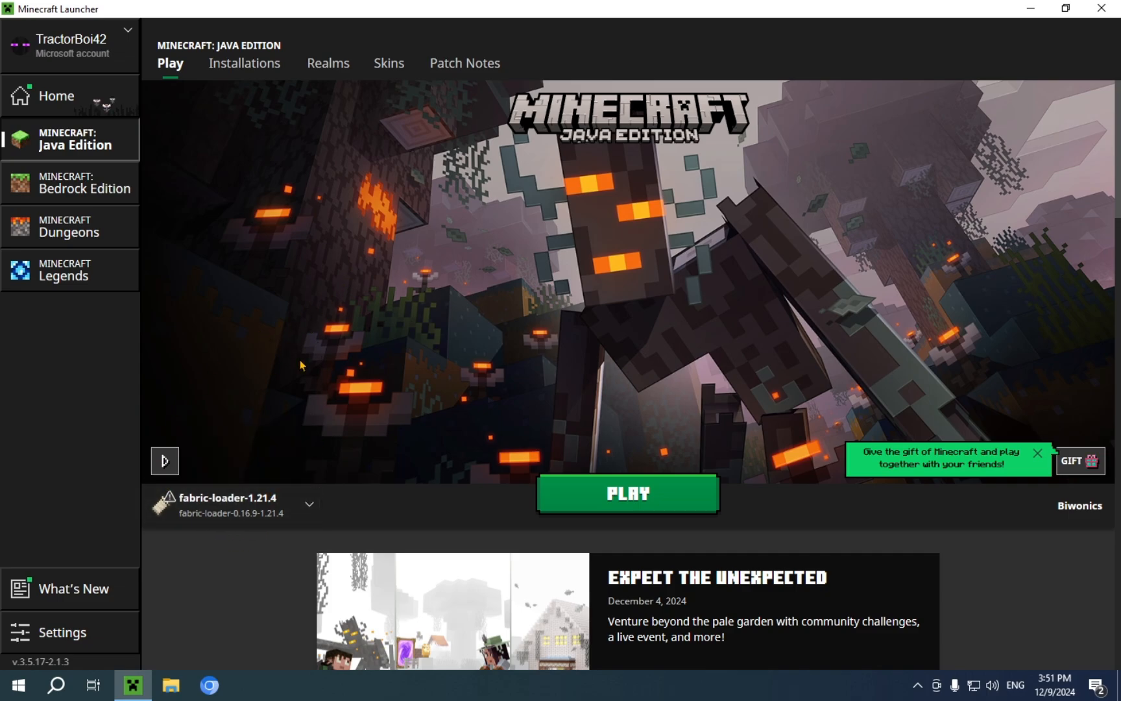
mouse_move(274, 468)
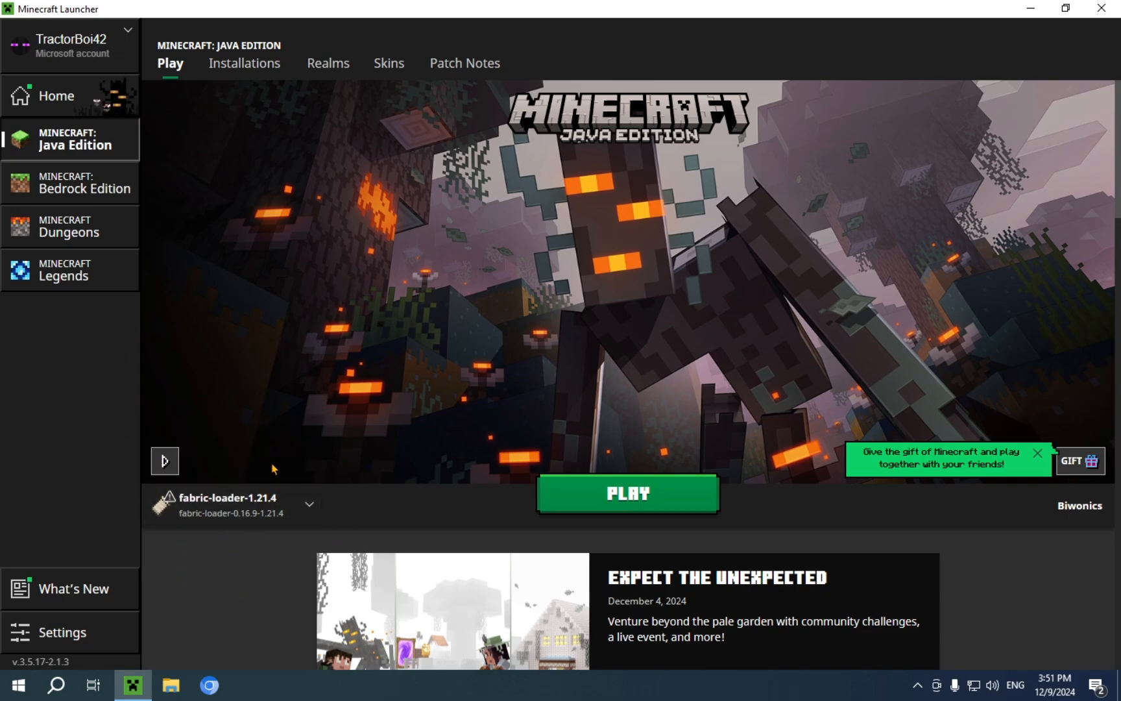
mouse_move(244, 62)
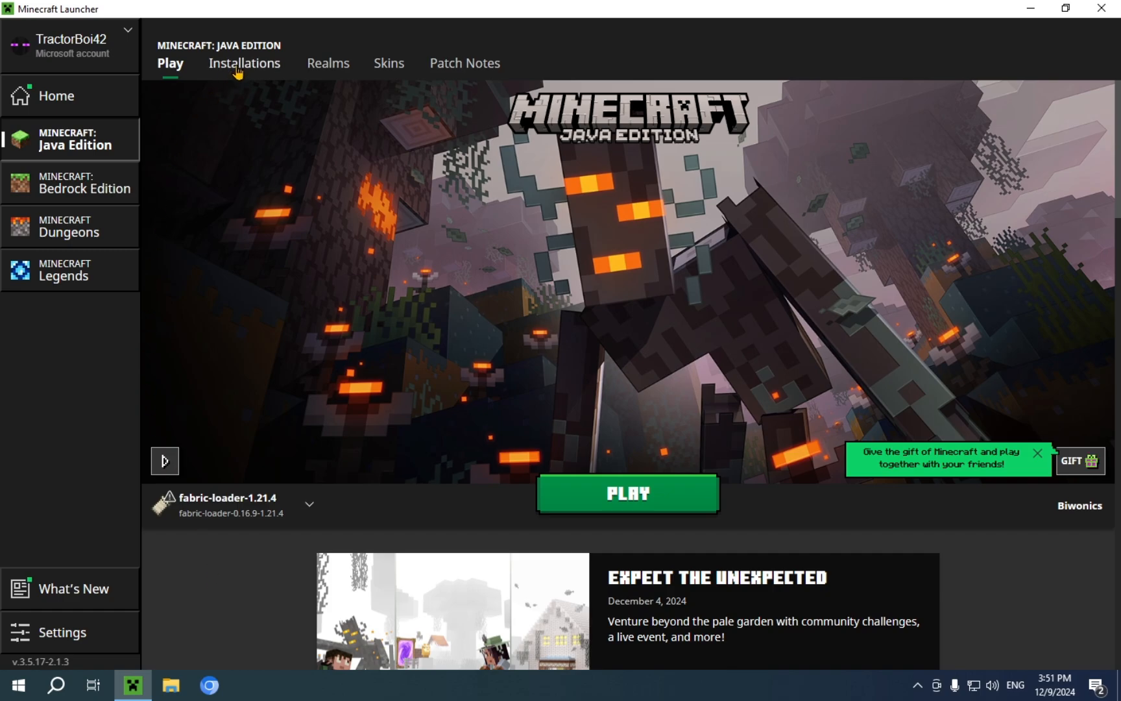
Step: List installations with Modded ticked so fabric-loader-1.21.4 shows above Latest release
left_click(244, 62)
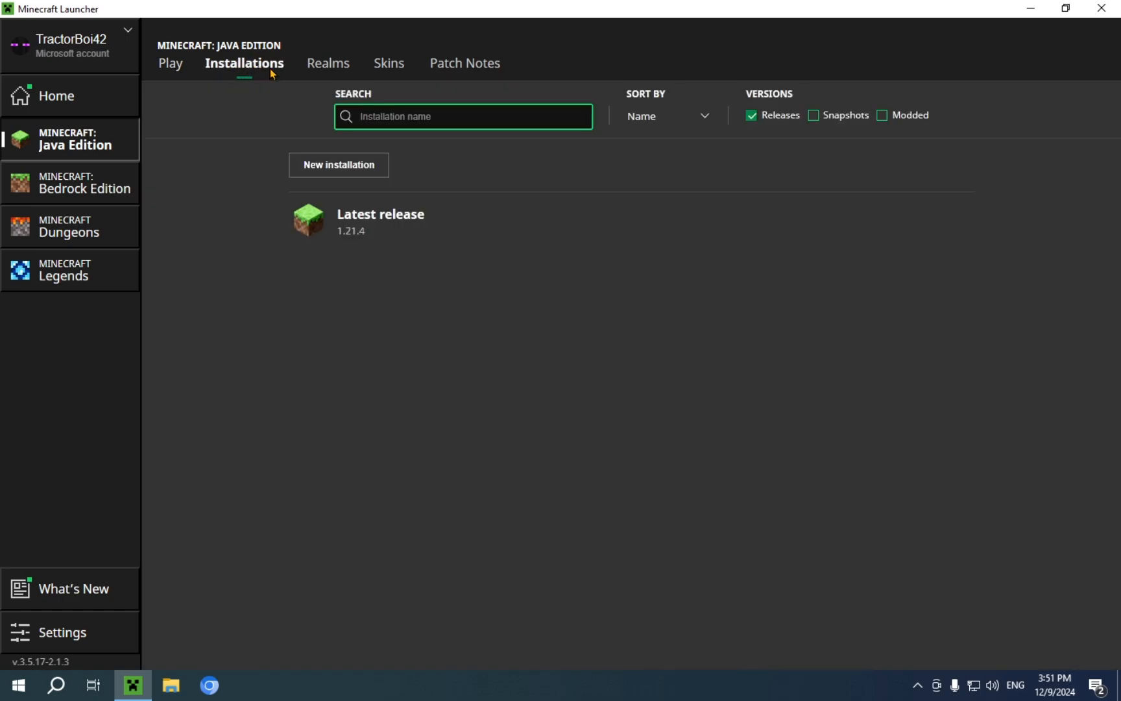
mouse_move(810, 196)
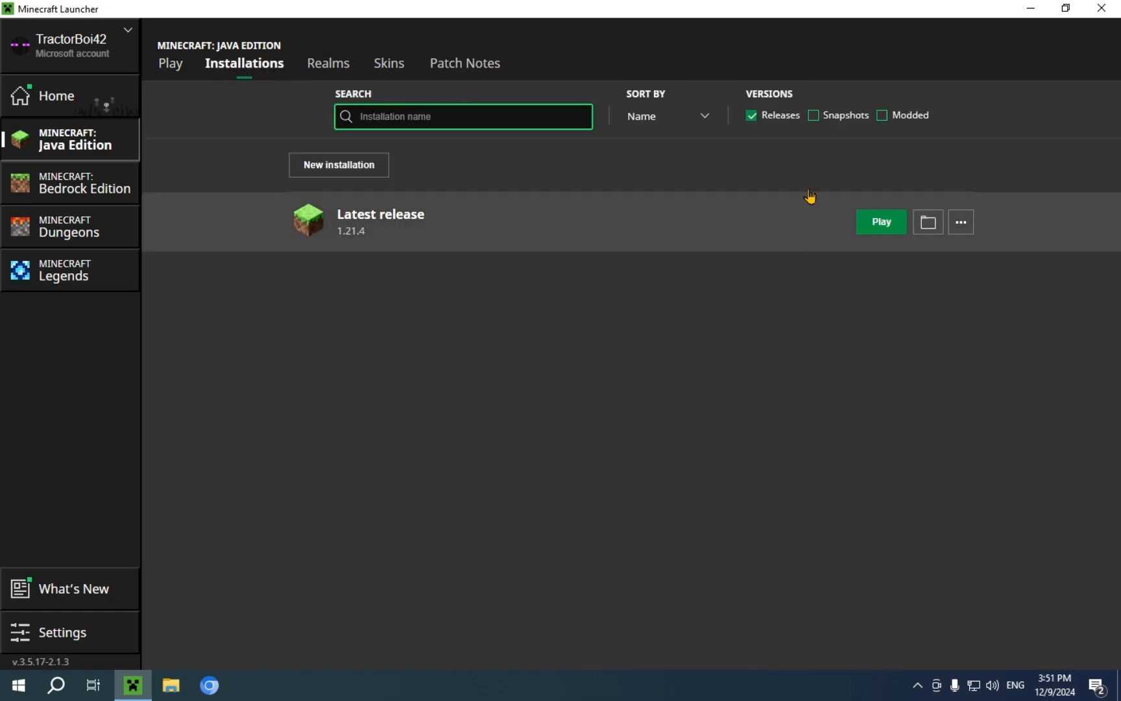
mouse_move(436, 247)
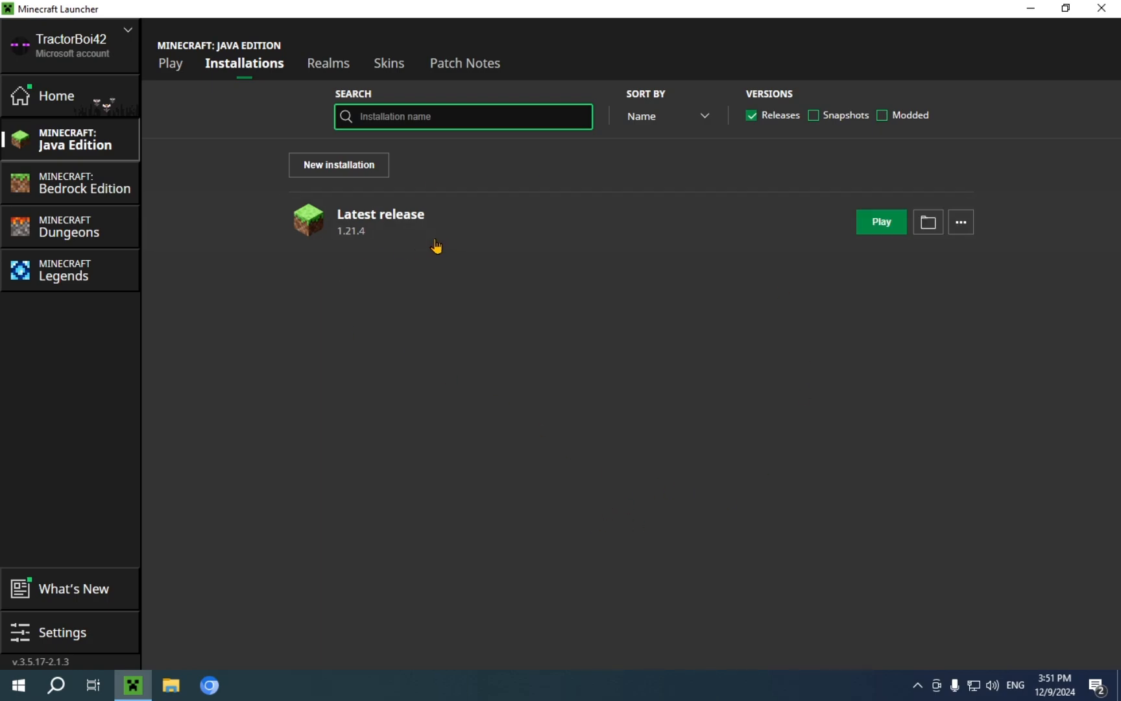
mouse_move(928, 222)
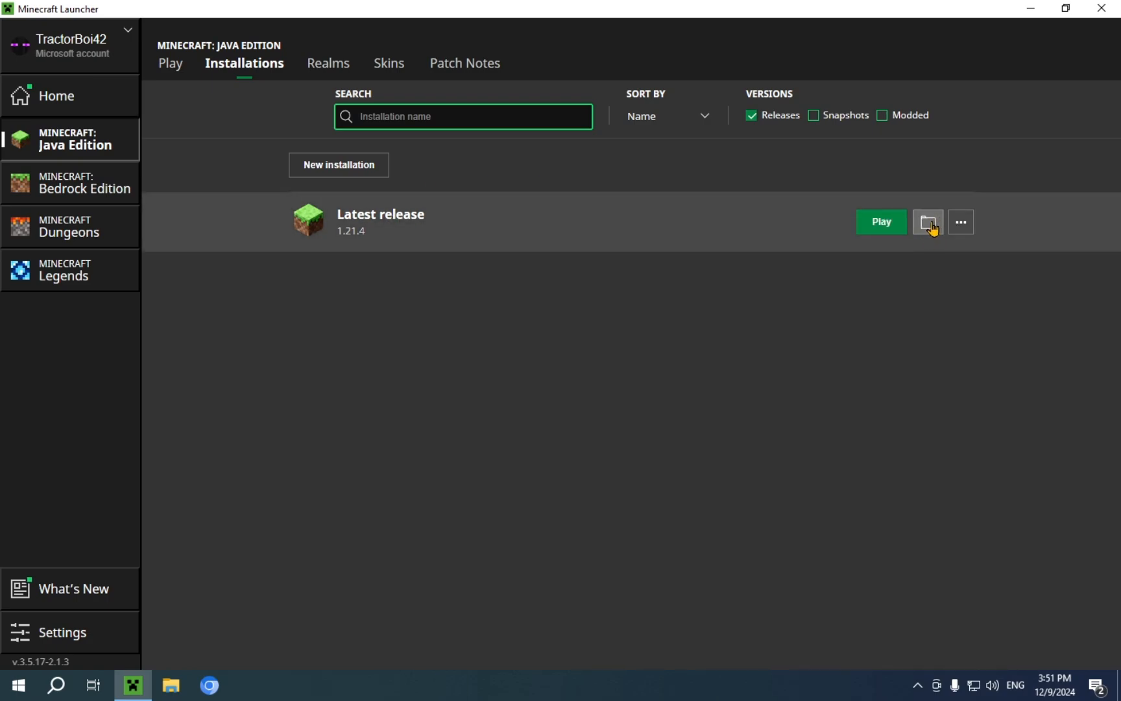
mouse_move(512, 433)
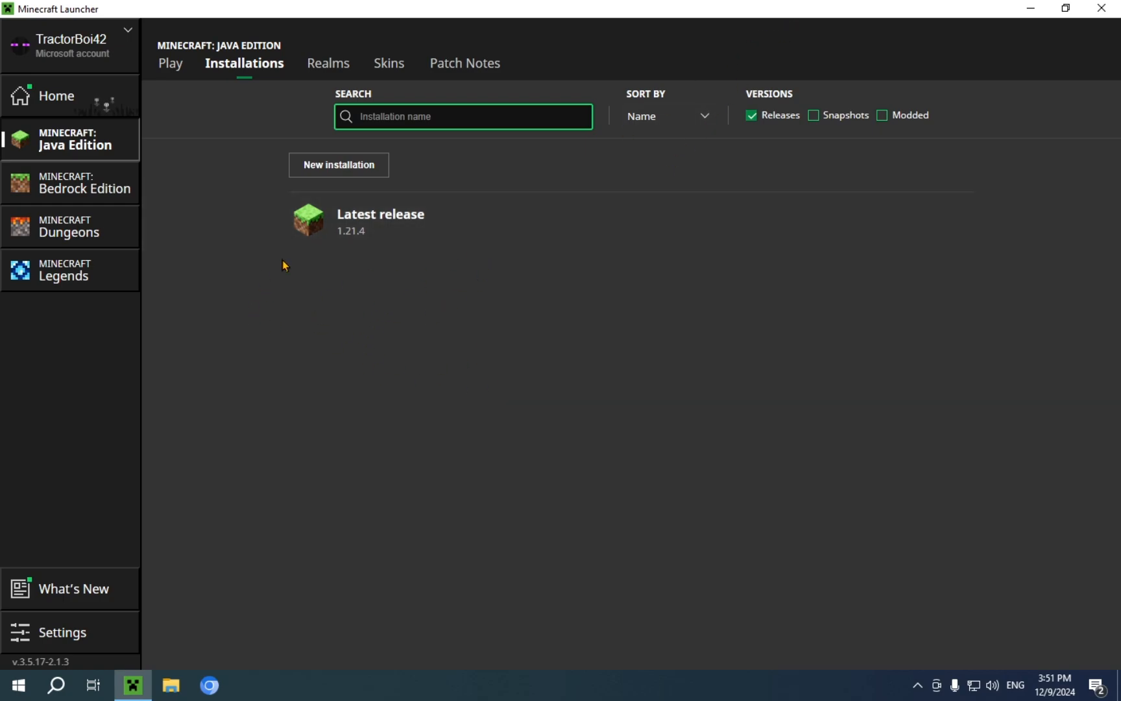
mouse_move(390, 246)
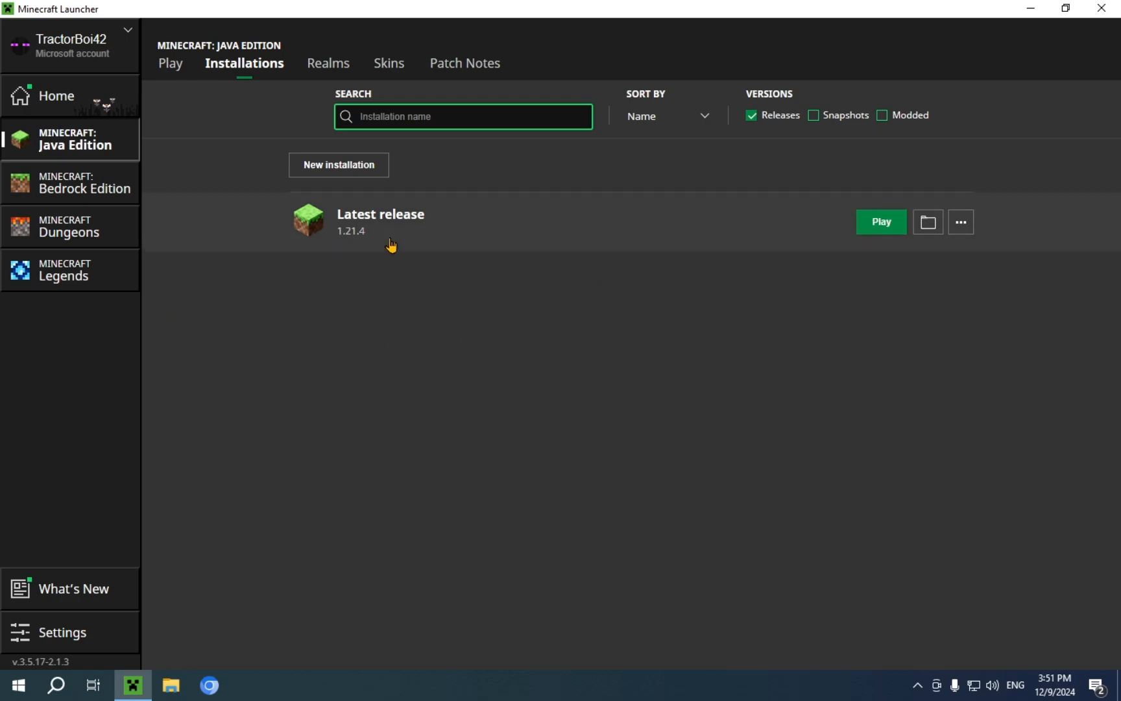
mouse_move(649, 342)
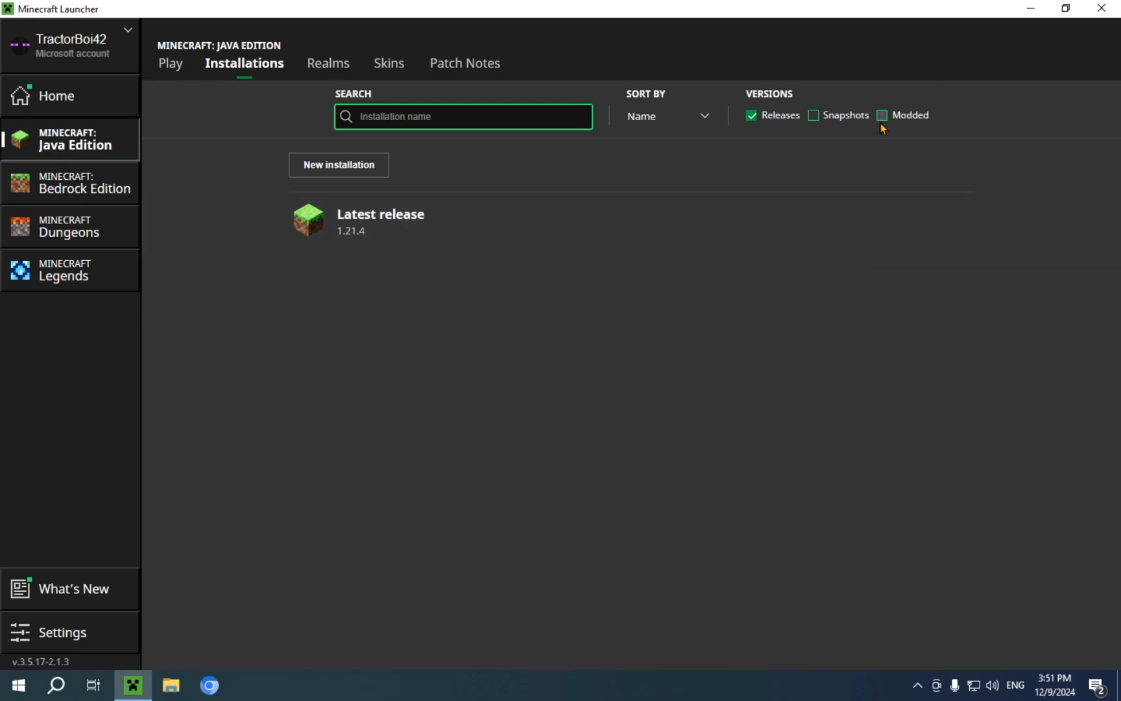
mouse_move(883, 124)
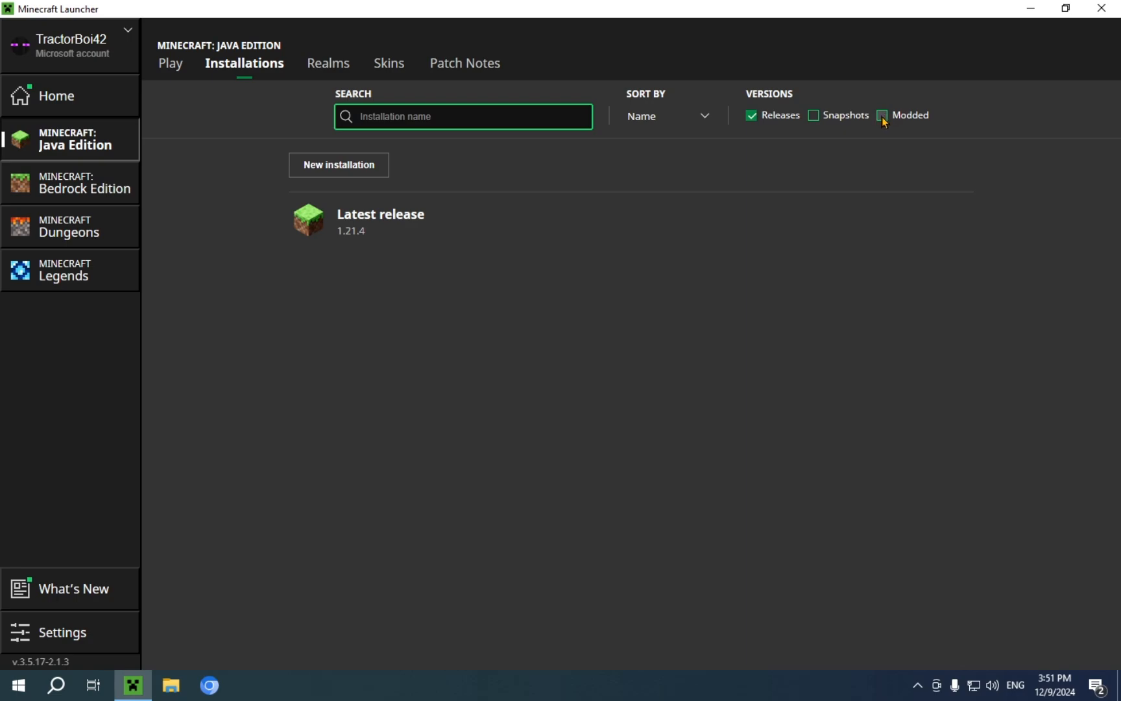
left_click(882, 115)
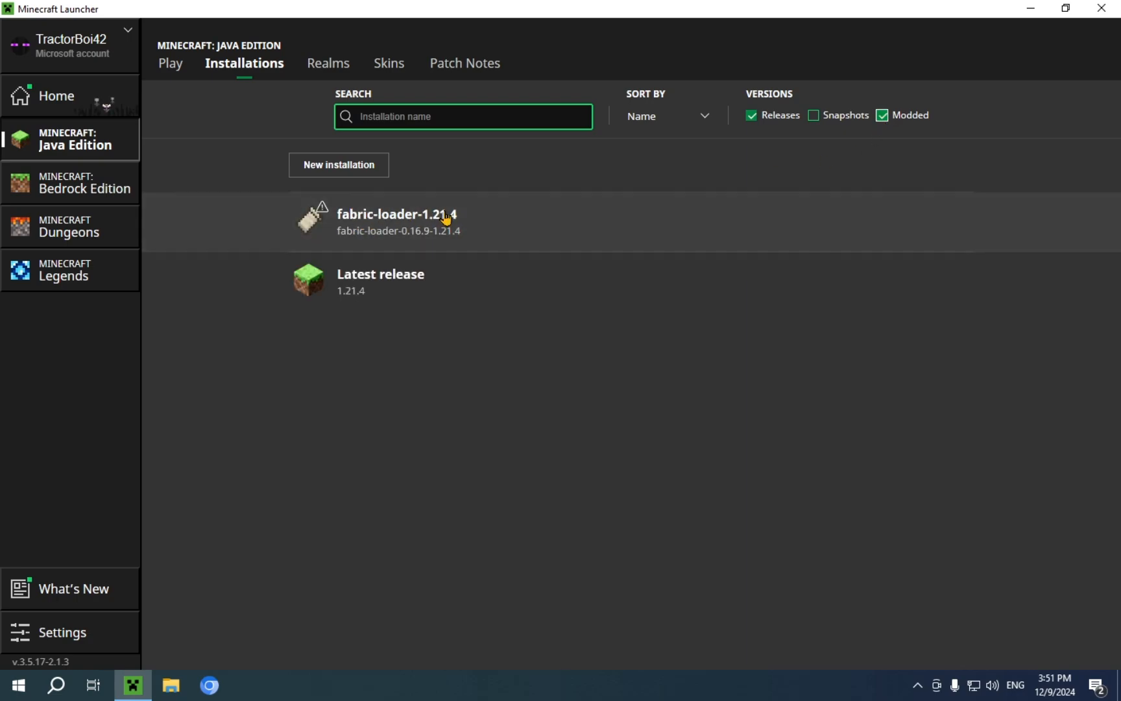
mouse_move(444, 221)
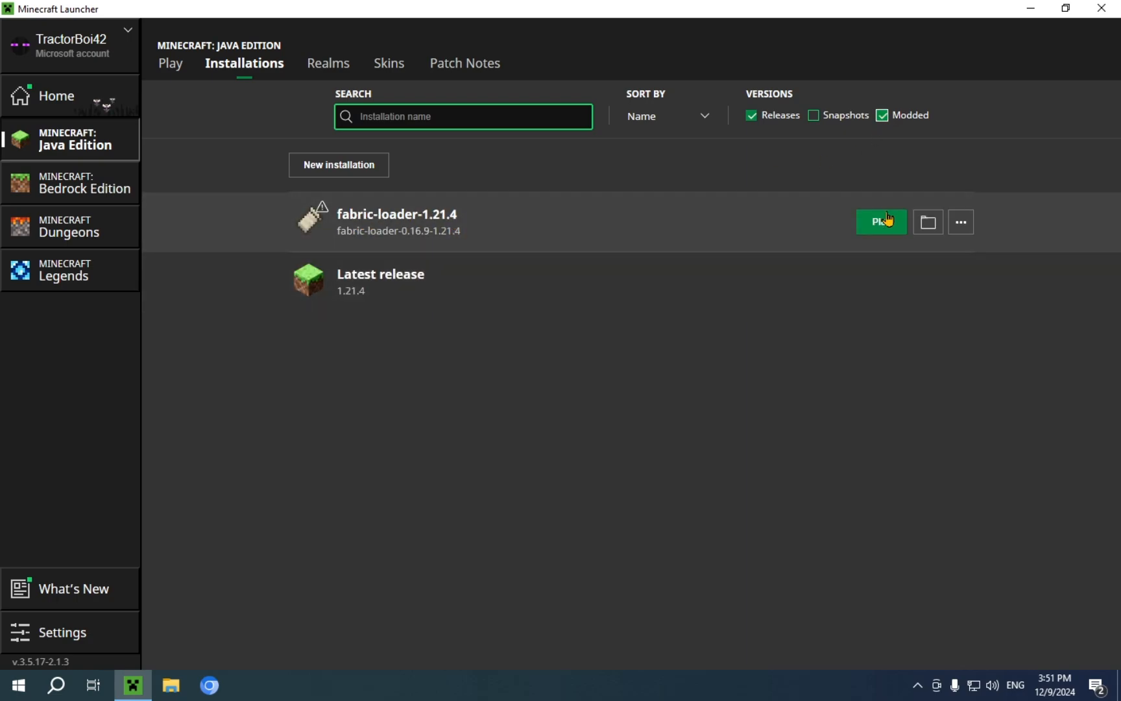
mouse_move(936, 281)
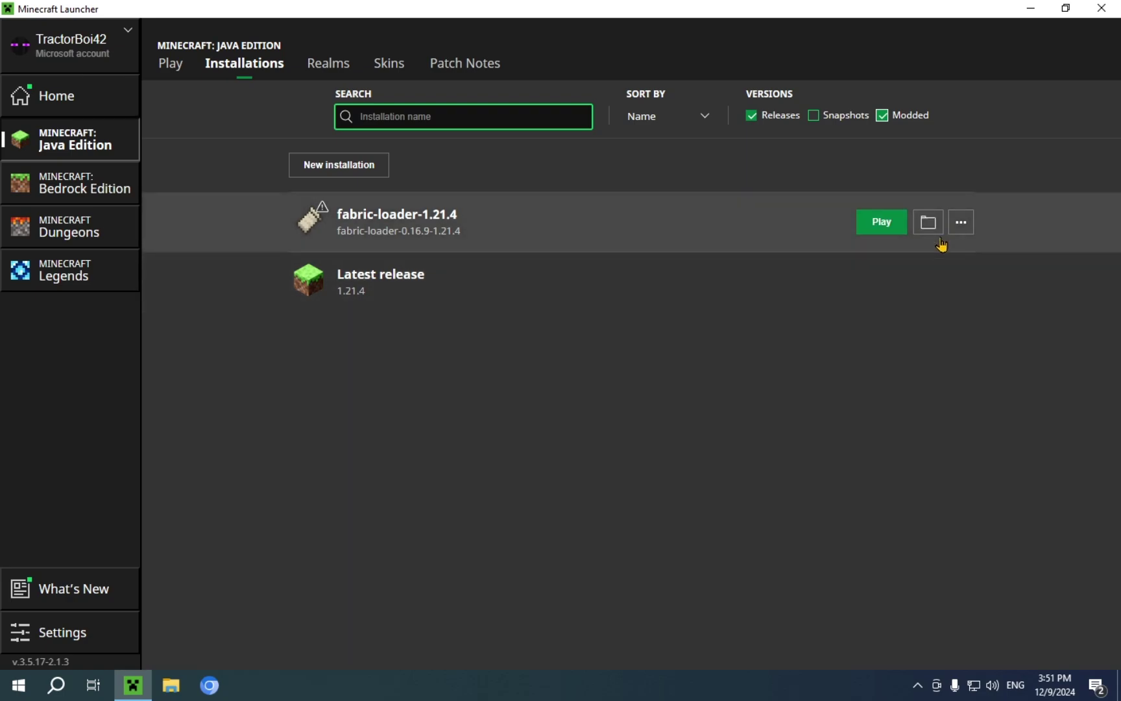
mouse_move(928, 282)
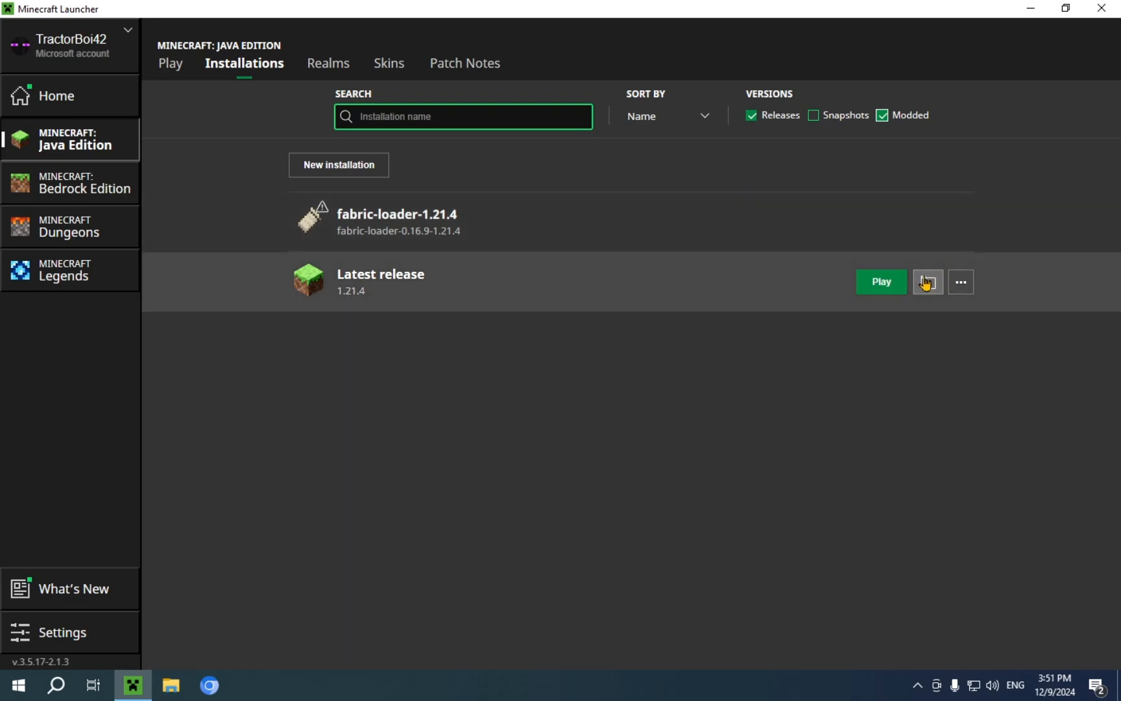
Step: Open the .minecraft game directory from an installation and enter its empty mods folder
left_click(926, 282)
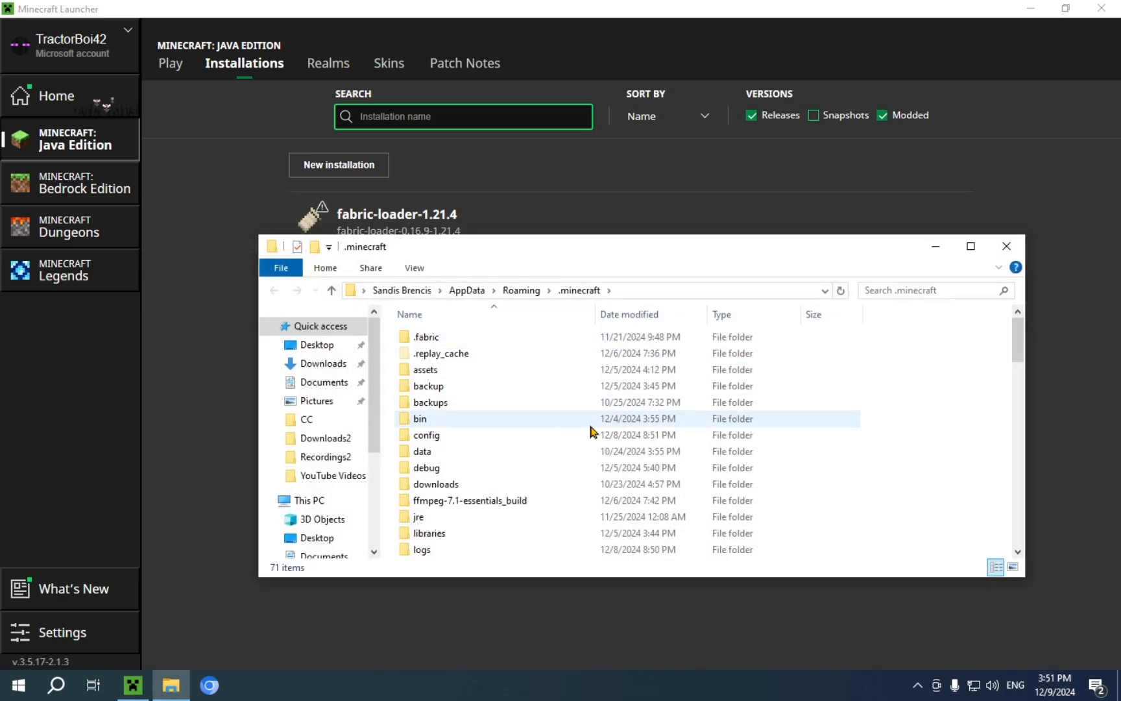
scroll("down", 3)
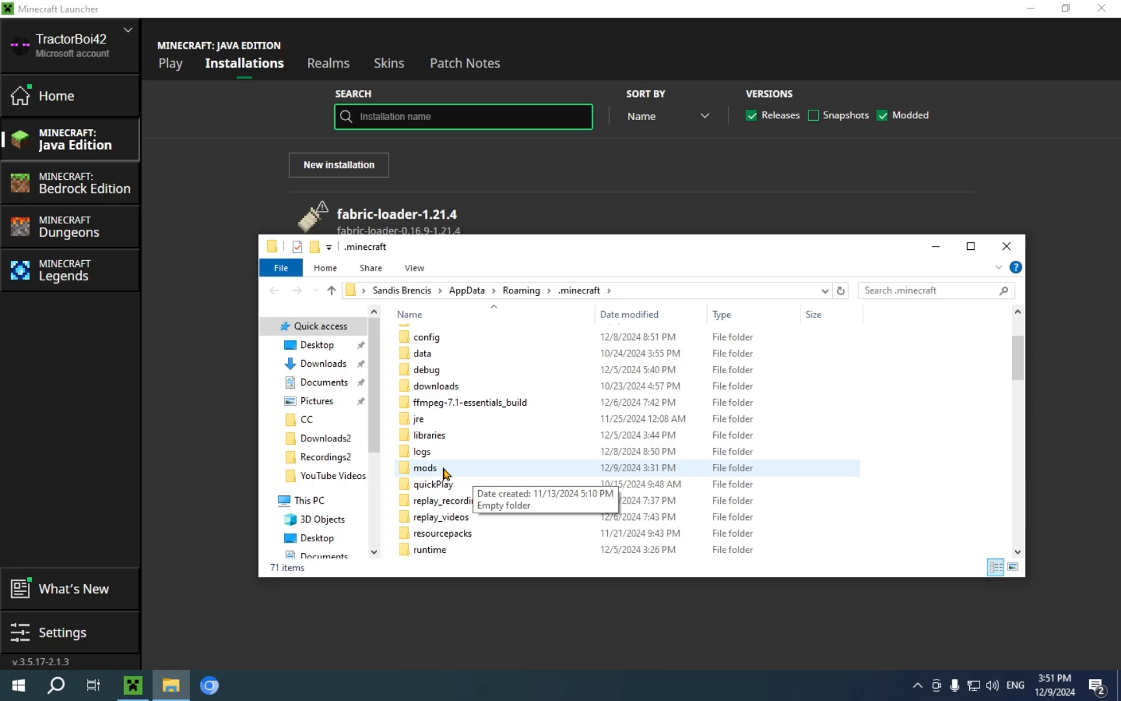
double_click(424, 467)
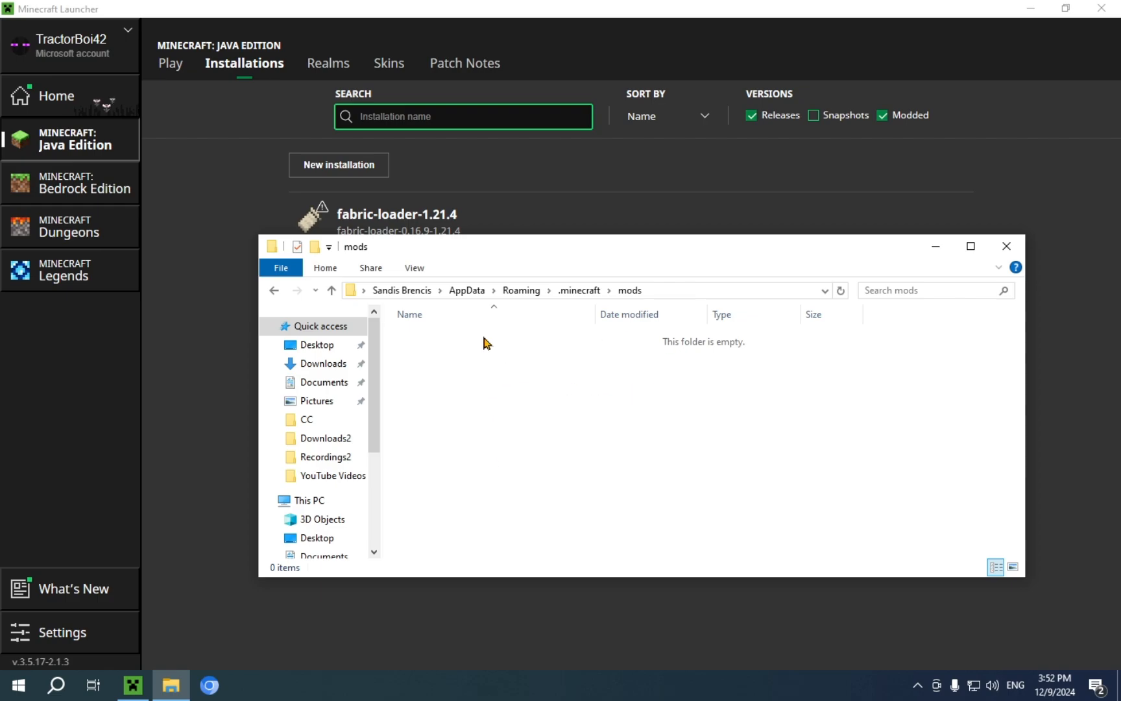
mouse_move(502, 358)
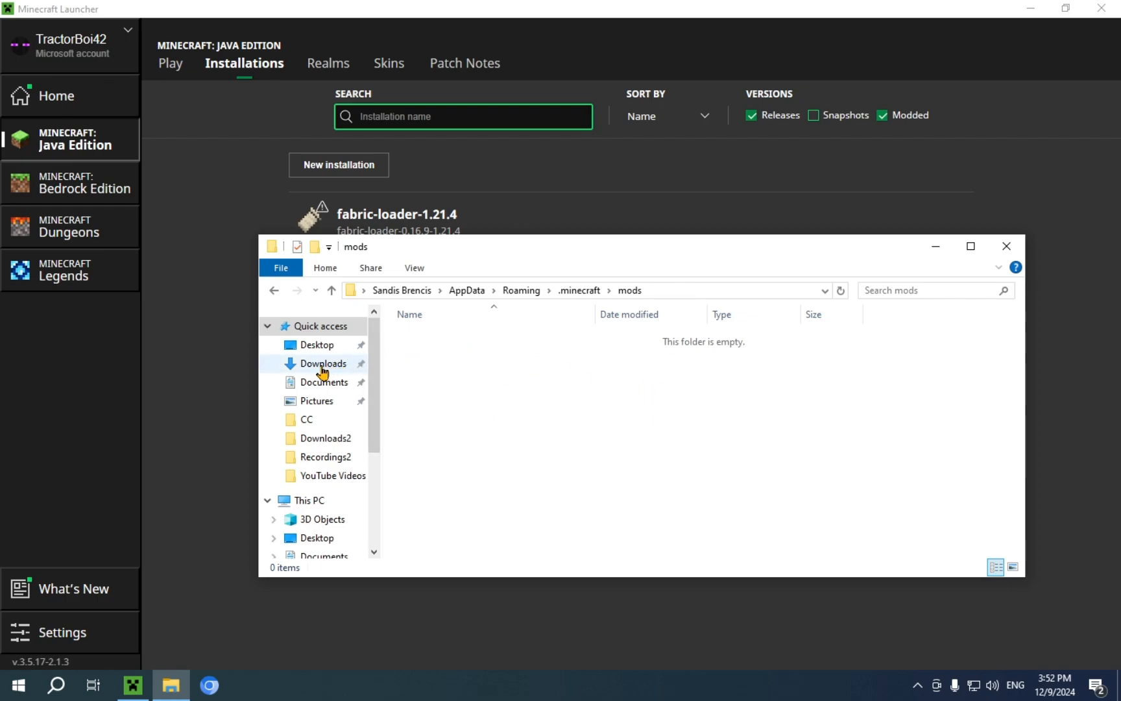
Step: Copy the Entity Model Features and Entity Texture Features jars from Downloads
left_click(323, 363)
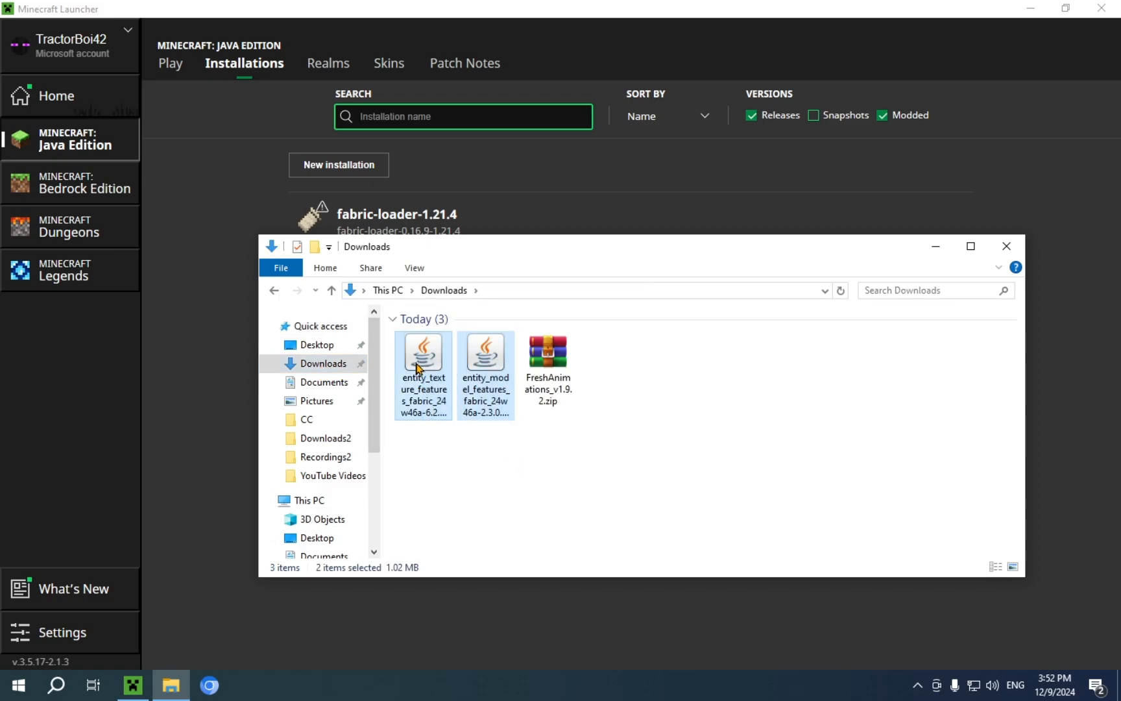
right_click(423, 373)
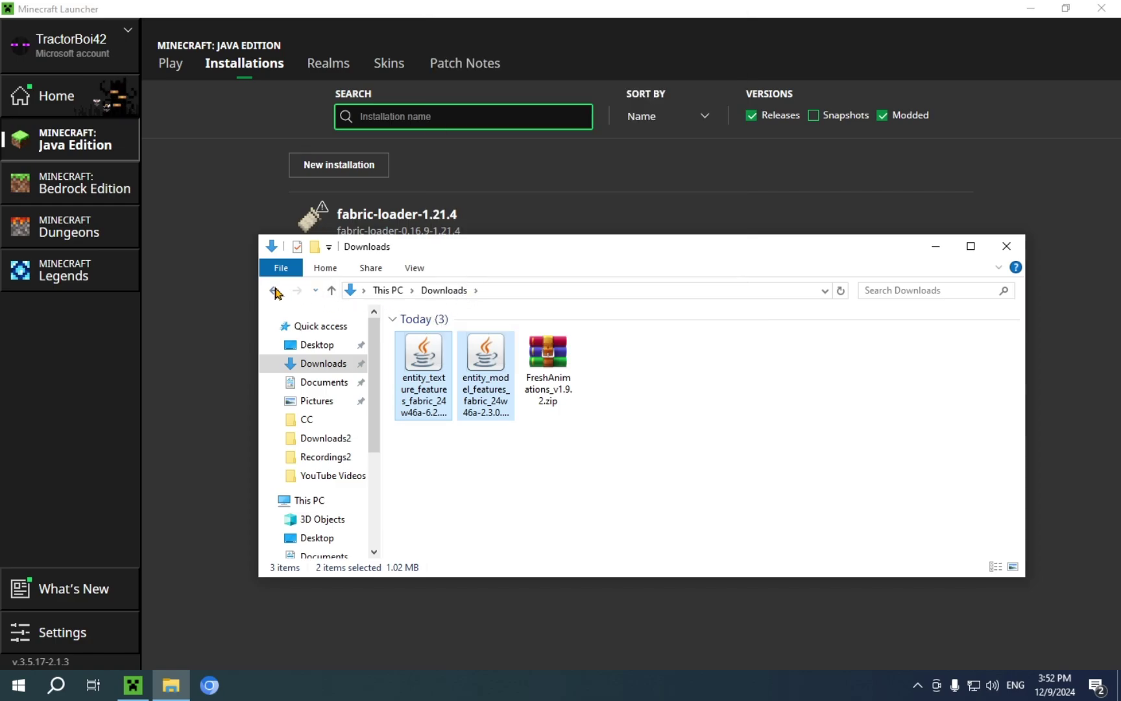
mouse_move(275, 290)
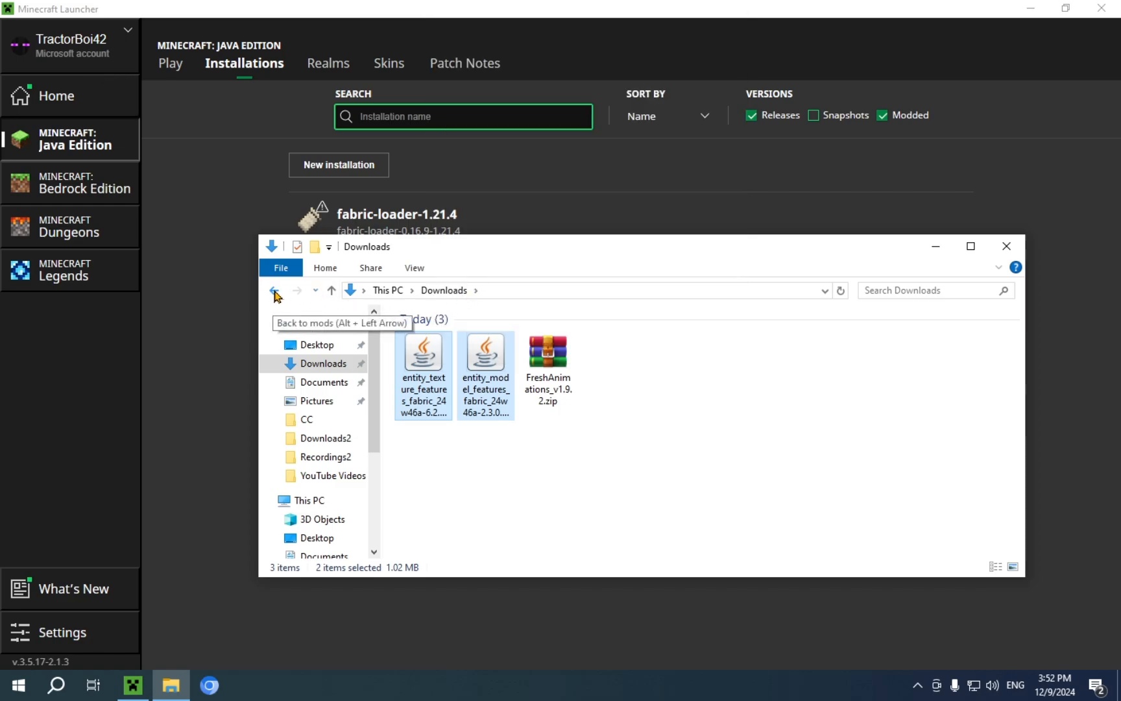
left_click(275, 289)
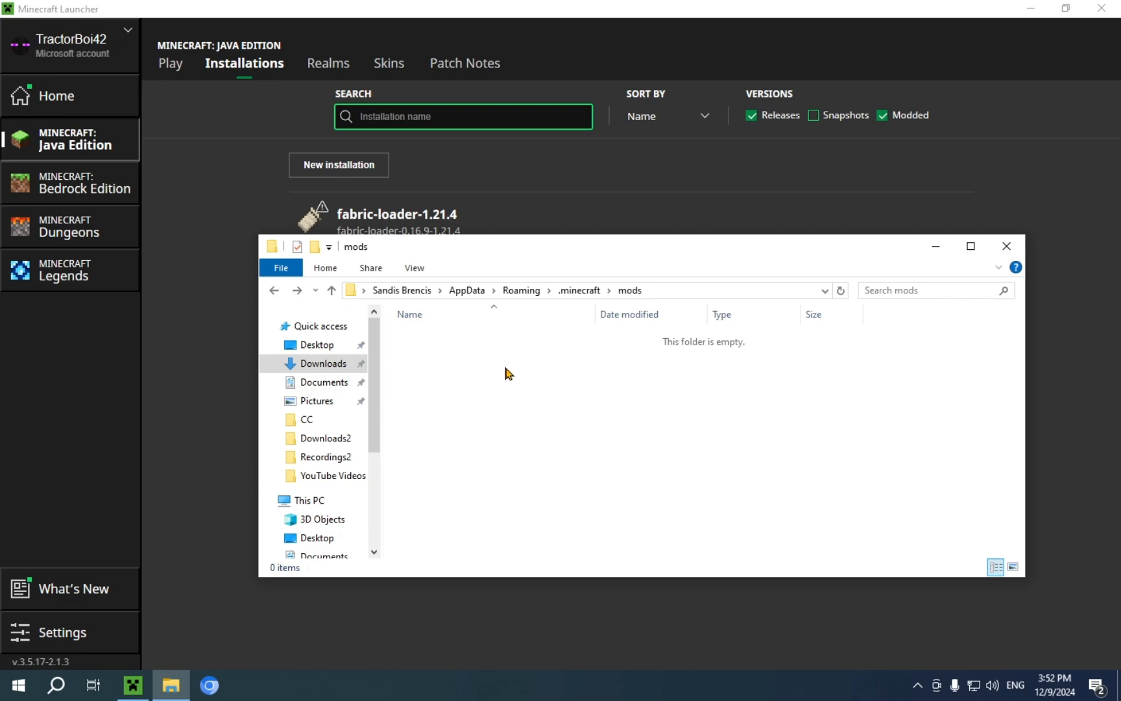
Step: Paste both entity mod jars into the .minecraft mods folder
right_click(507, 373)
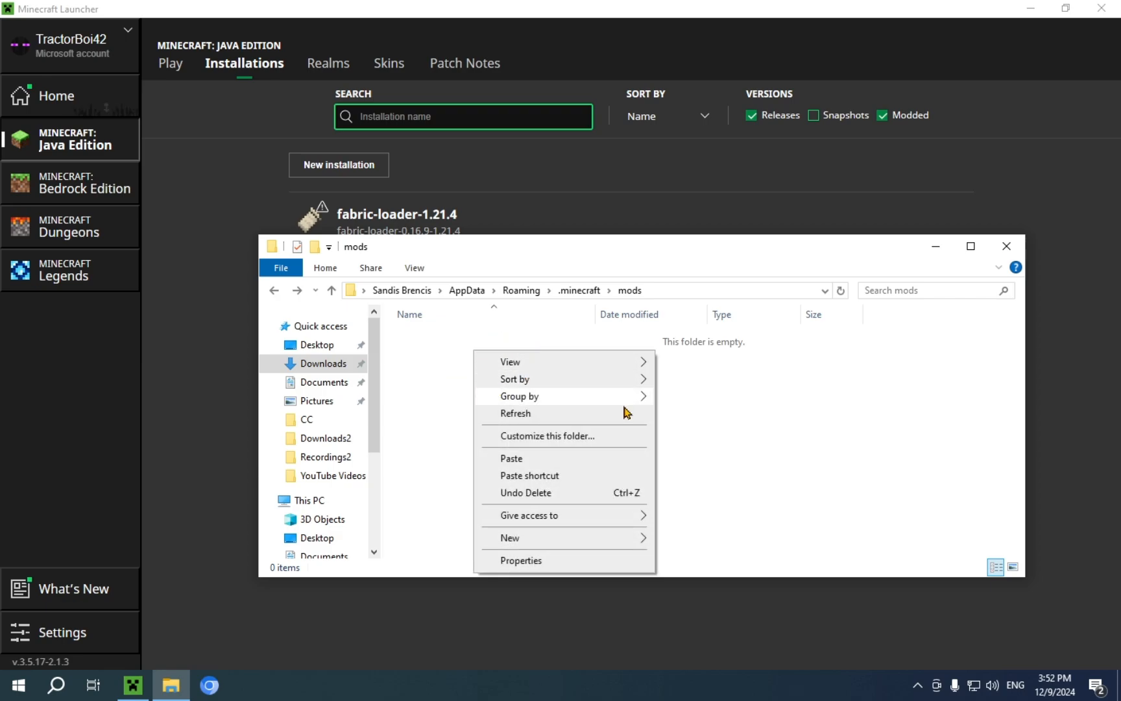
left_click(511, 458)
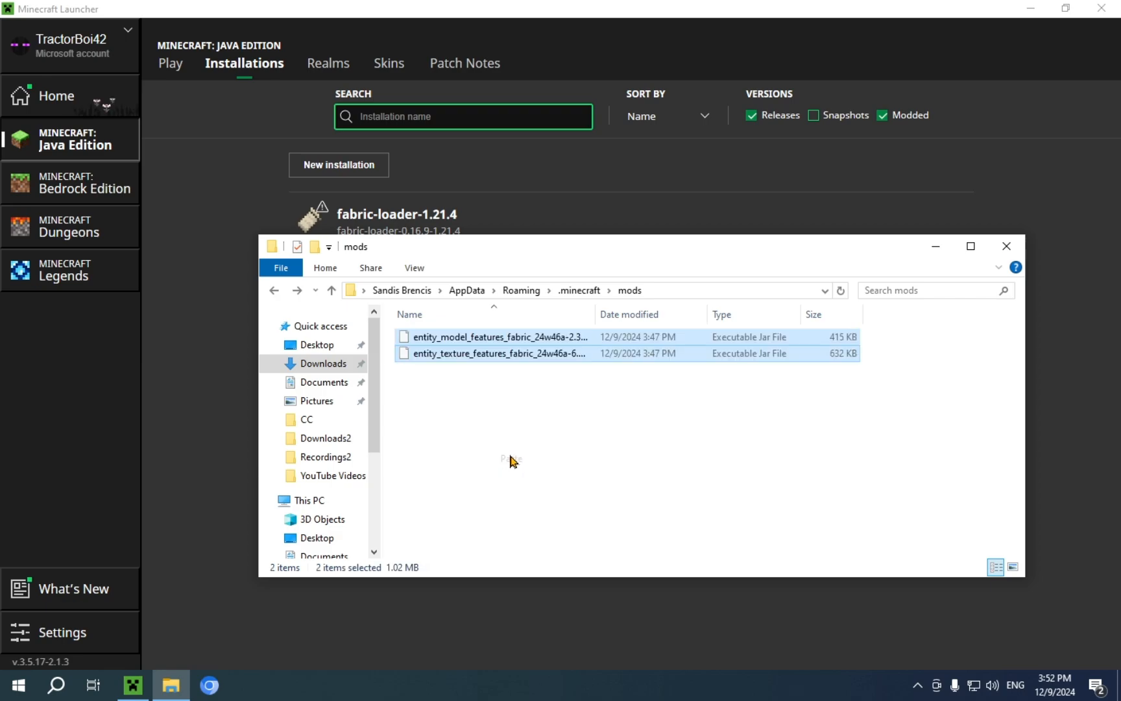
left_click(508, 391)
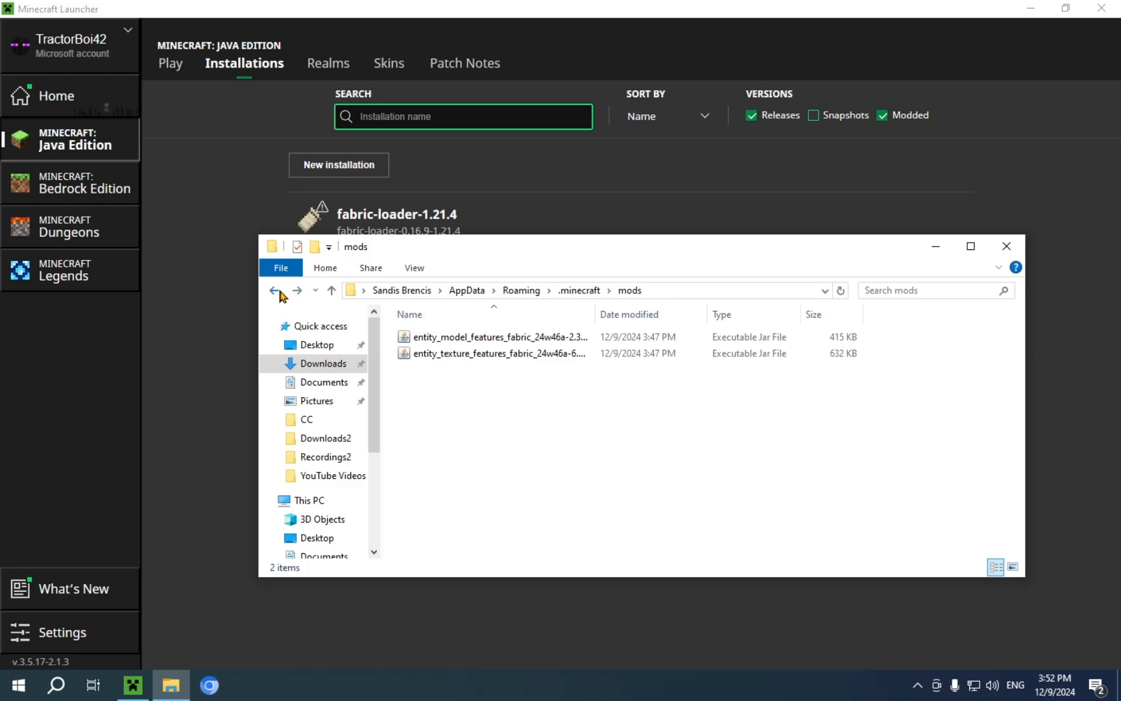
Step: Navigate from .minecraft into the resourcepacks folder and over to Downloads
left_click(275, 291)
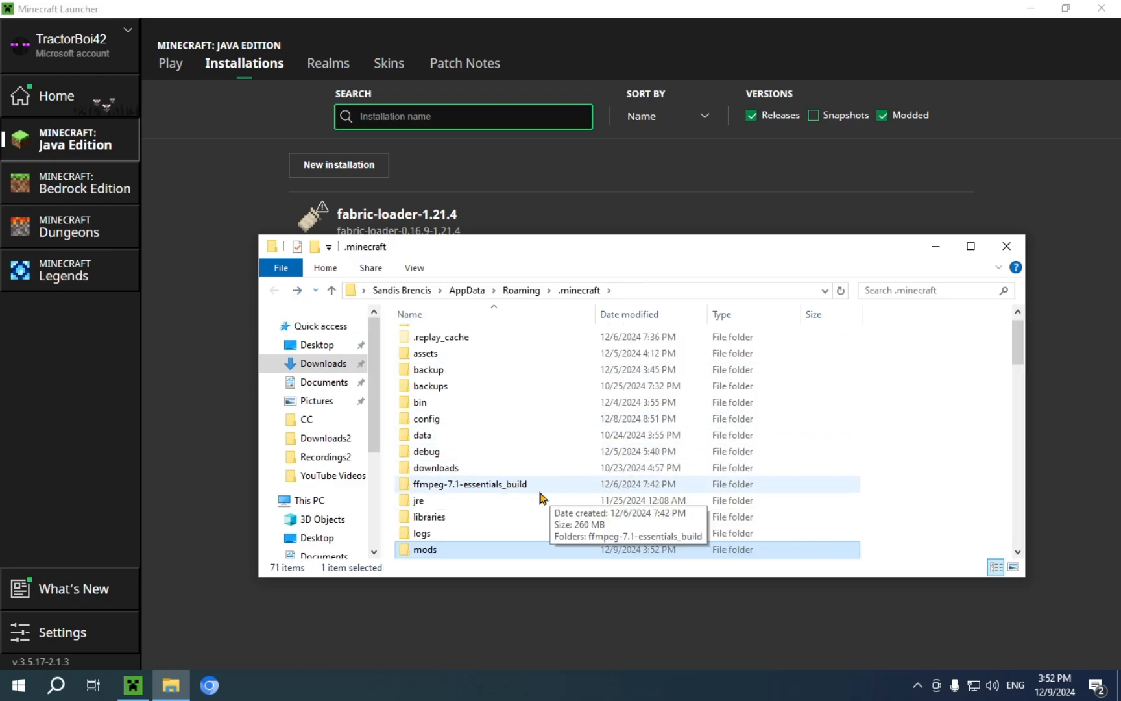
scroll("down", 3)
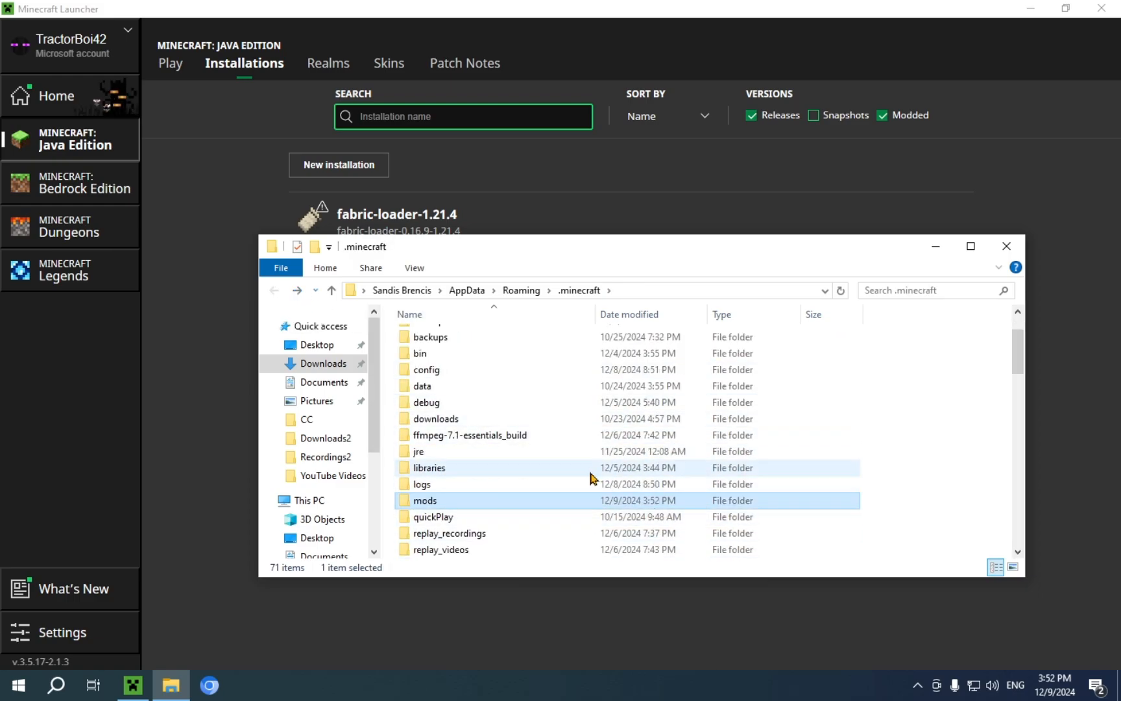
scroll("down", 3)
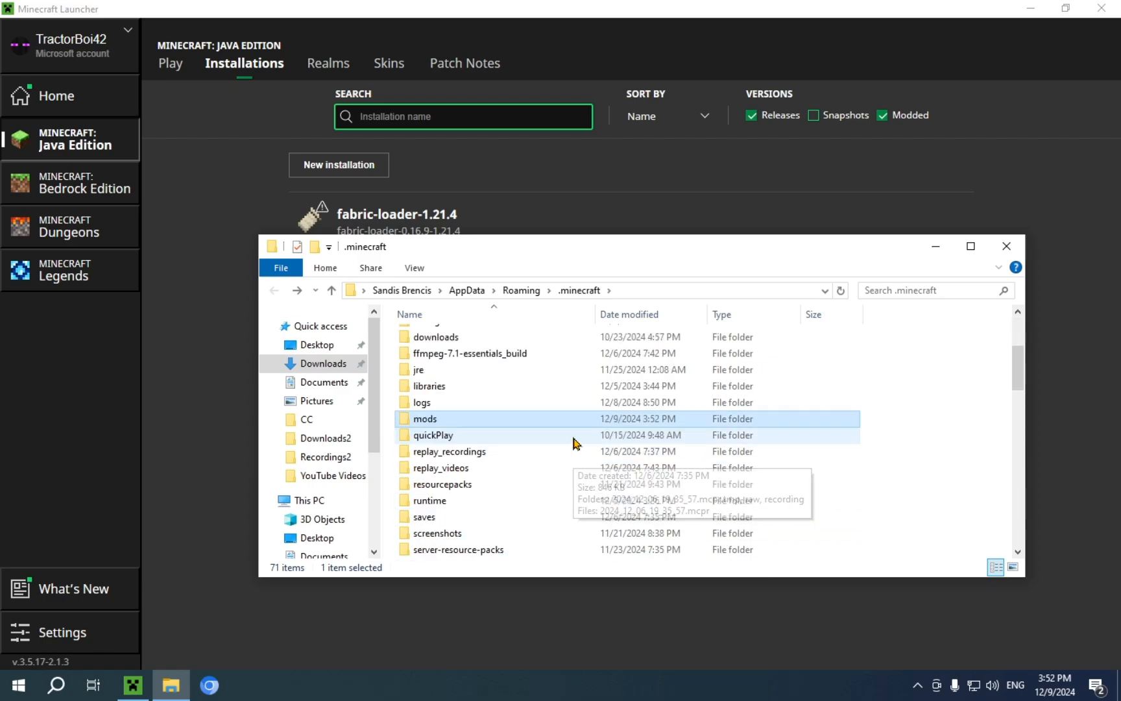
double_click(444, 484)
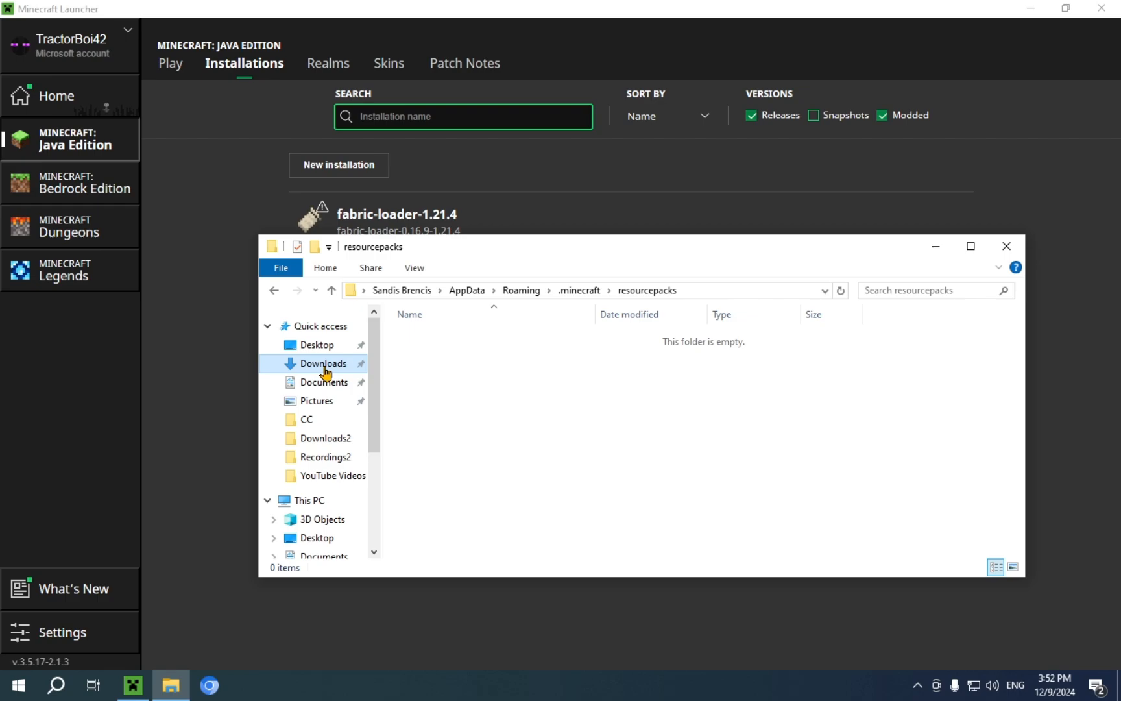
left_click(323, 363)
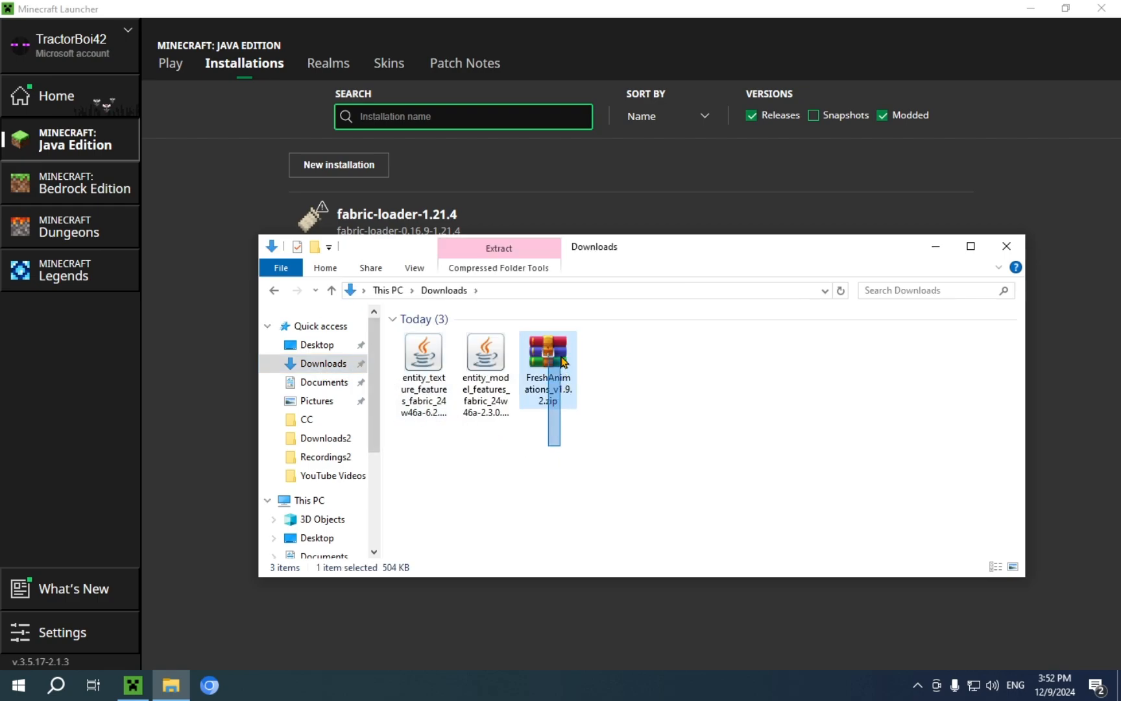
Step: Cut the two entity jars out of Downloads so only FreshAnimations_v1.9.2.zip remains selected there
right_click(547, 359)
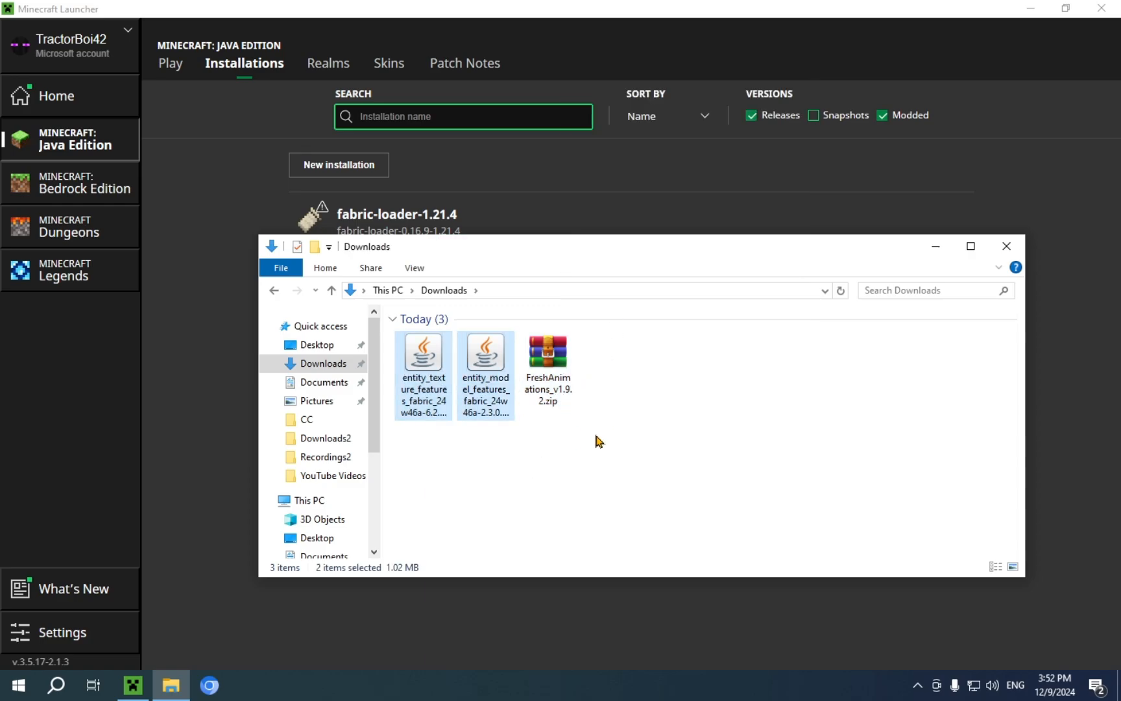
right_click(485, 365)
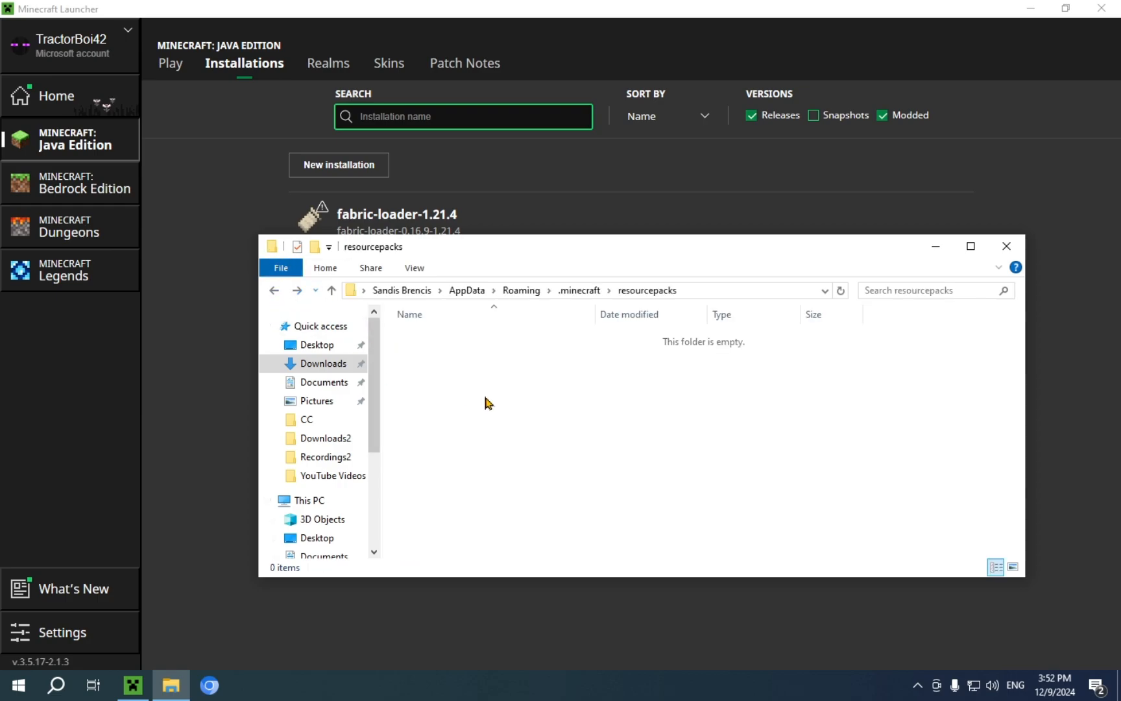
mouse_move(530, 380)
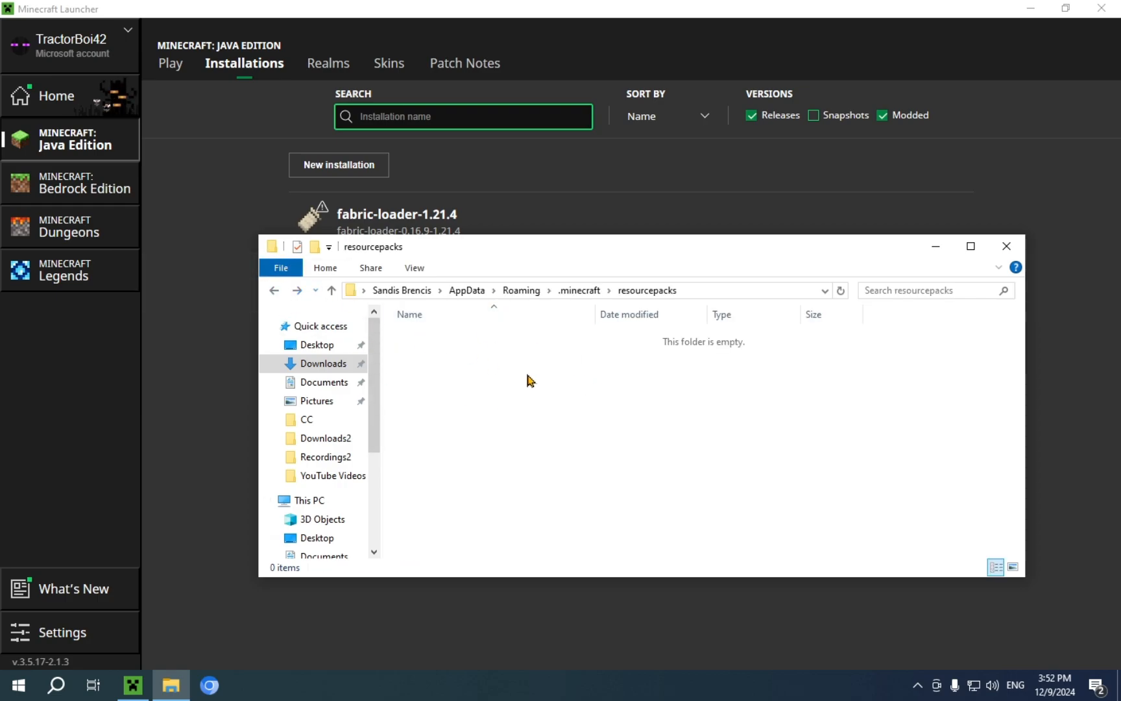
right_click(530, 380)
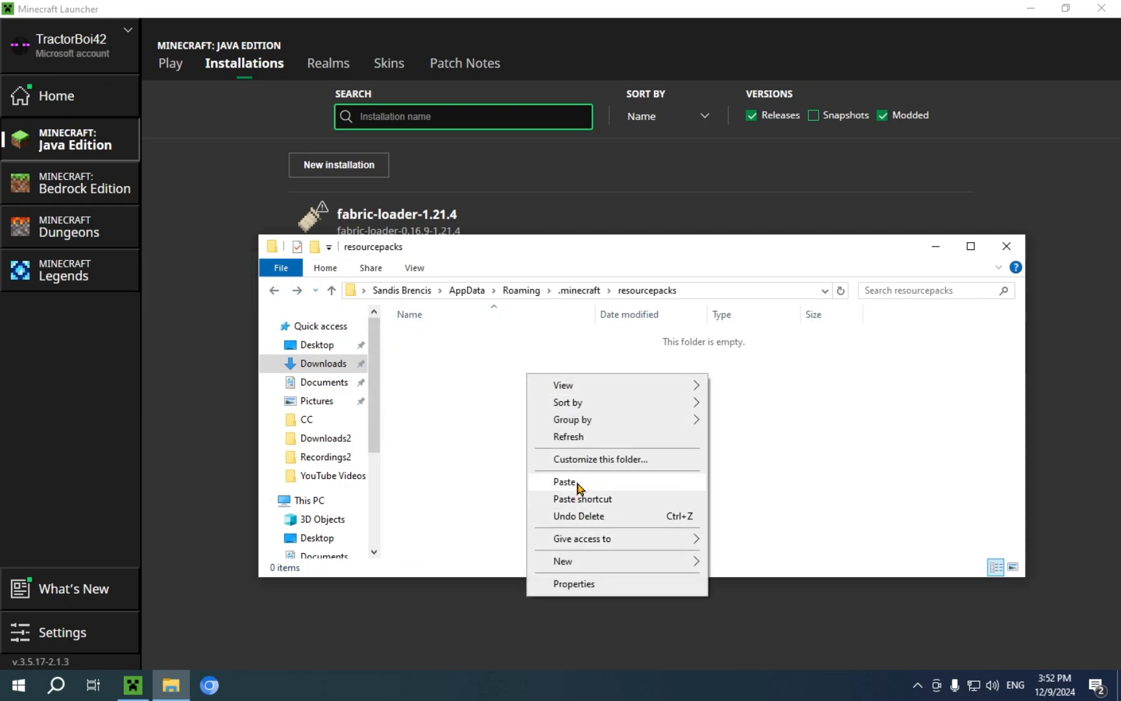
left_click(565, 482)
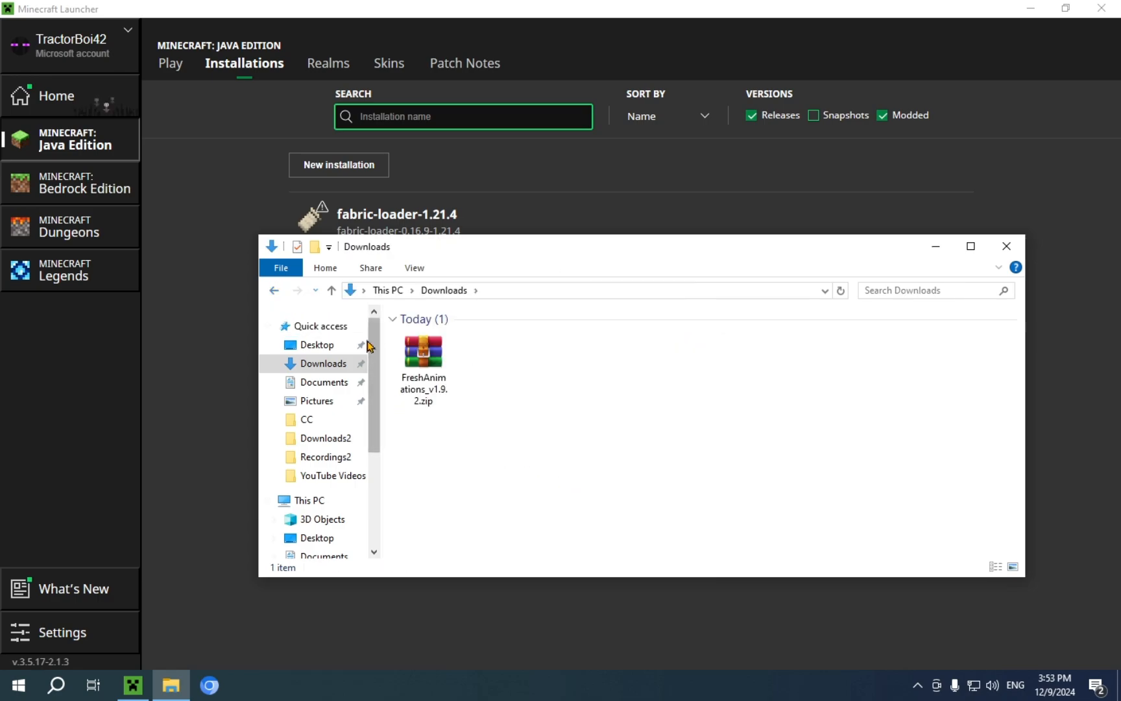
left_click(423, 352)
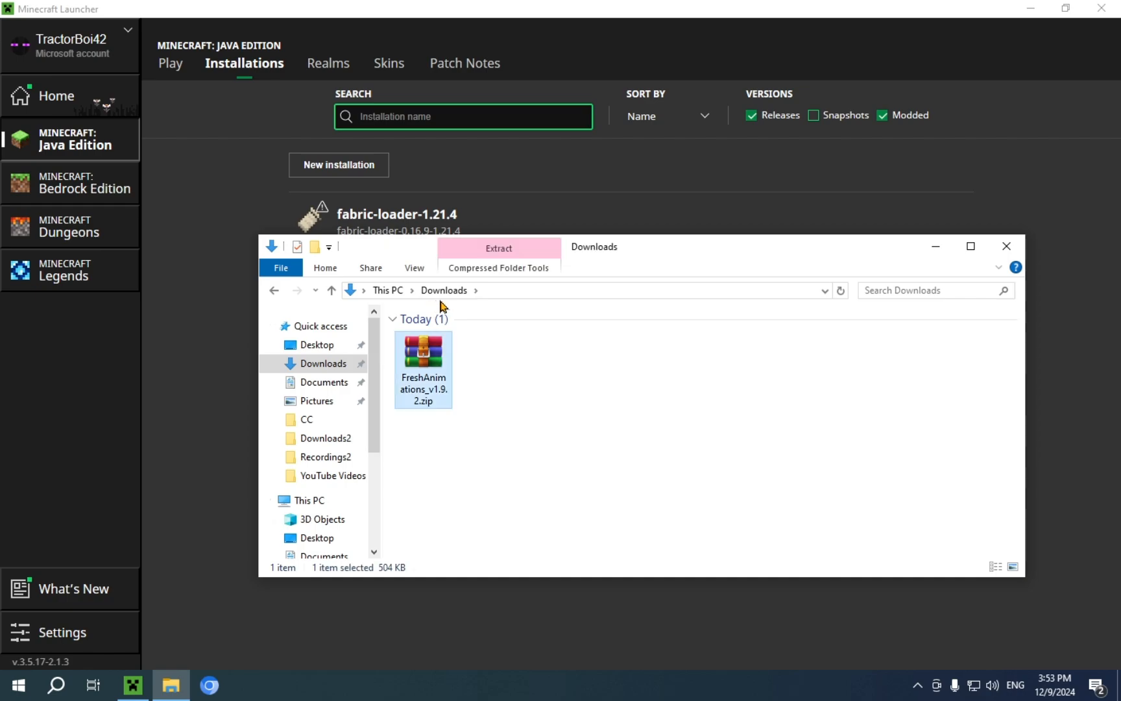
mouse_move(482, 398)
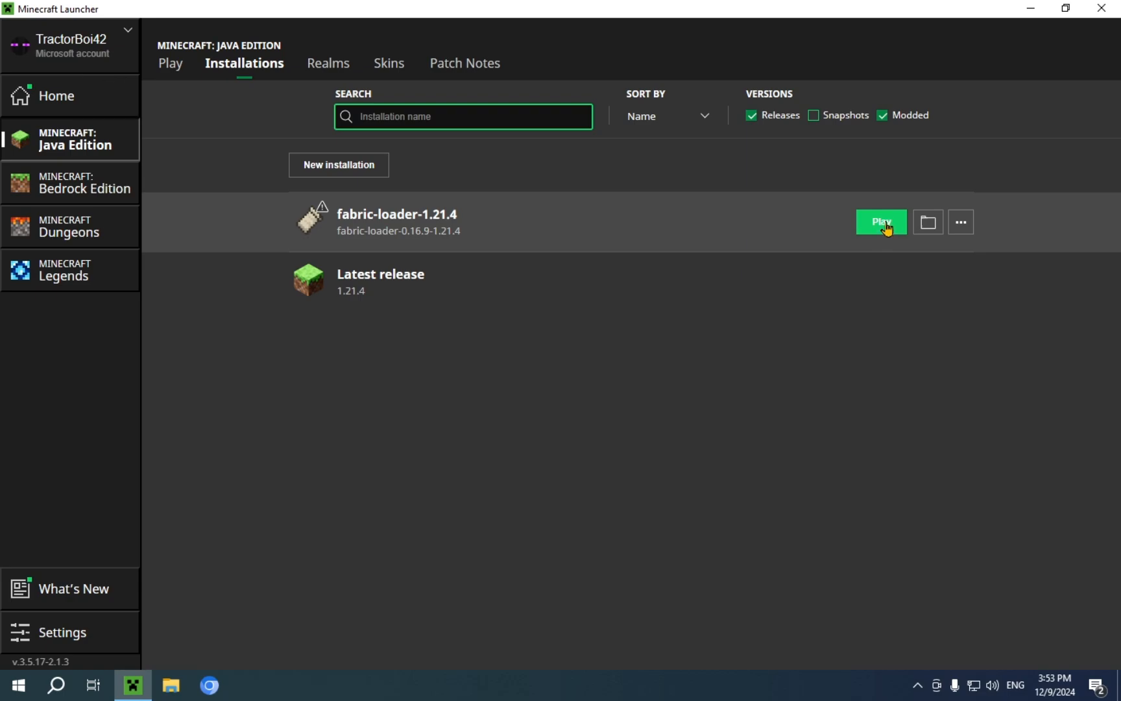
Step: Launch the fabric-loader-1.21.4 installation from the Installations list
left_click(880, 222)
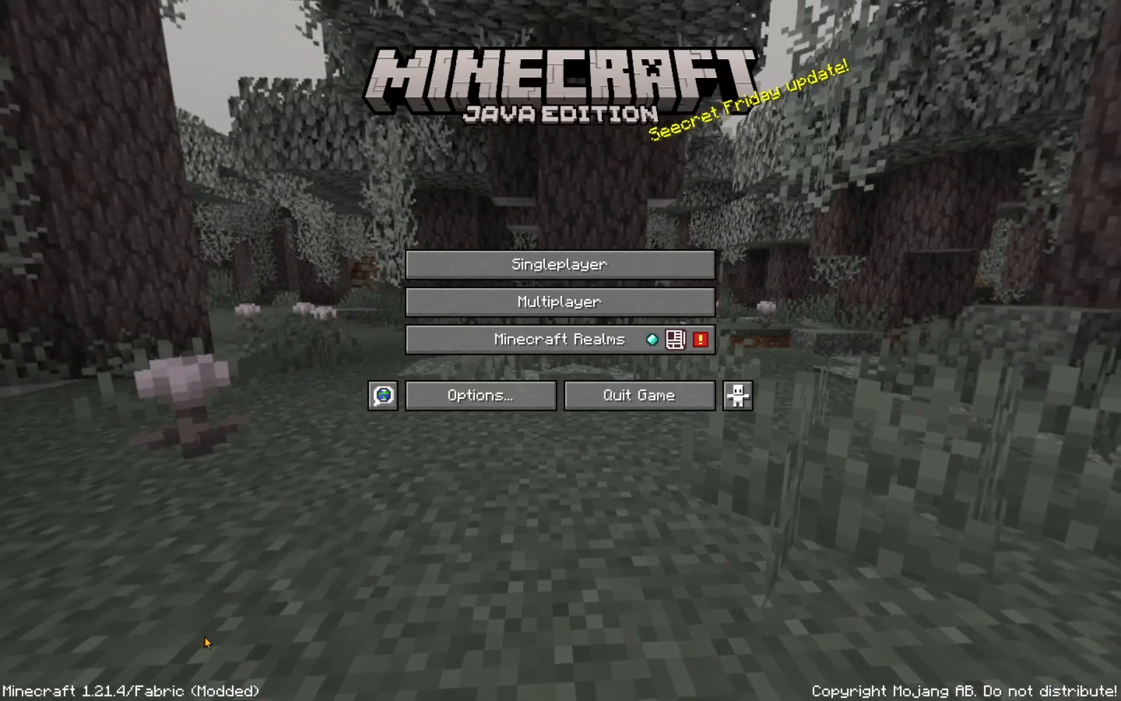
Step: Move FreshAnimations_v1.9.2.zip into Selected above Default via Options > Resource Packs and apply
left_click(480, 395)
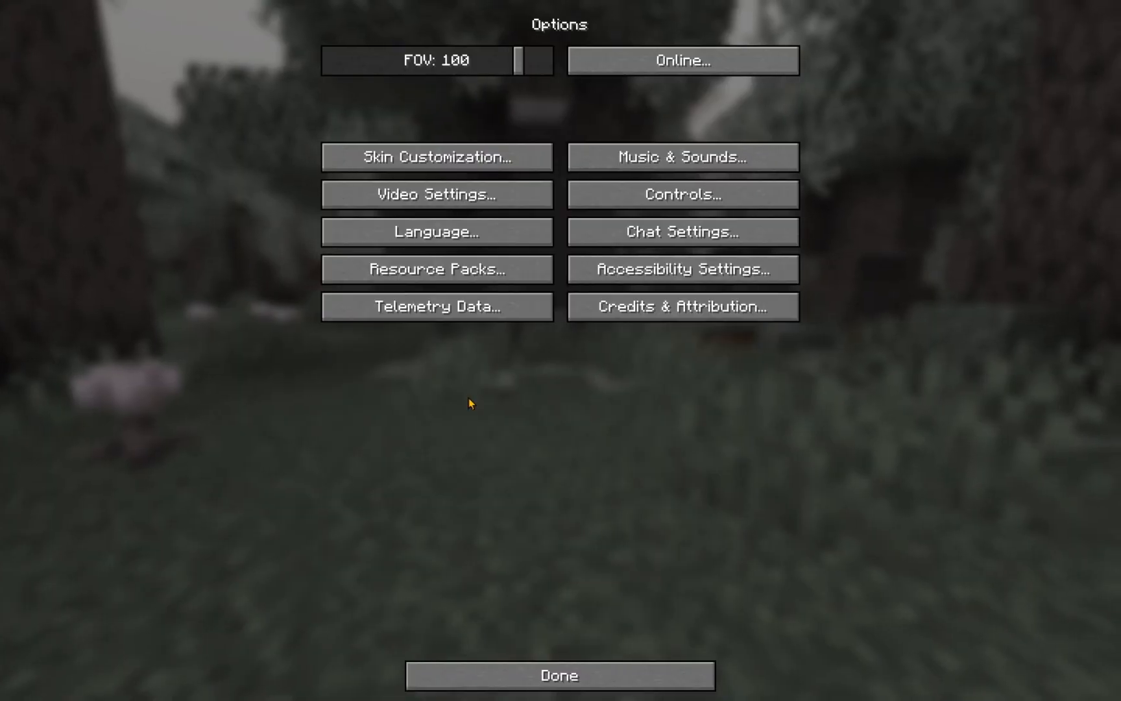
left_click(436, 269)
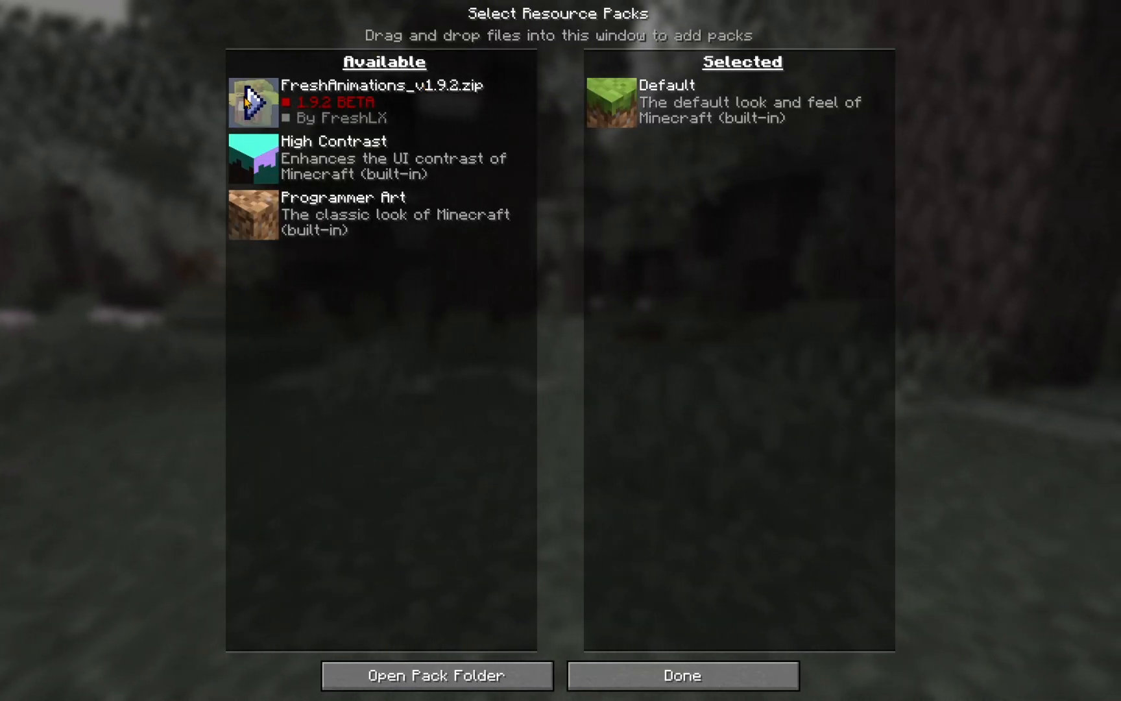
left_click(253, 102)
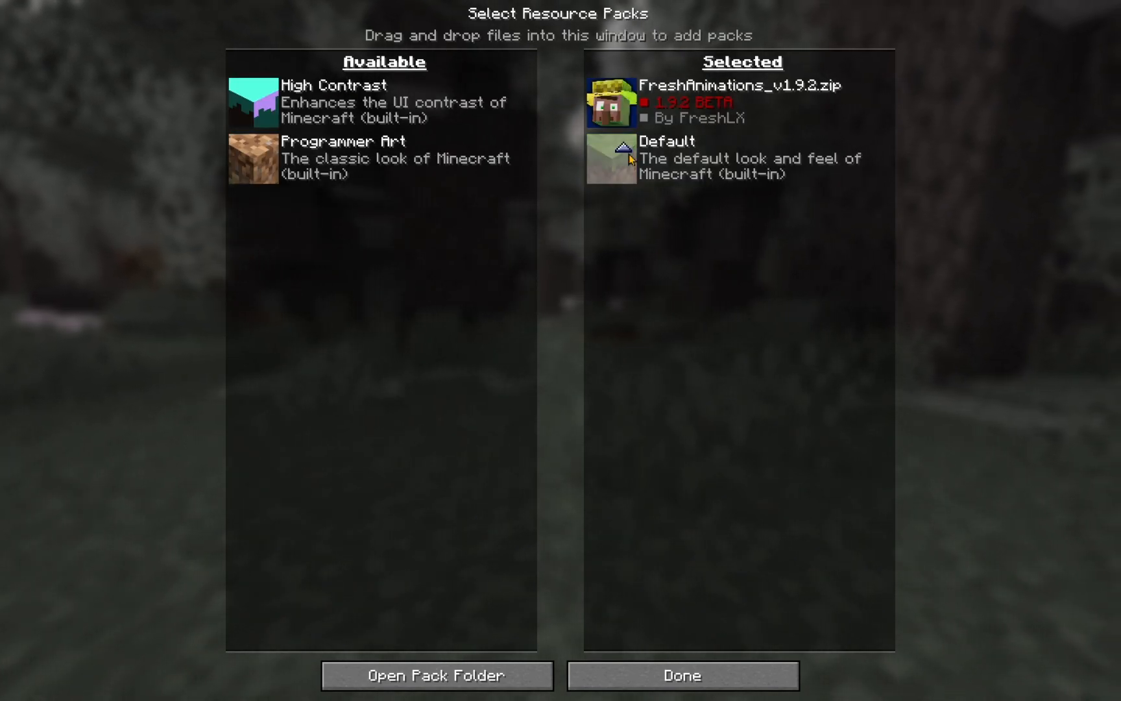
left_click(681, 675)
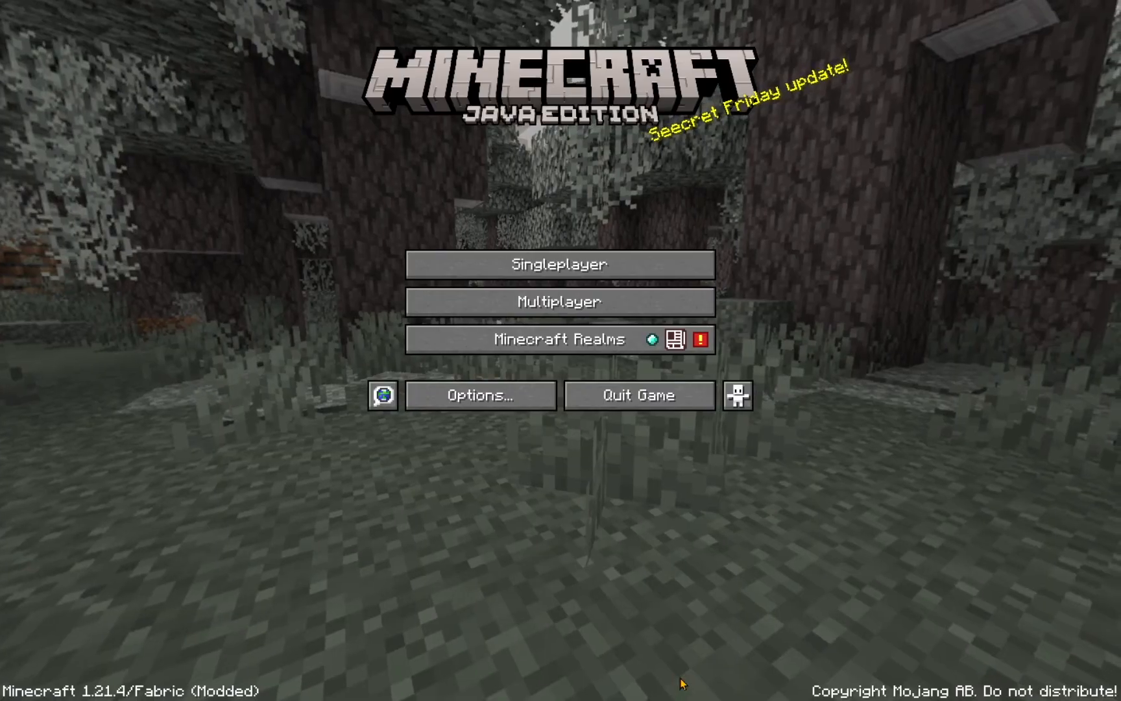
mouse_move(562, 264)
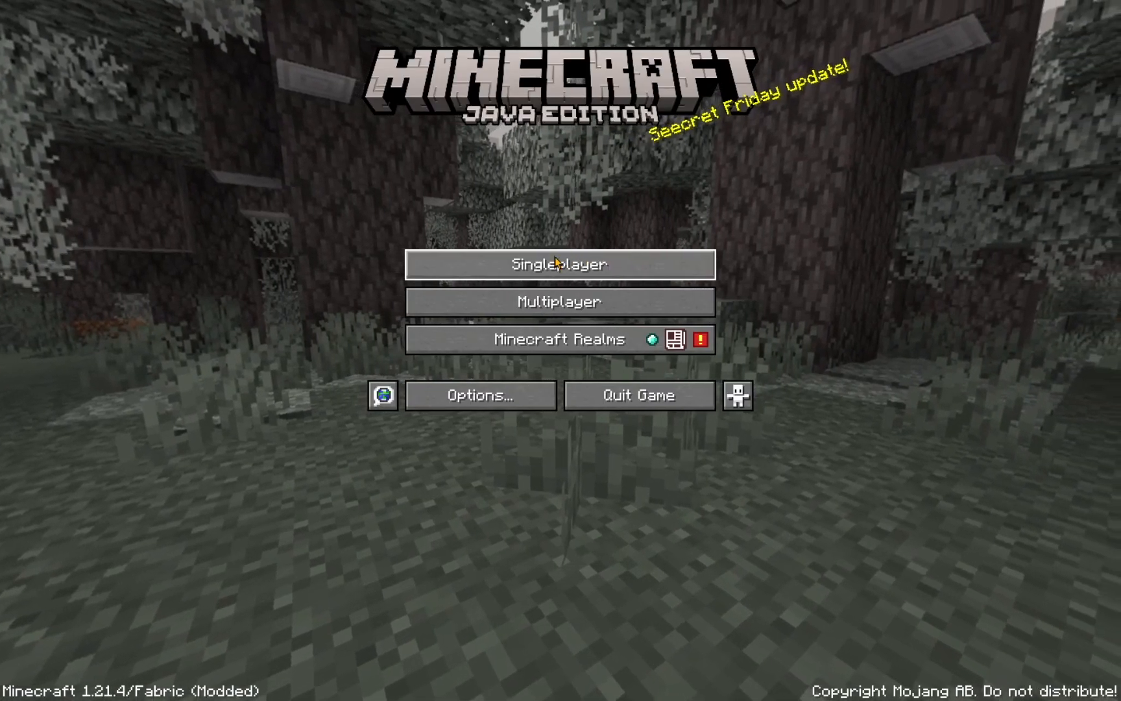
Step: Load the singleplayer world and grab a creeper spawn egg from the creative inventory search
left_click(559, 263)
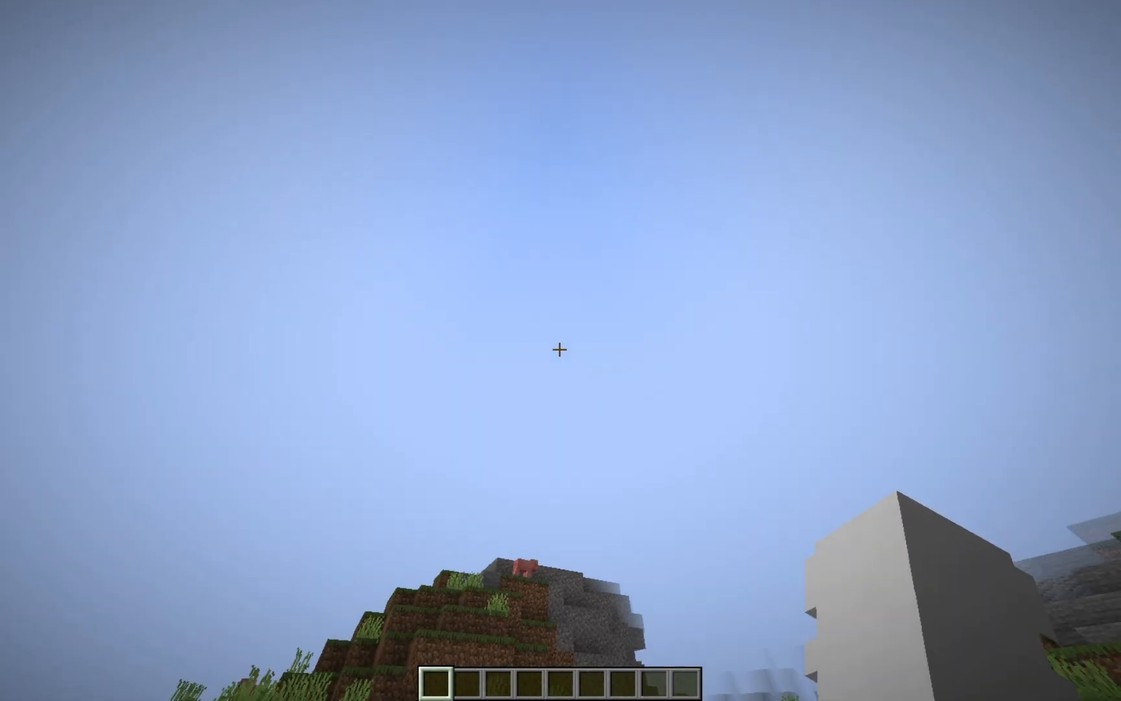
mouse_move(560, 350)
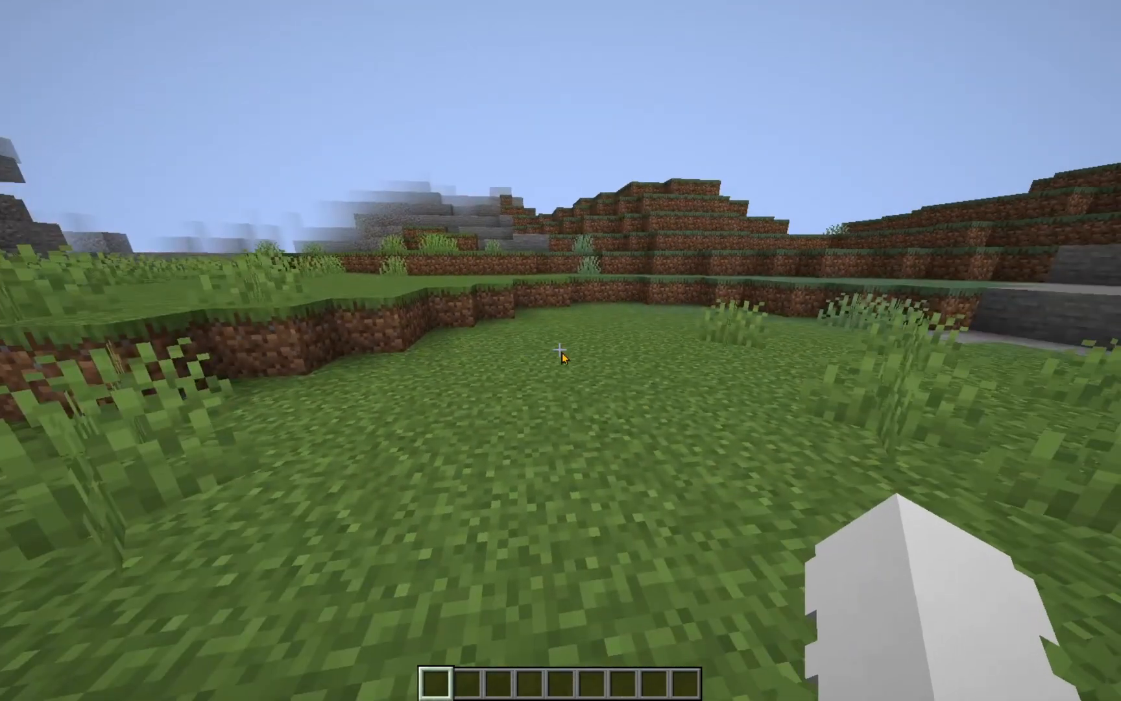
key("e")
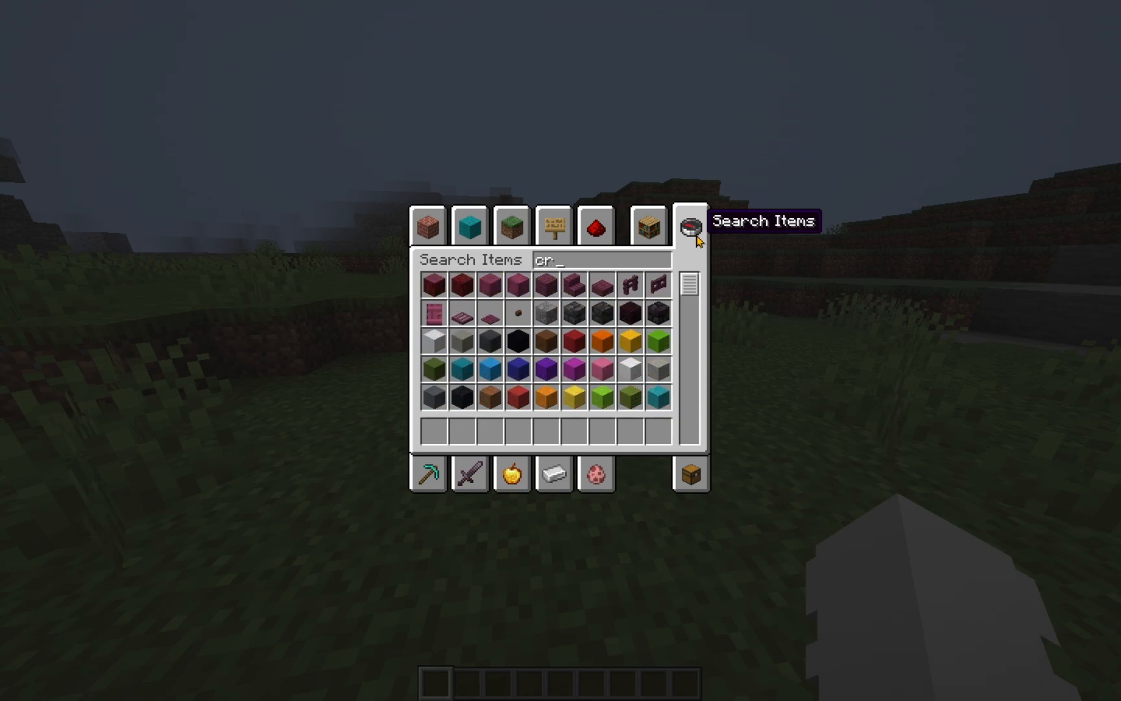
type("ee")
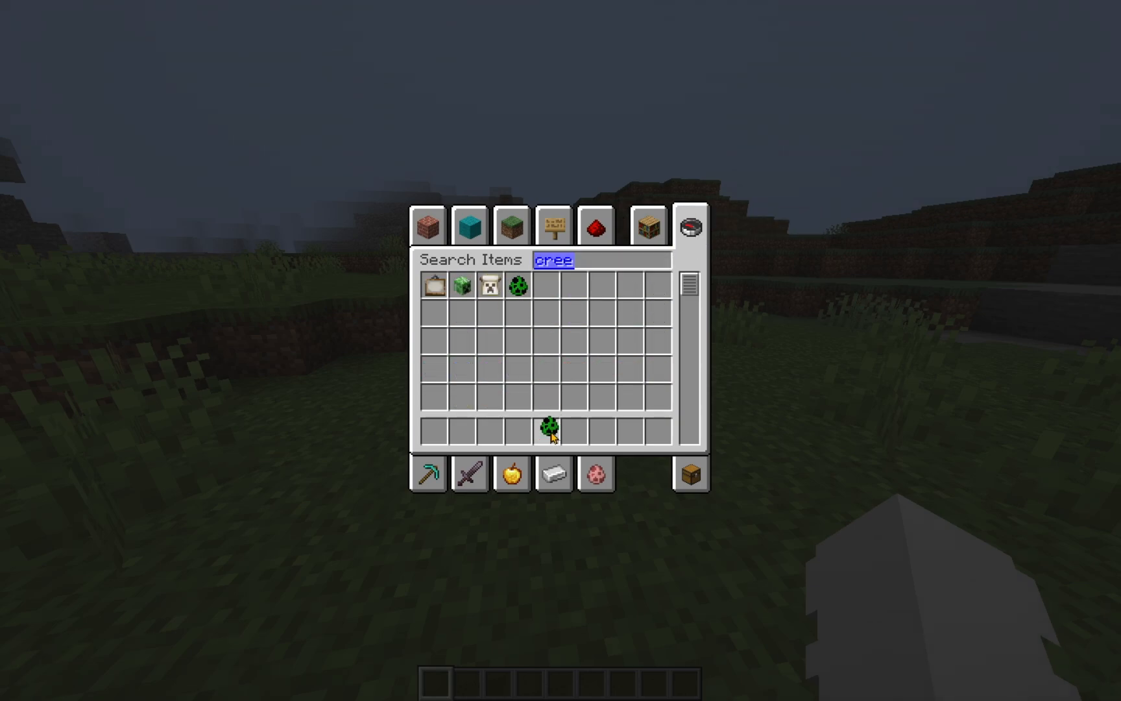
key("Escape")
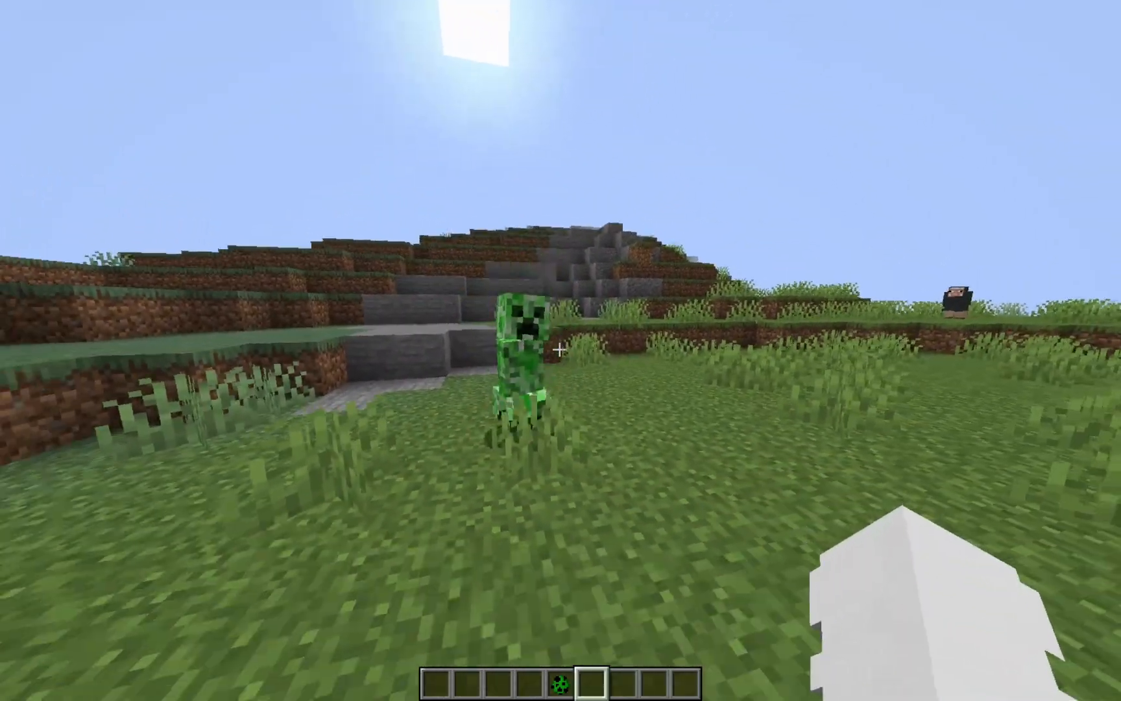
mouse_move(561, 350)
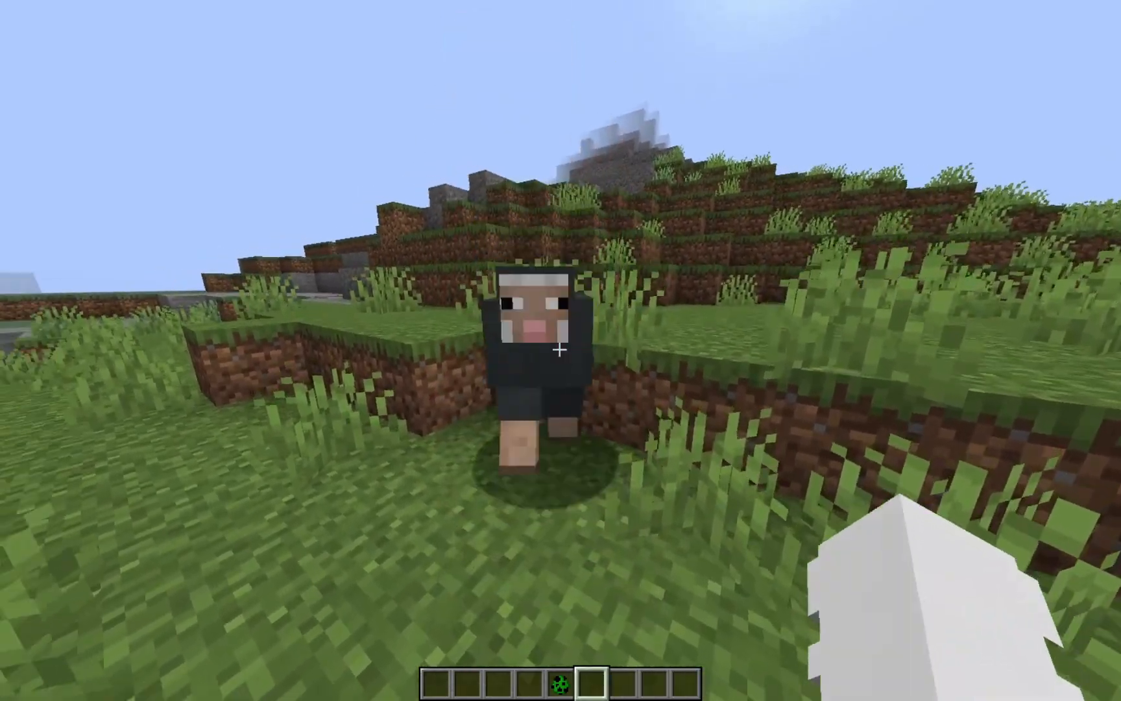
mouse_move(560, 350)
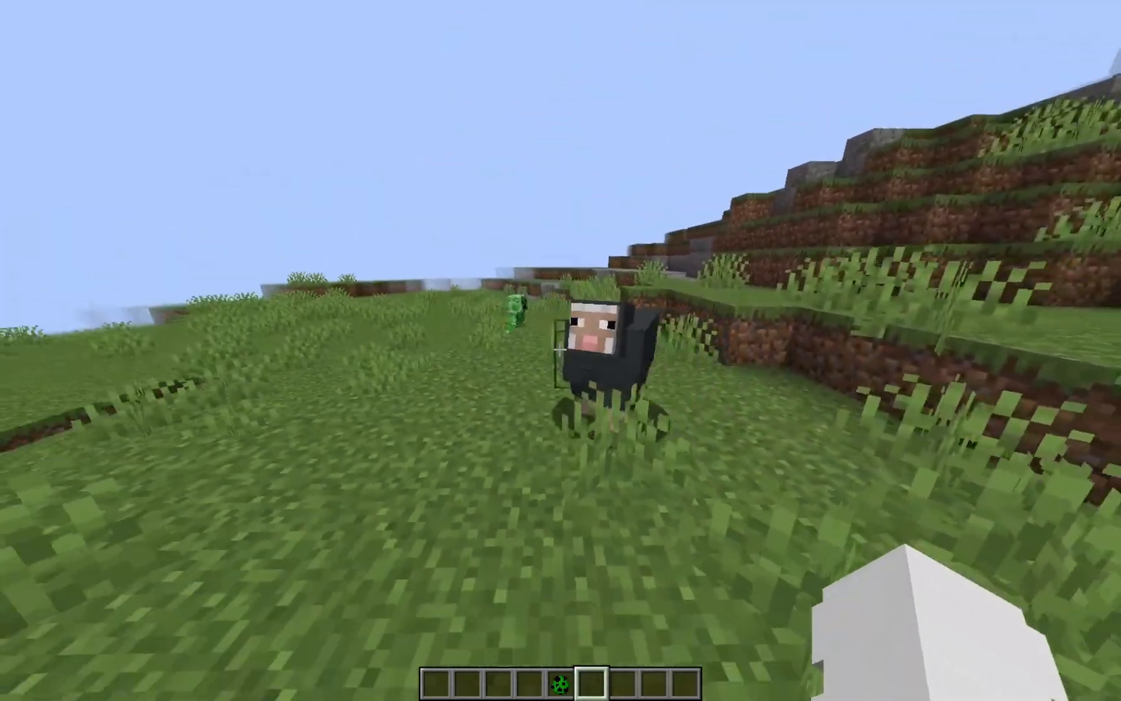
Step: Search 'cat' in the creative inventory and put the cat spawn egg on the hotbar
key("e")
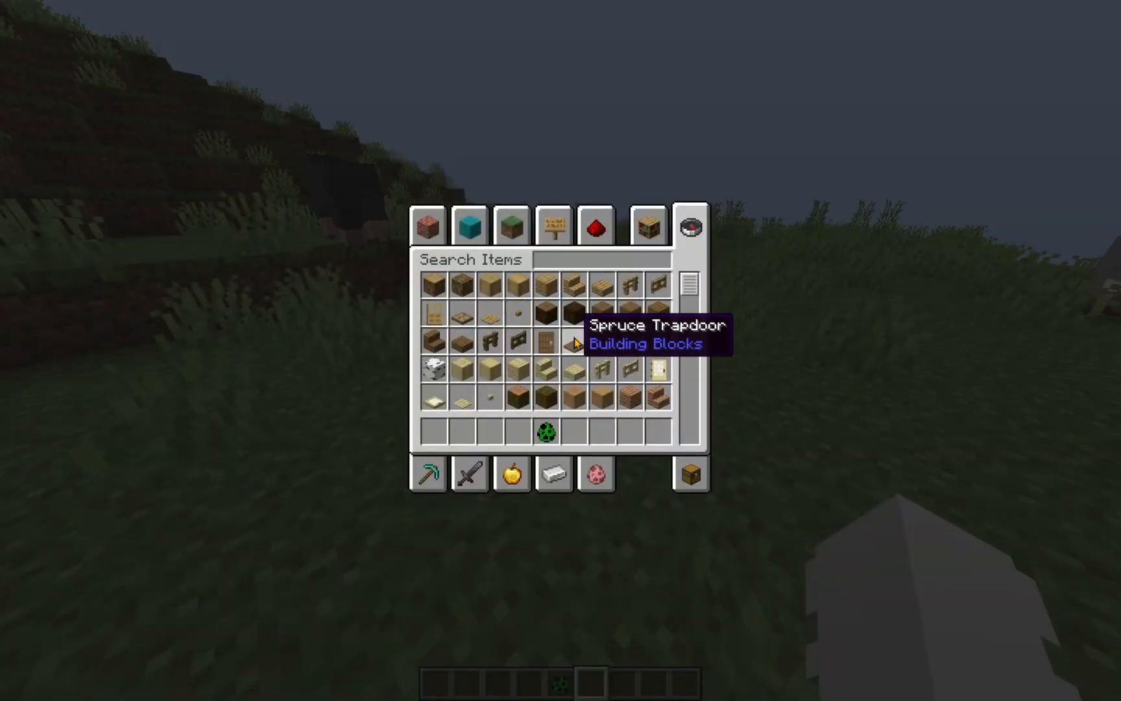
type("c")
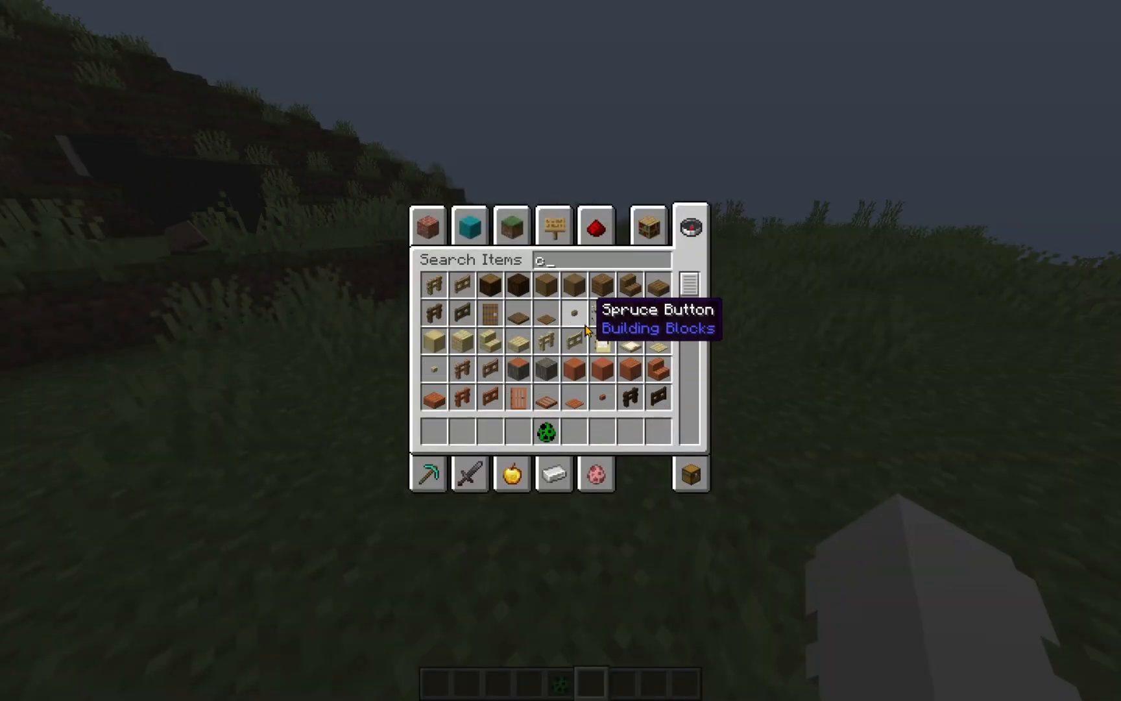
type("at")
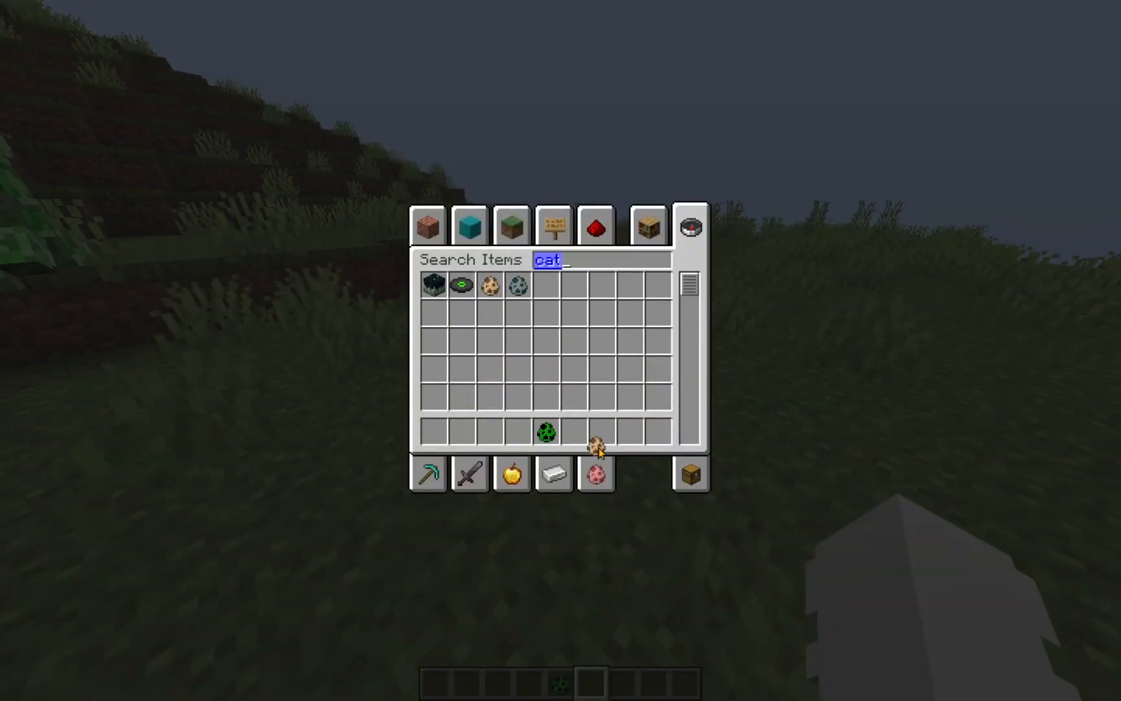
key("Escape")
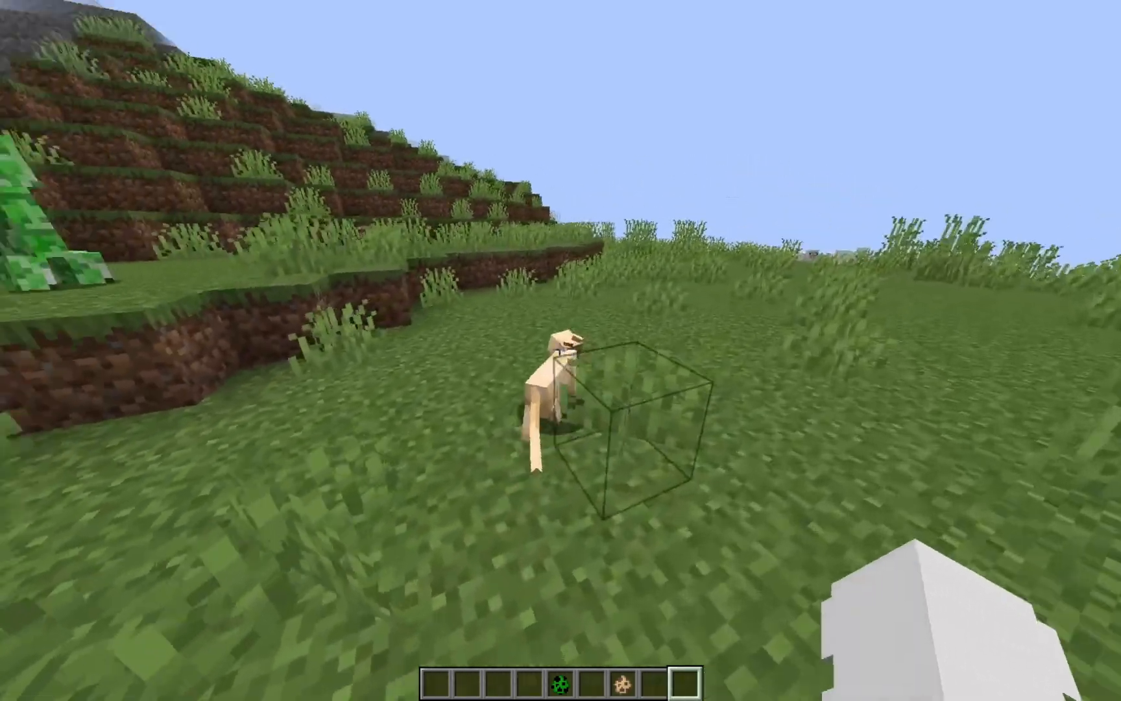
mouse_move(561, 350)
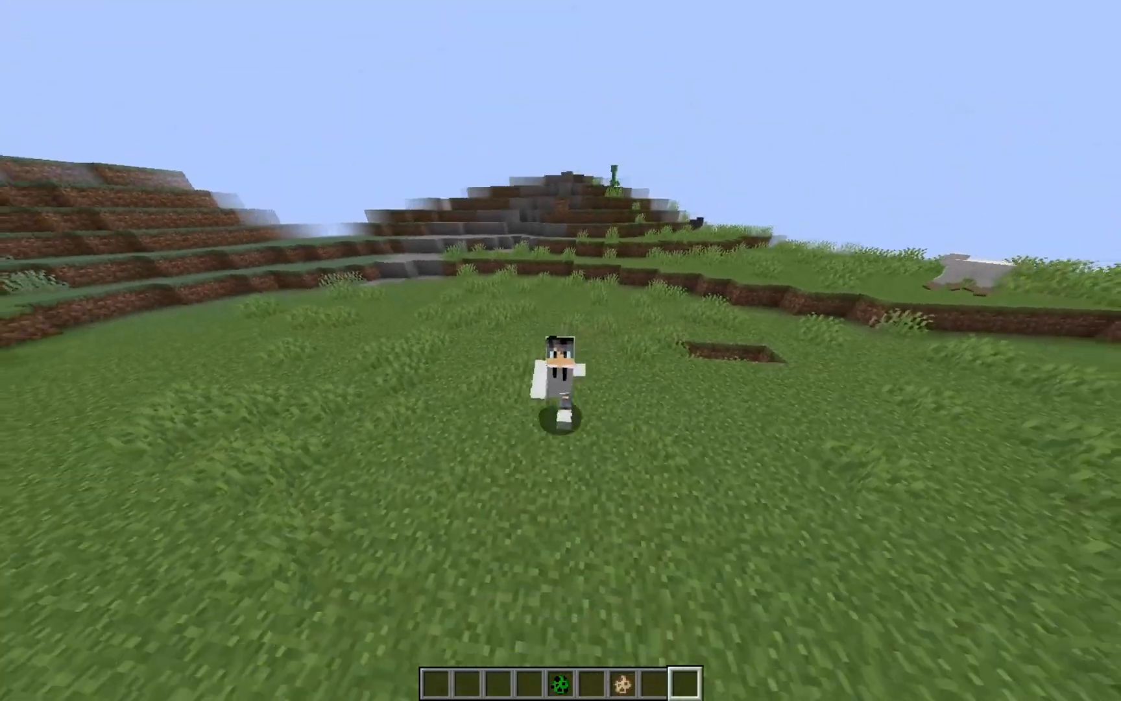
mouse_move(560, 350)
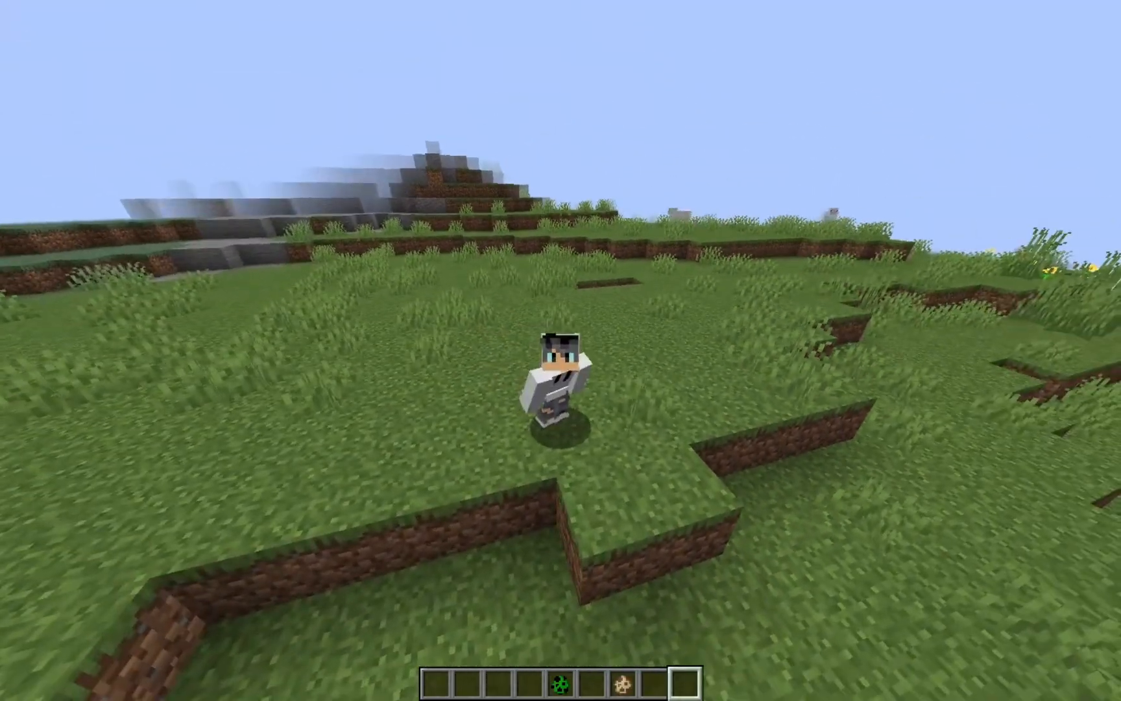